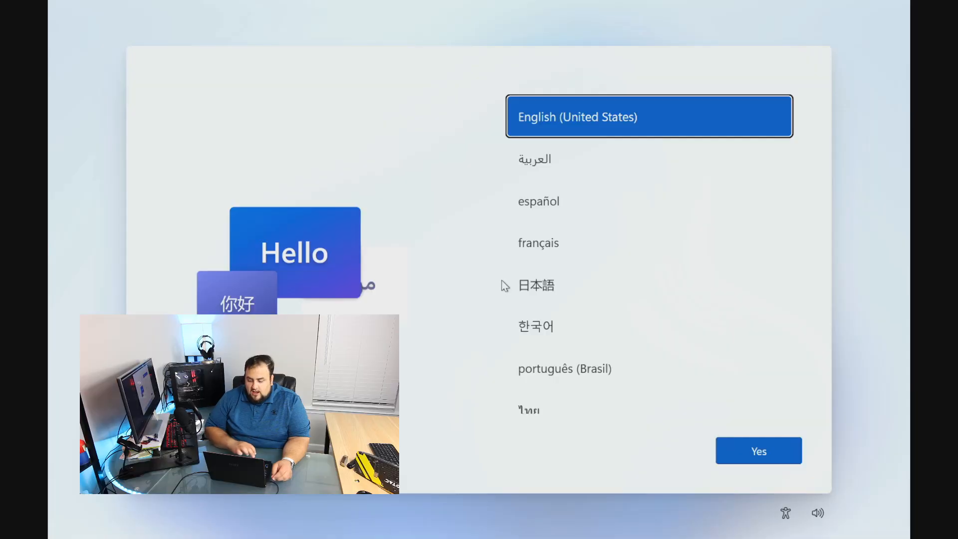
pyautogui.moveTo(611, 242)
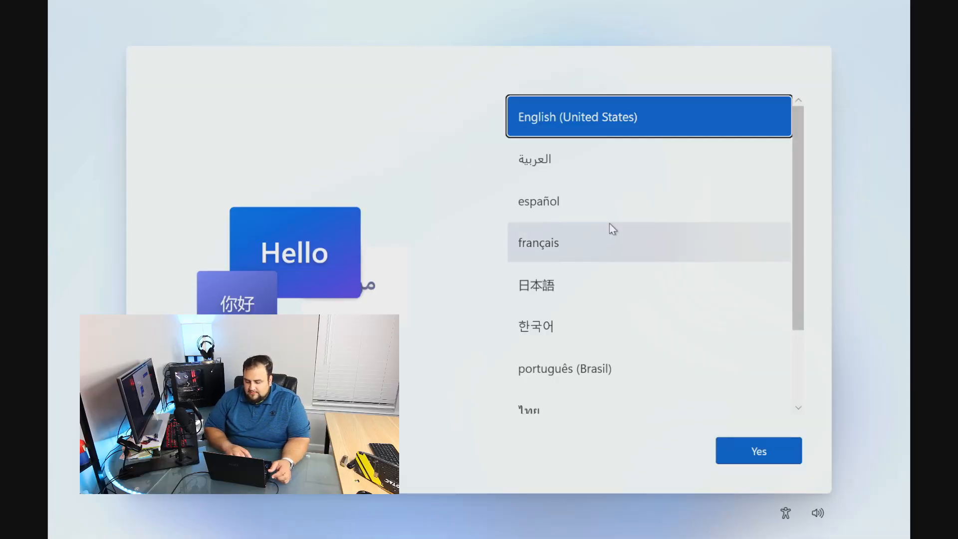
pyautogui.moveTo(727, 340)
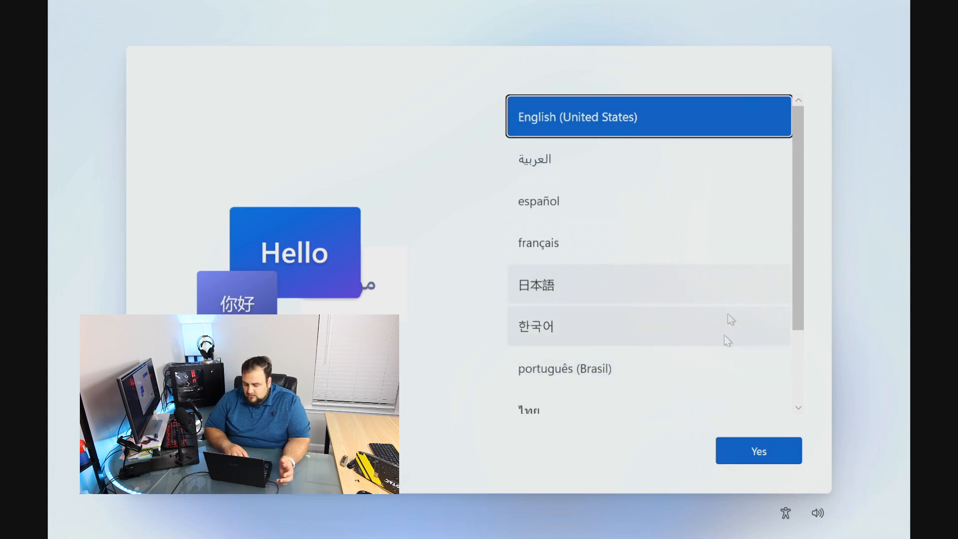
# - Confirm English (United States), United States region and US keyboard layout, skipping a second layout
pyautogui.click(758, 450)
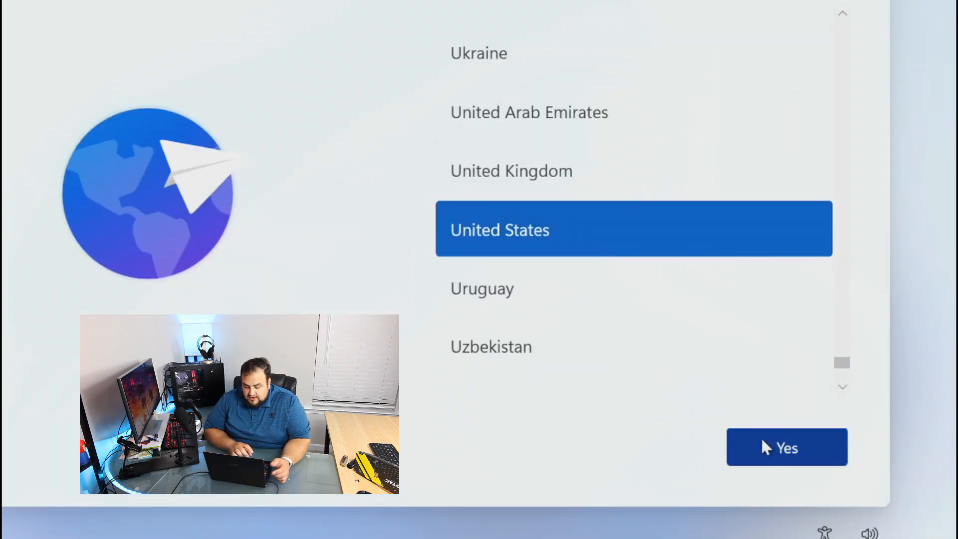
pyautogui.click(785, 447)
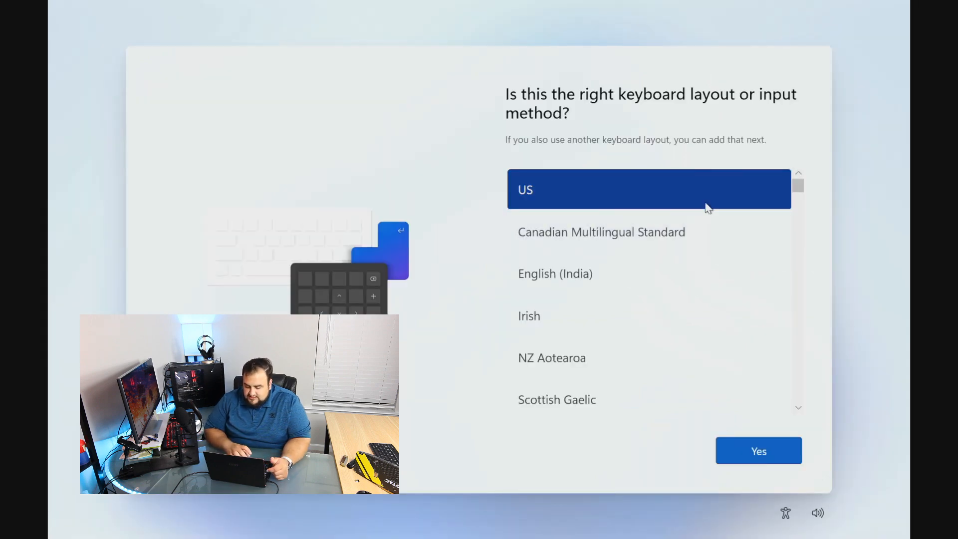
pyautogui.click(758, 451)
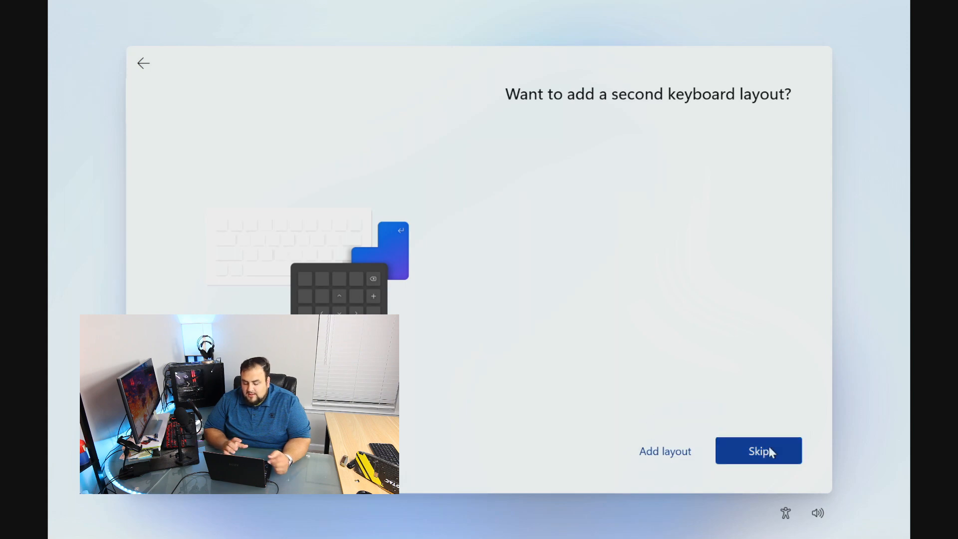
pyautogui.click(757, 451)
pyautogui.write('task')
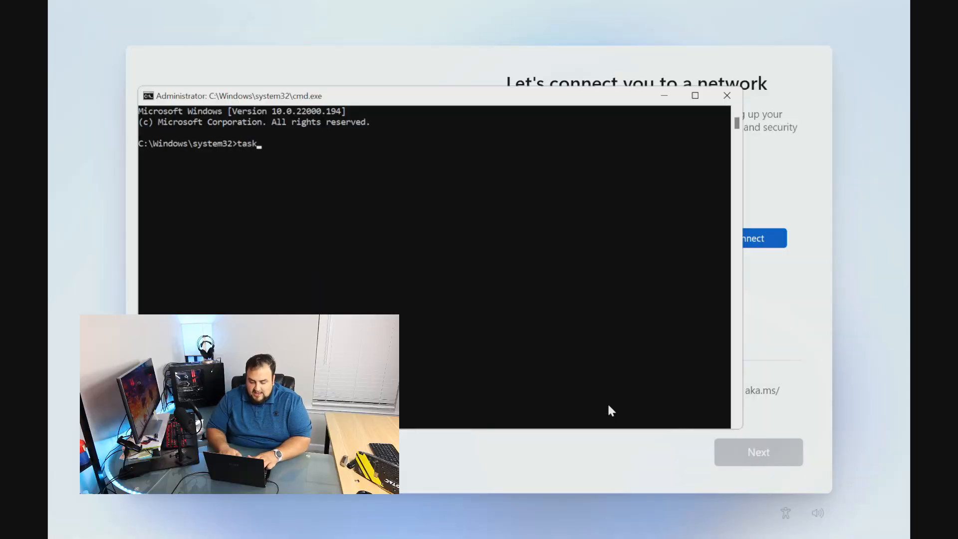
# - Launch taskmgr, end the Network Connection Flow process, and close the command prompt
pyautogui.write('mgr')
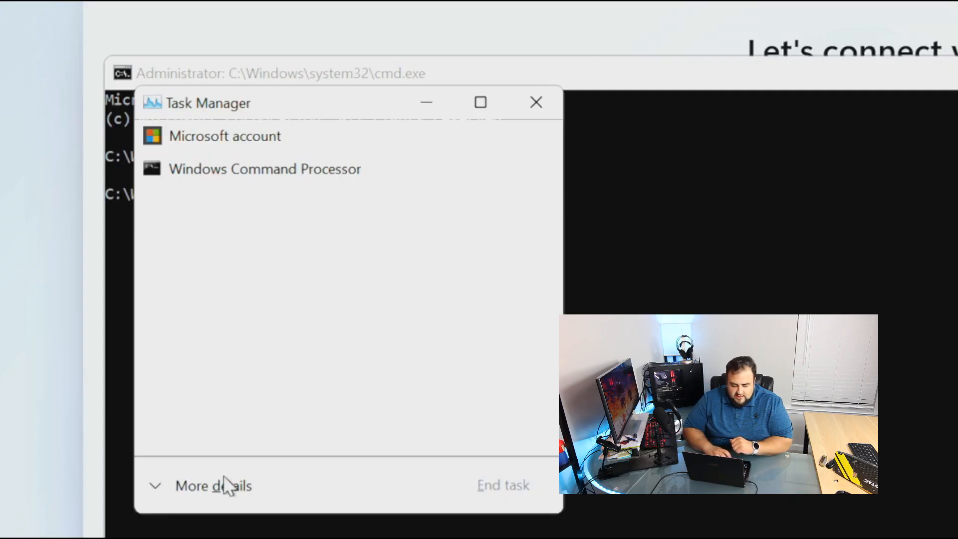
pyautogui.click(214, 485)
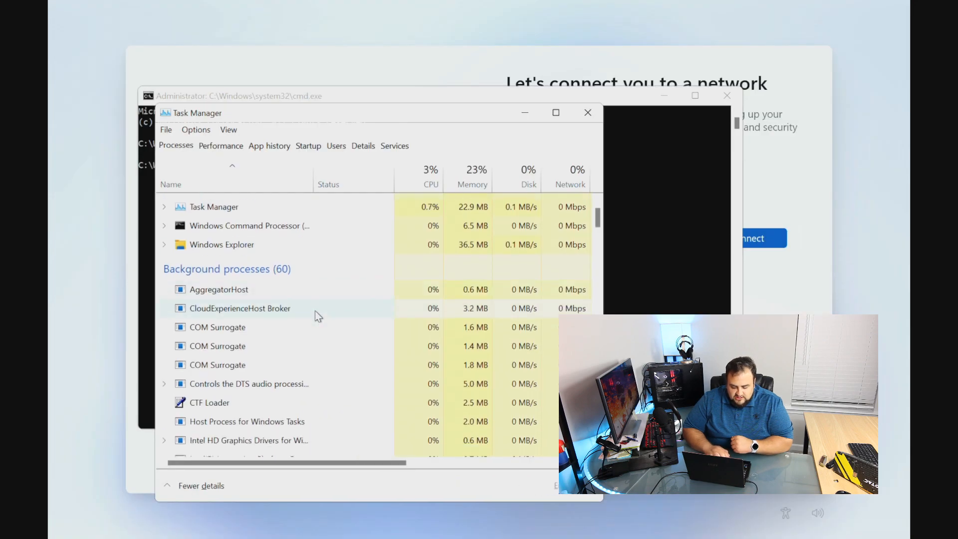
pyautogui.click(586, 112)
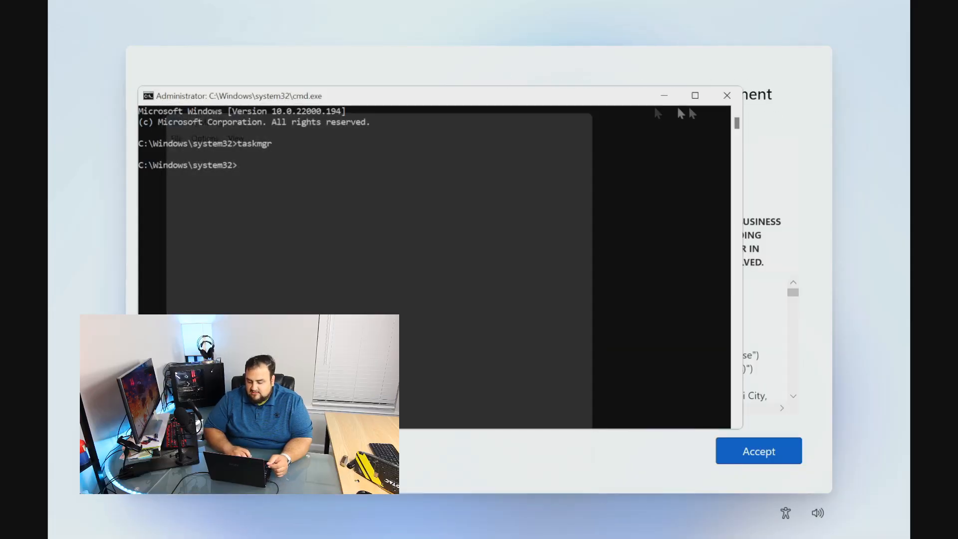
pyautogui.click(726, 95)
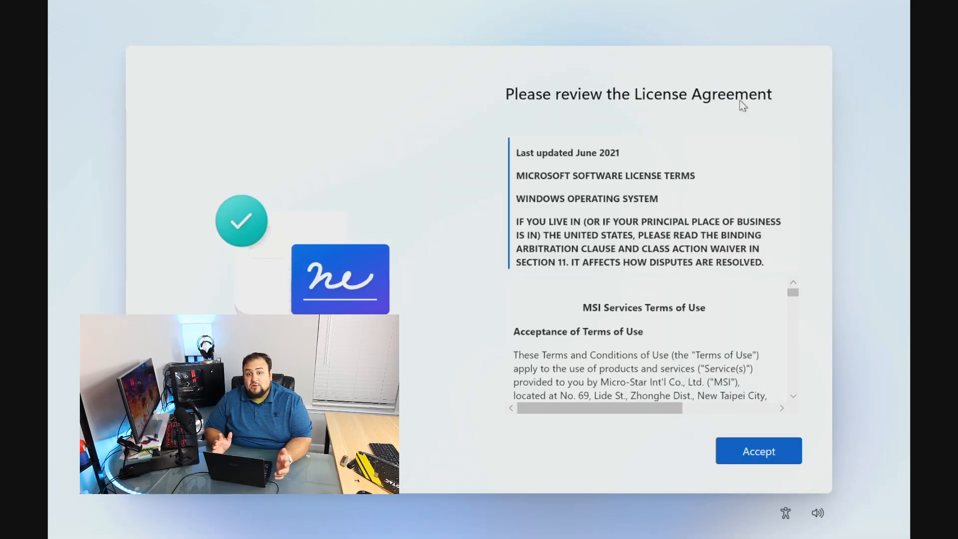
pyautogui.moveTo(609, 461)
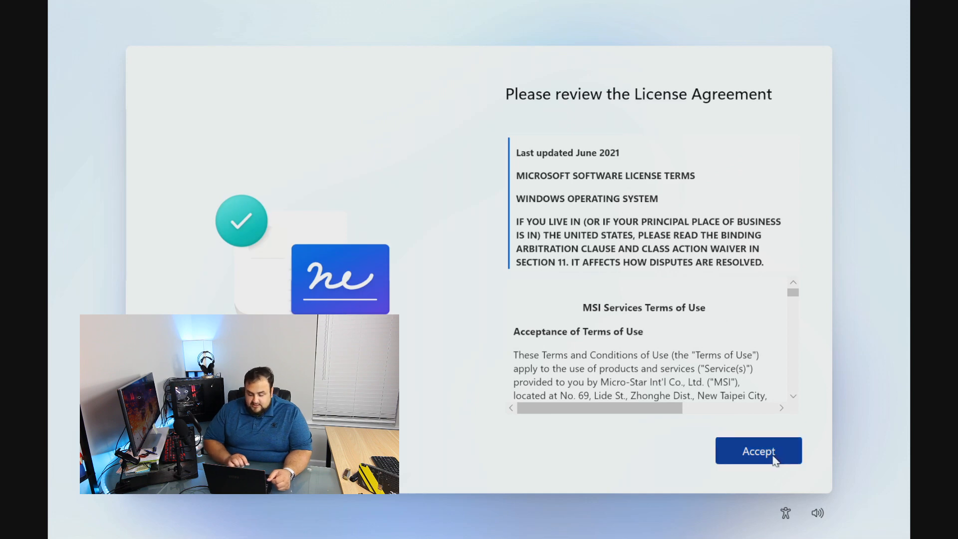
# - Accept the license and create local account 'Milkytech' with no password
pyautogui.click(758, 450)
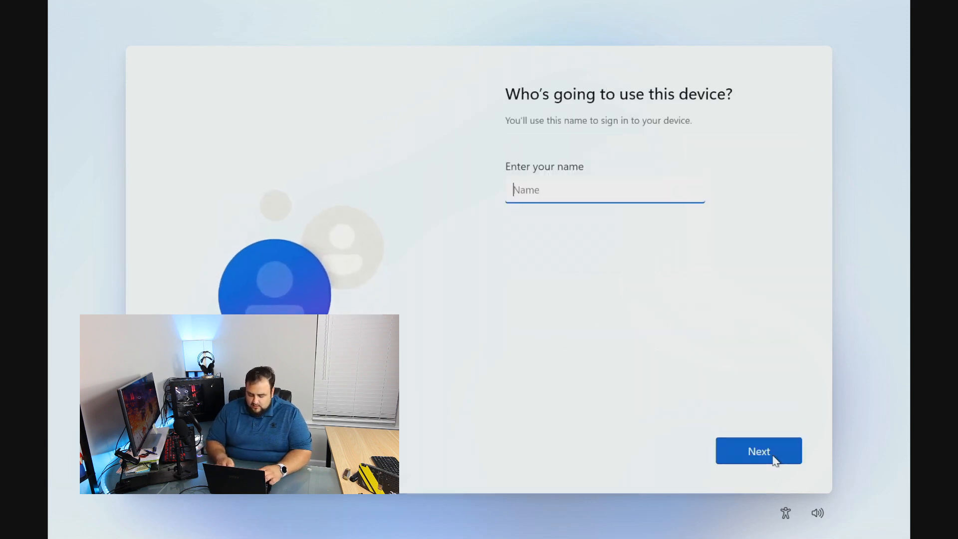
pyautogui.write('Milkytech')
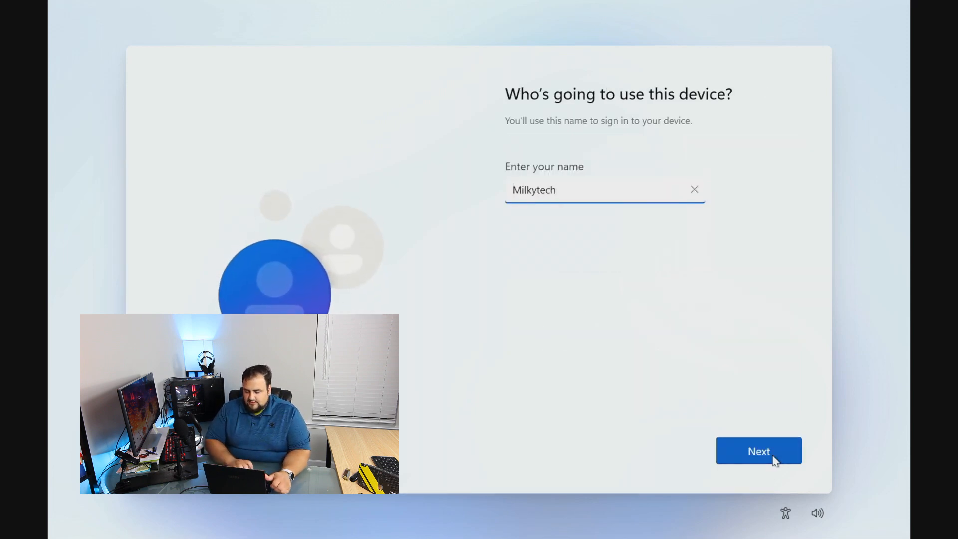
pyautogui.click(759, 451)
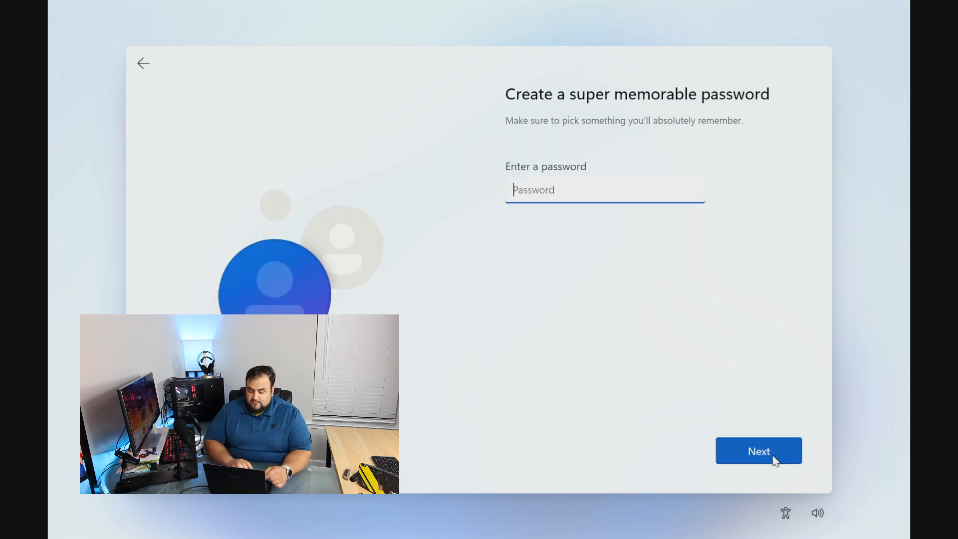
pyautogui.click(757, 451)
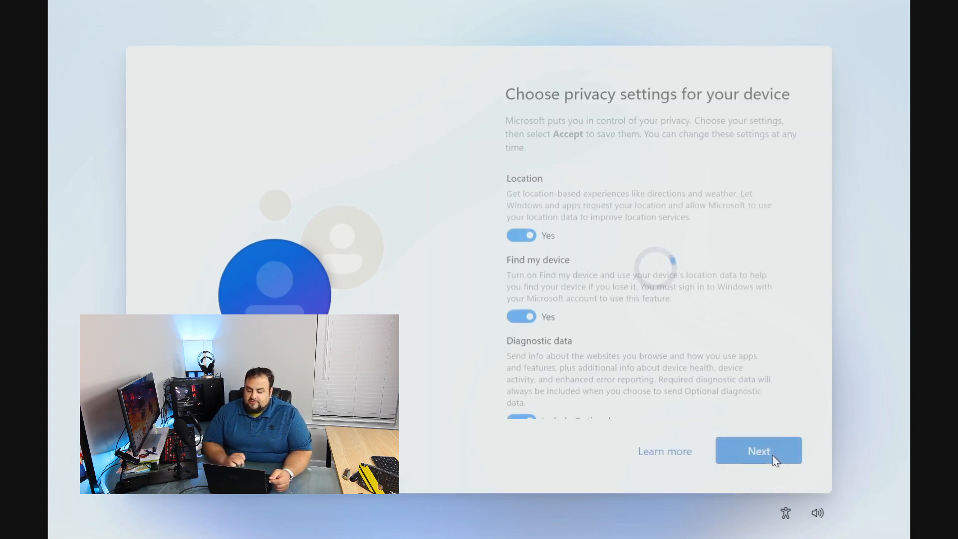
# - Turn off location, advertising ID and the other privacy switches, then accept
pyautogui.click(521, 236)
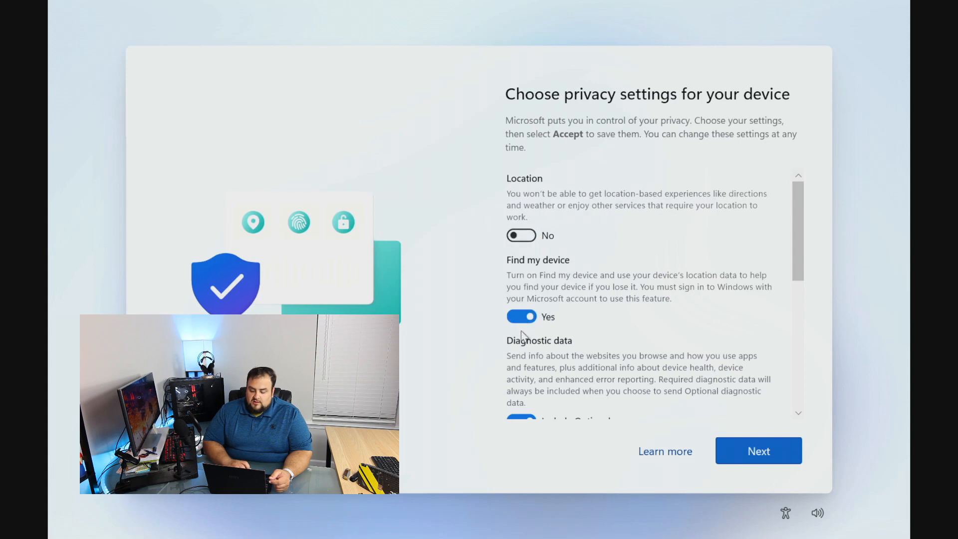
pyautogui.scroll(-3)
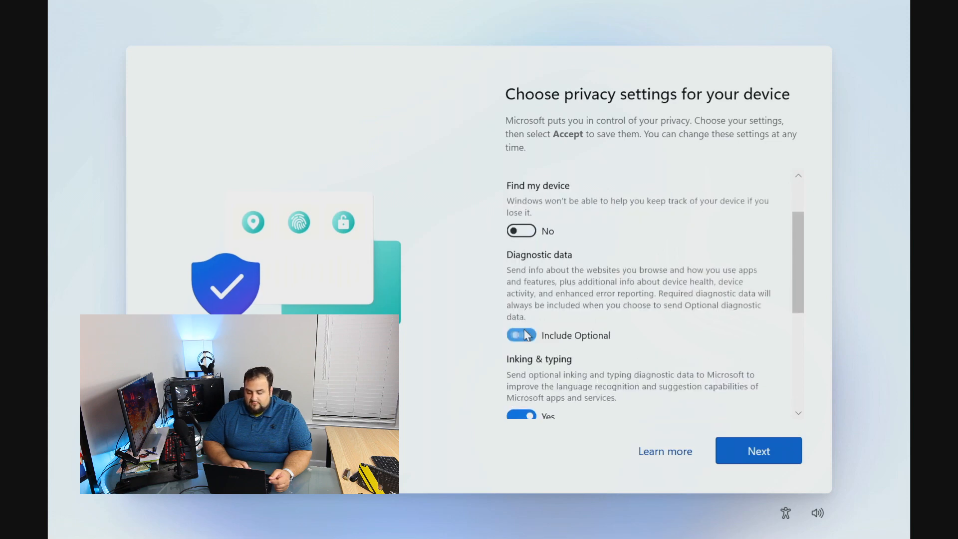
pyautogui.scroll(-3)
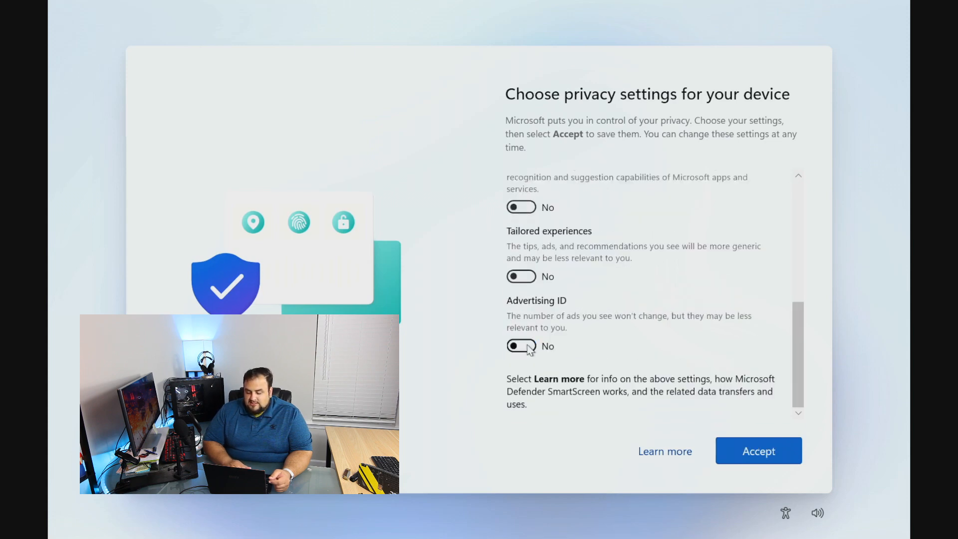
pyautogui.click(759, 451)
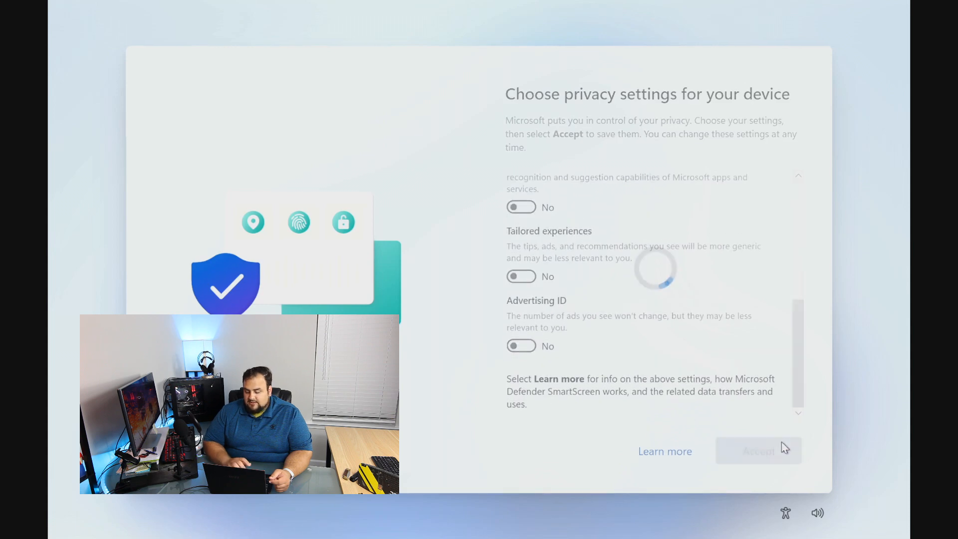
pyautogui.click(757, 452)
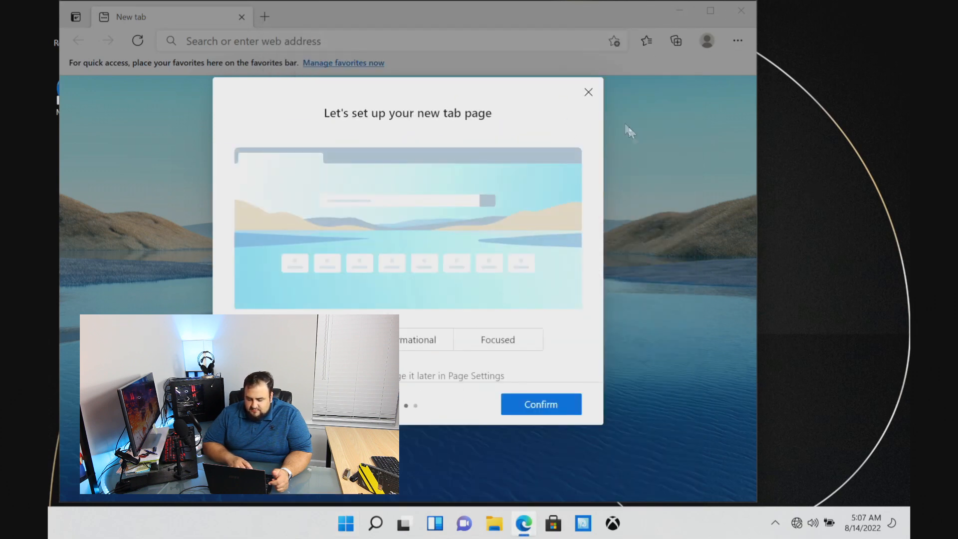
# - Confirm the Edge new tab setup and close the browser
pyautogui.click(540, 404)
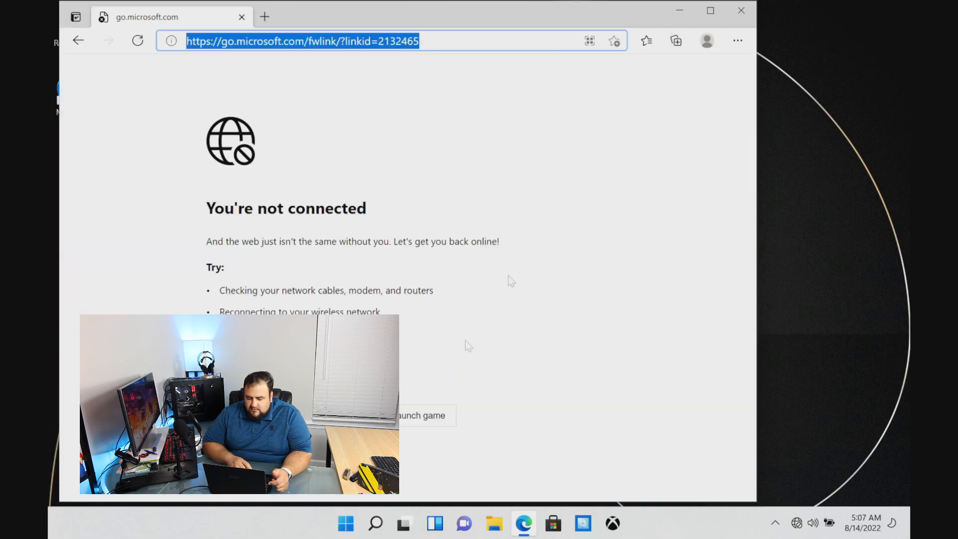
pyautogui.click(742, 10)
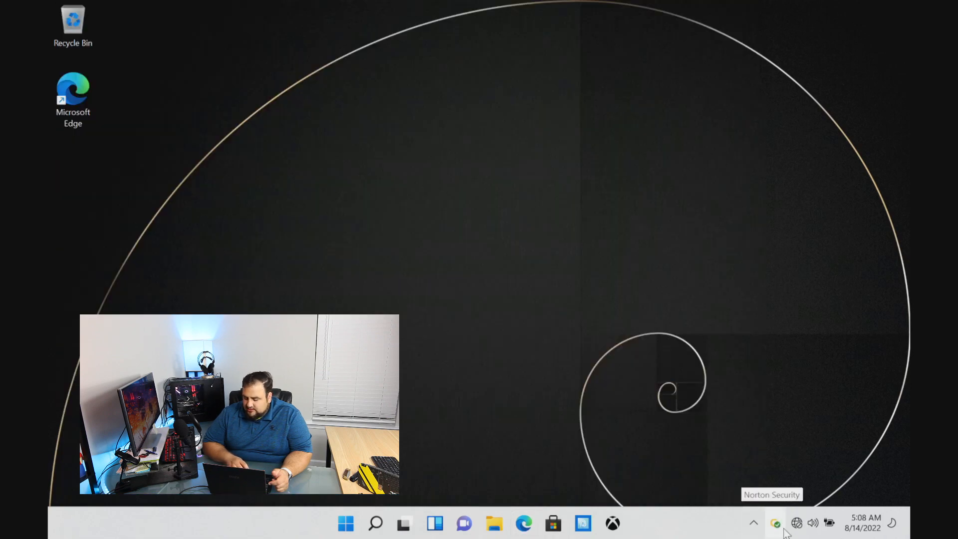
# - Connect Wi-Fi and enable 'Receive updates for other Microsoft products' in Windows Update advanced options
pyautogui.click(797, 523)
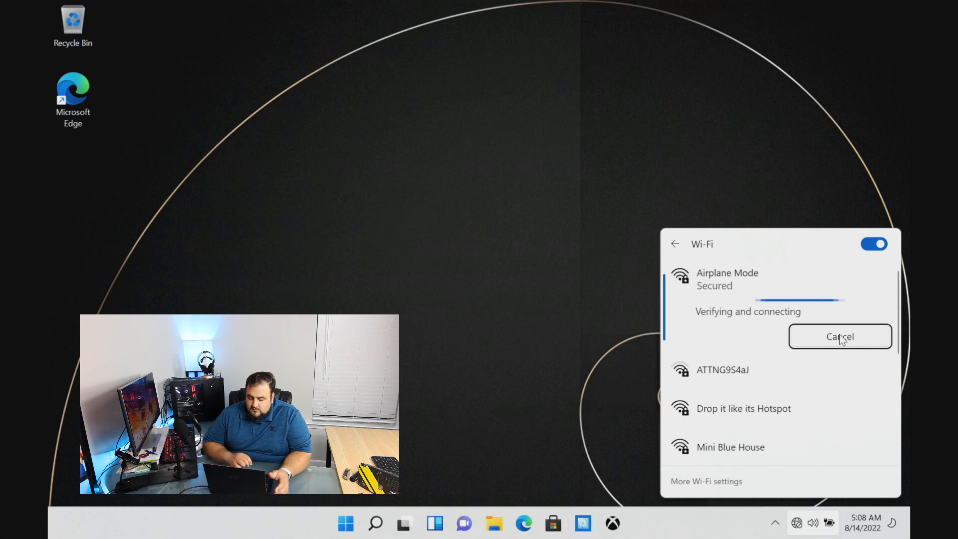
pyautogui.click(345, 523)
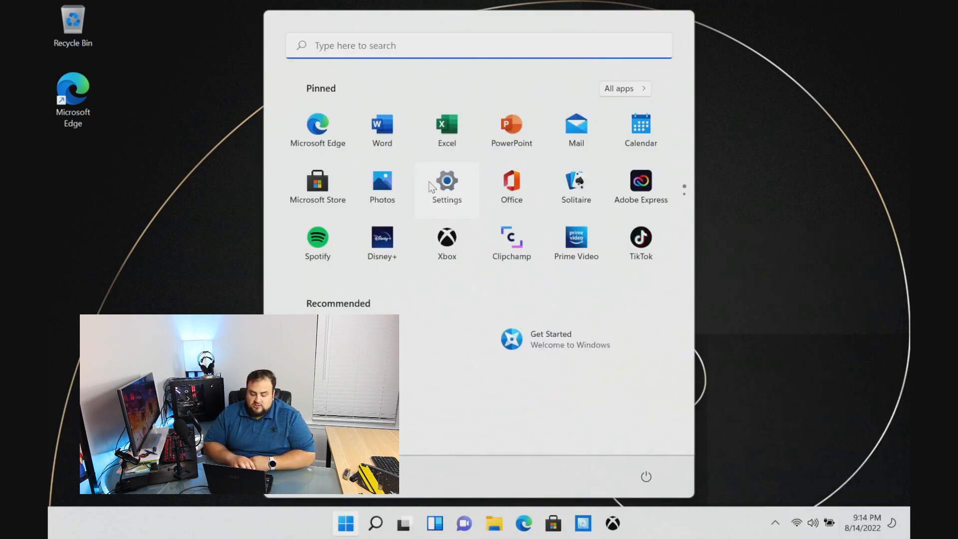
pyautogui.click(447, 182)
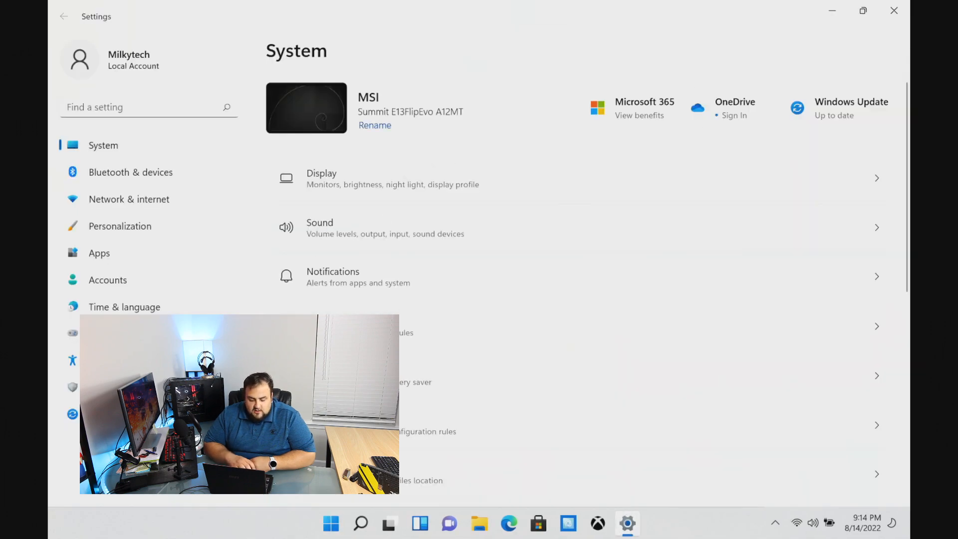
pyautogui.click(851, 108)
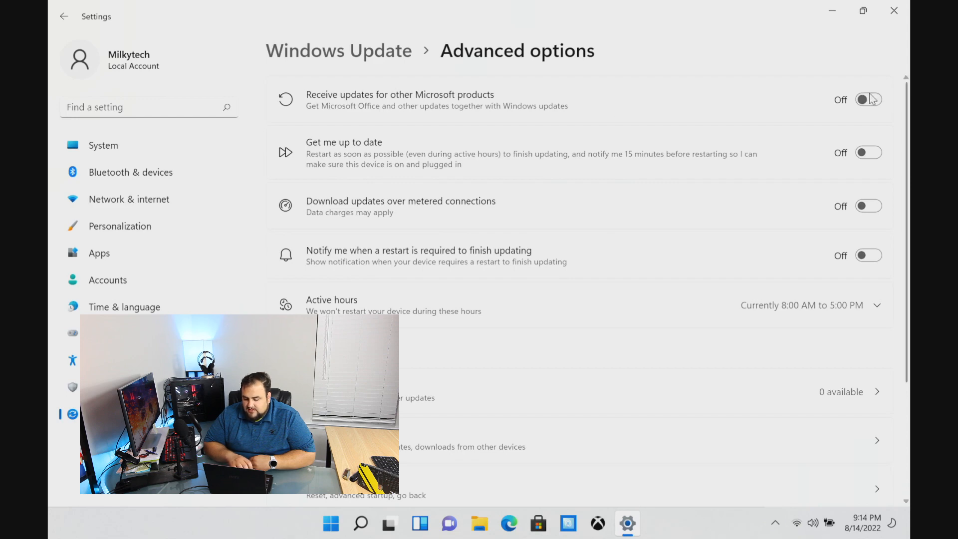
pyautogui.click(867, 99)
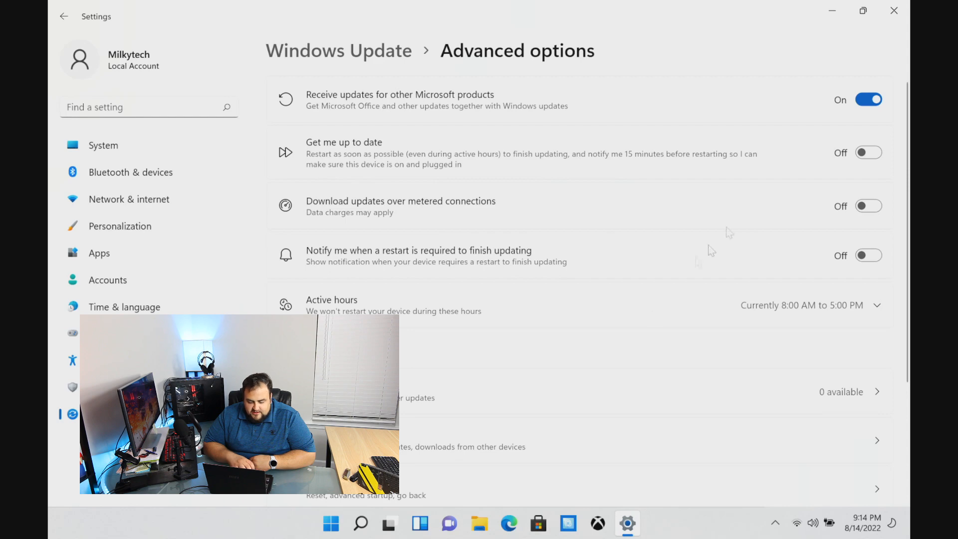
pyautogui.scroll(-3)
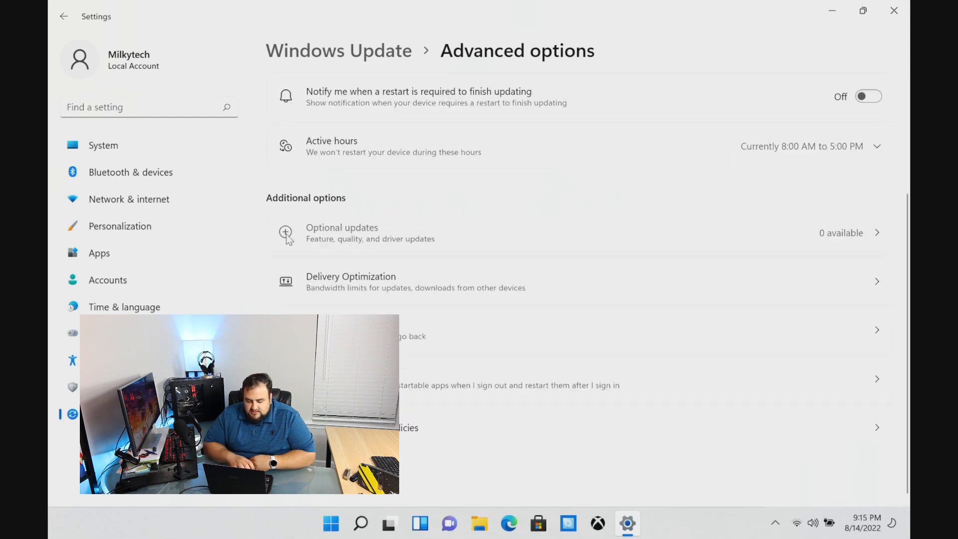
pyautogui.moveTo(401, 263)
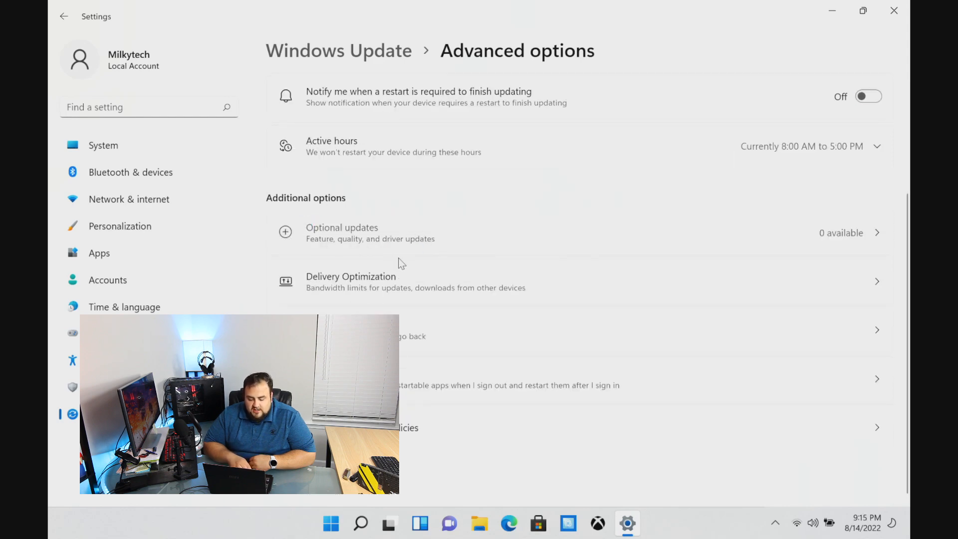
pyautogui.click(64, 17)
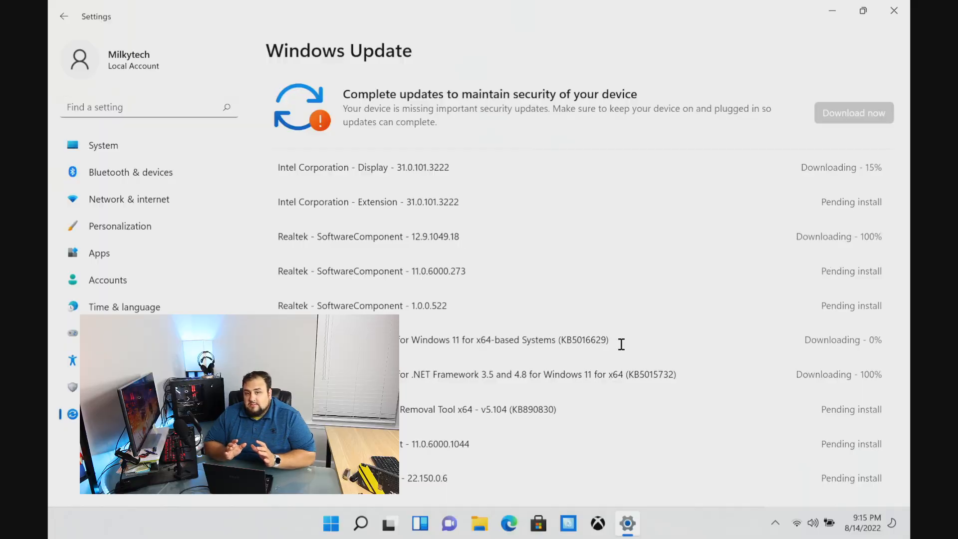
# - Scroll through the queued Intel, Realtek and Windows updates as they download
pyautogui.scroll(-3)
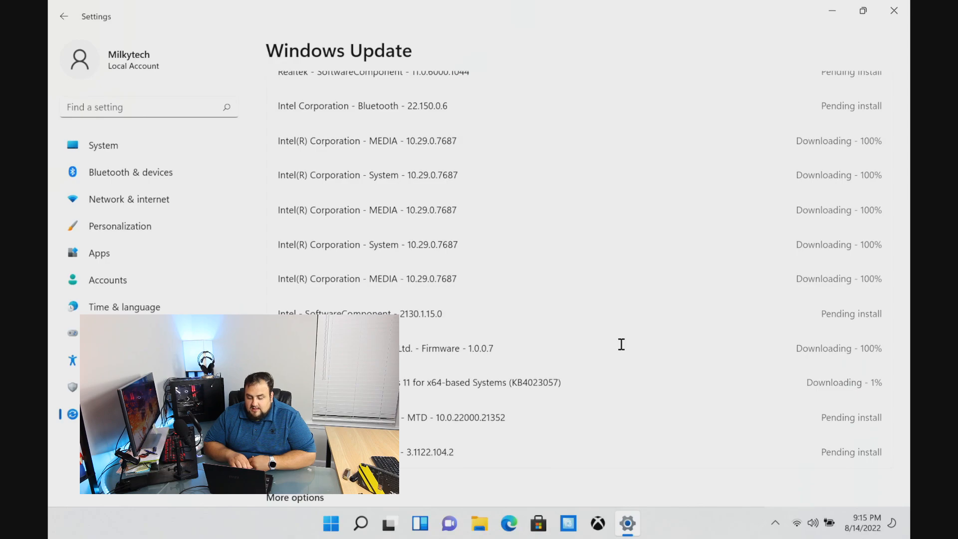
pyautogui.scroll(-3)
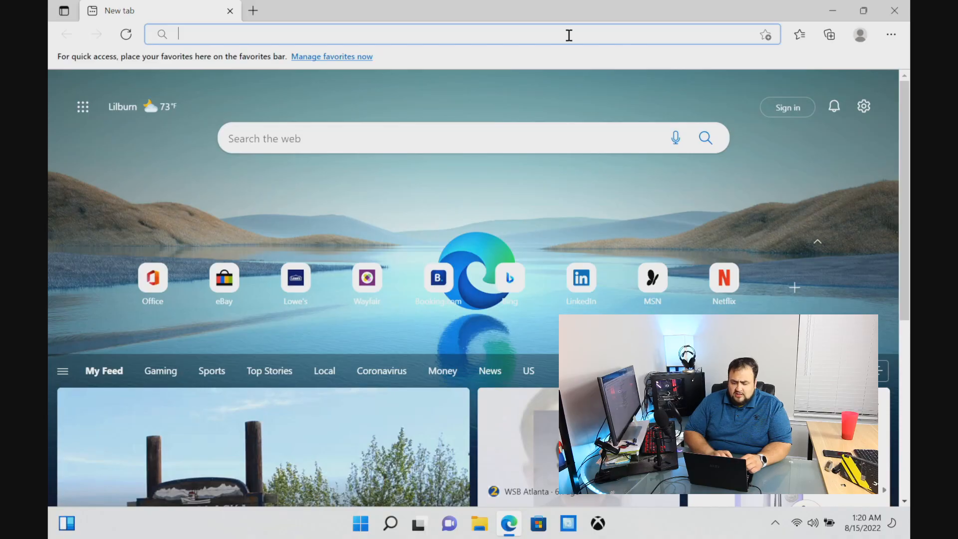
# - Search the web for 'thisiswin11' and open the builtbybel/ThisIsWin11 GitHub releases result
pyautogui.write('thisiswin11')
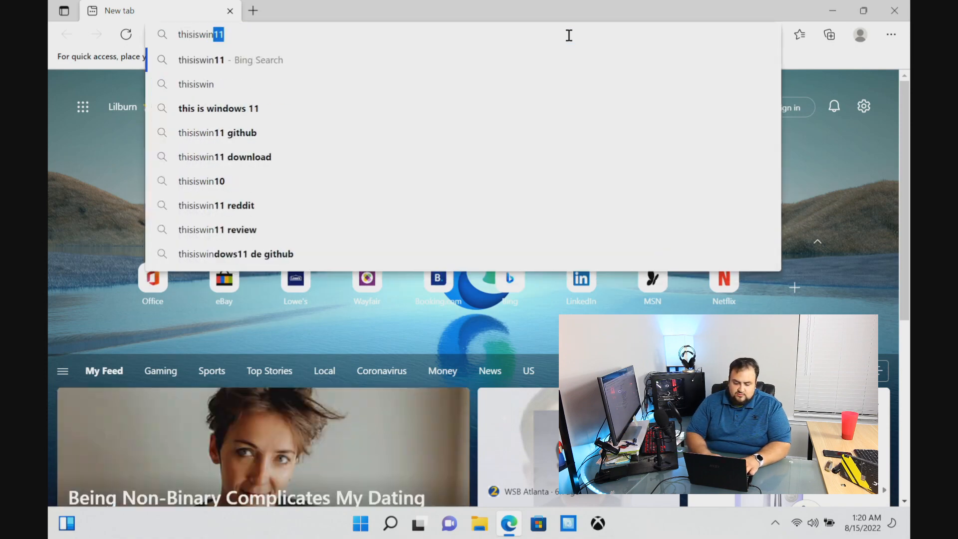
pyautogui.press('Return')
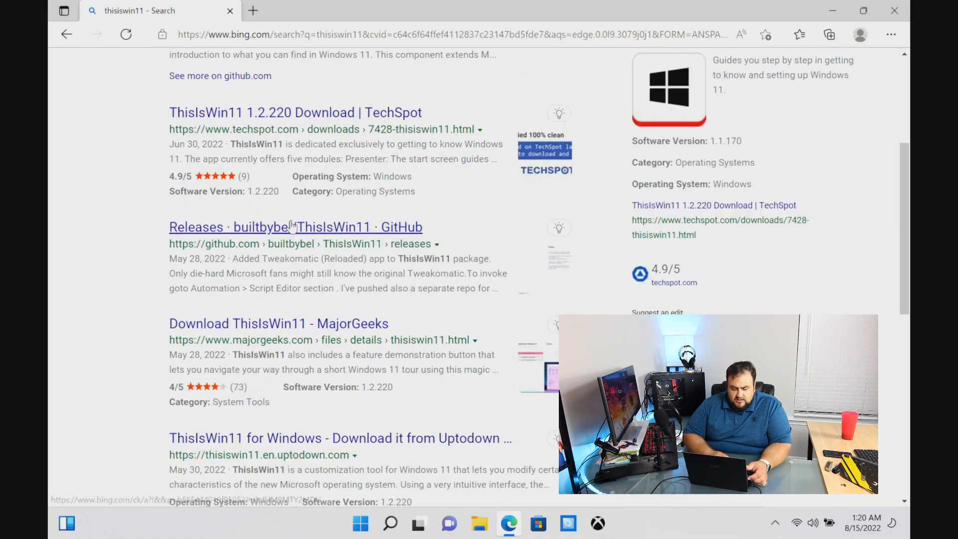
pyautogui.click(296, 227)
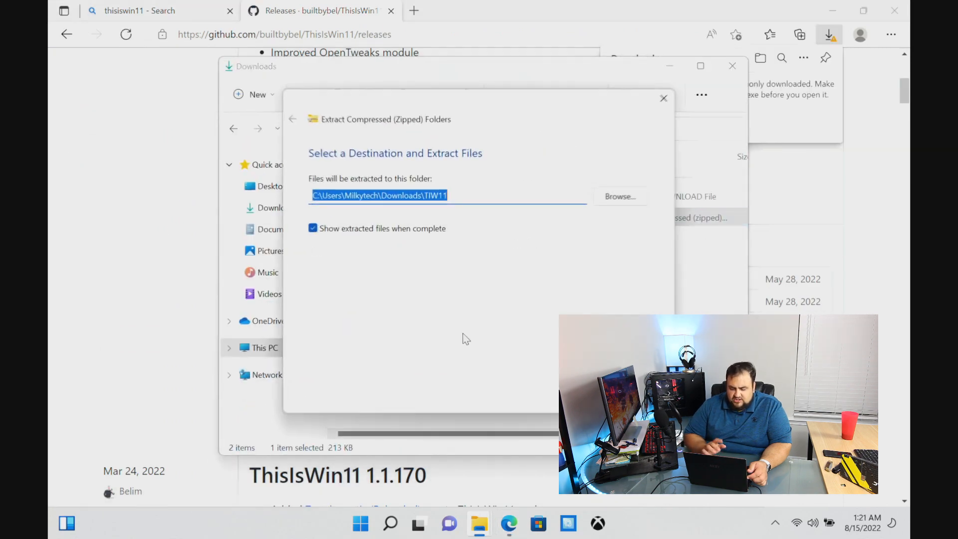
# - Open ThisIsWin11.exe and run it anyway past the SmartScreen warning
pyautogui.rightClick(388, 239)
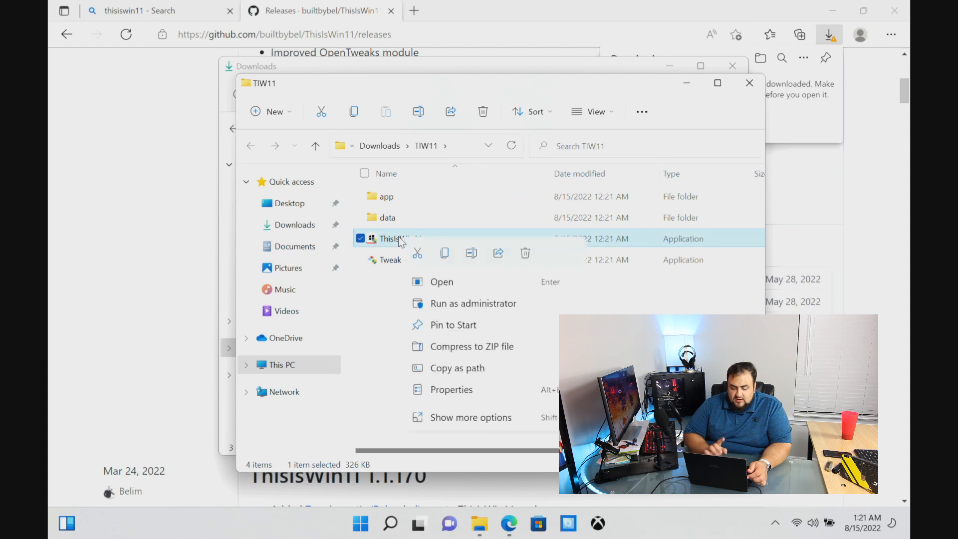
pyautogui.moveTo(447, 311)
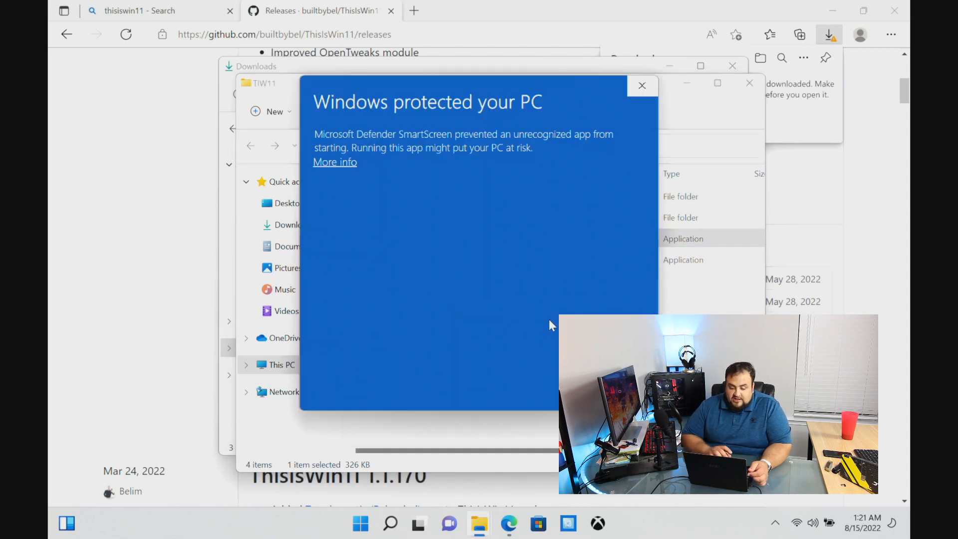
pyautogui.moveTo(519, 281)
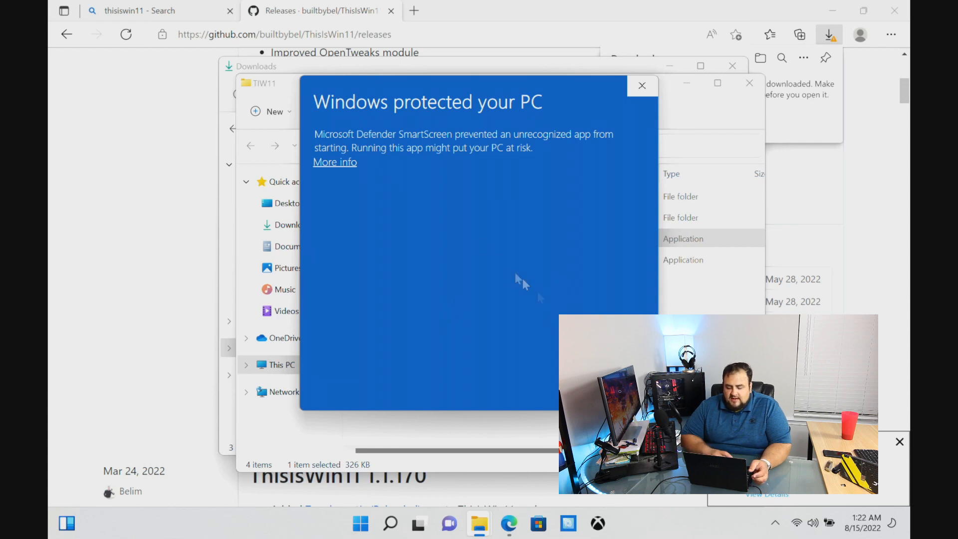
pyautogui.click(334, 162)
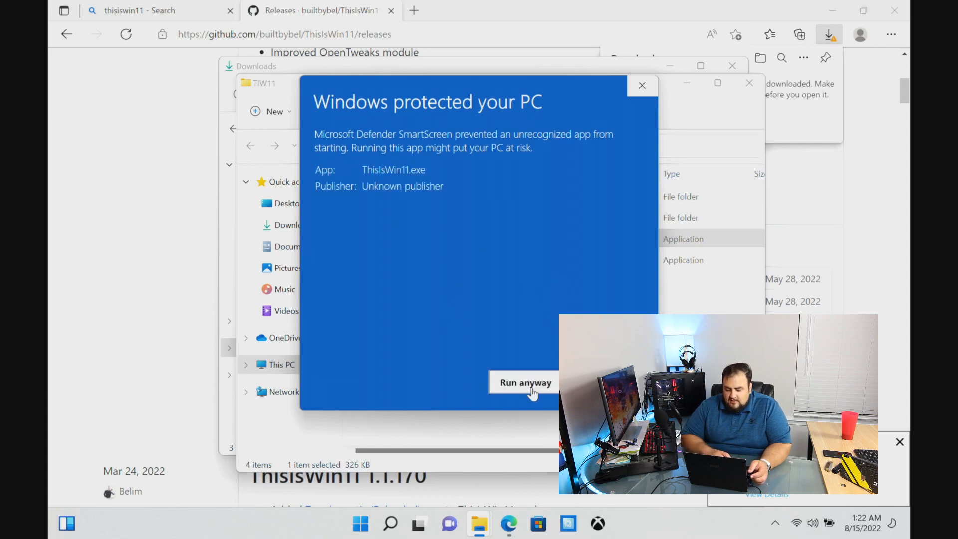
pyautogui.click(524, 382)
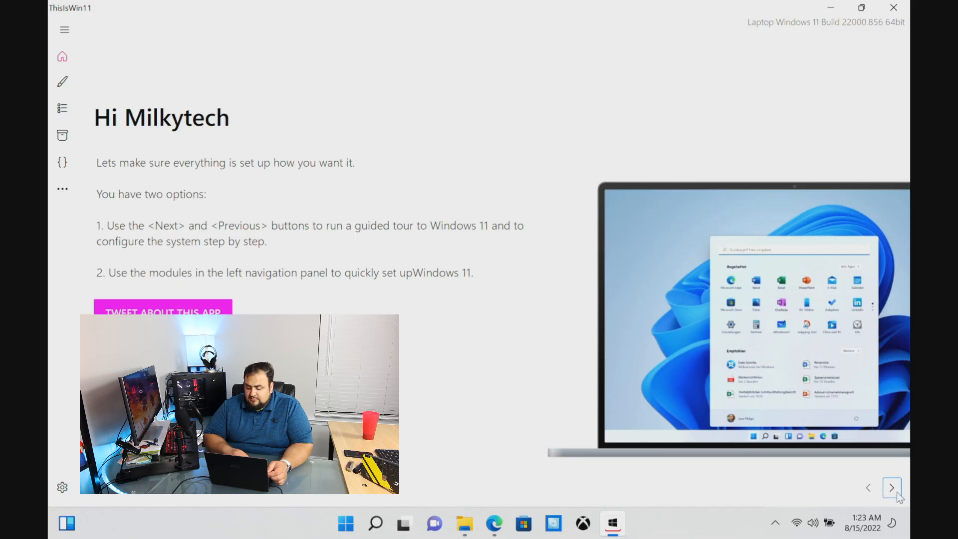
# - Page through the ThisIsWin11 tour and open the PumpedApp app-removal module
pyautogui.click(891, 488)
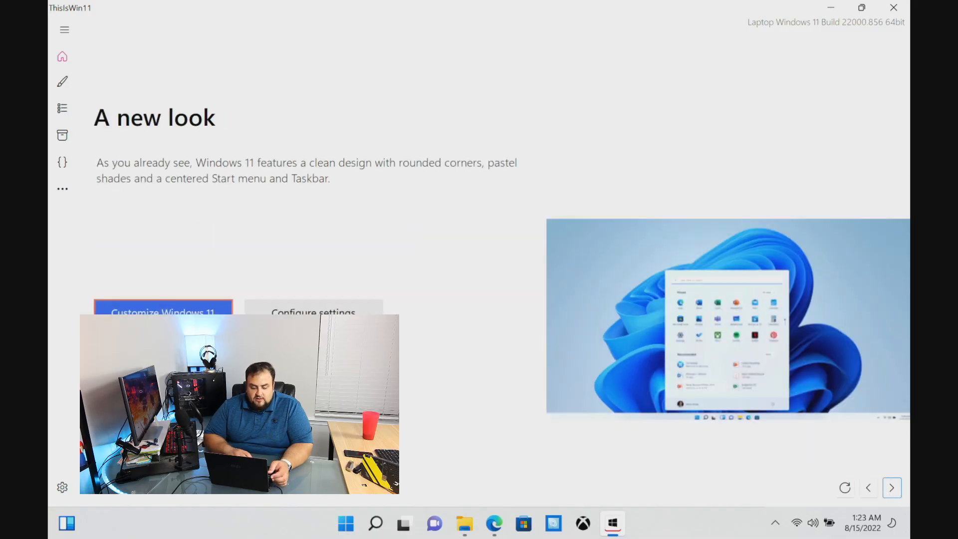
pyautogui.moveTo(550, 419)
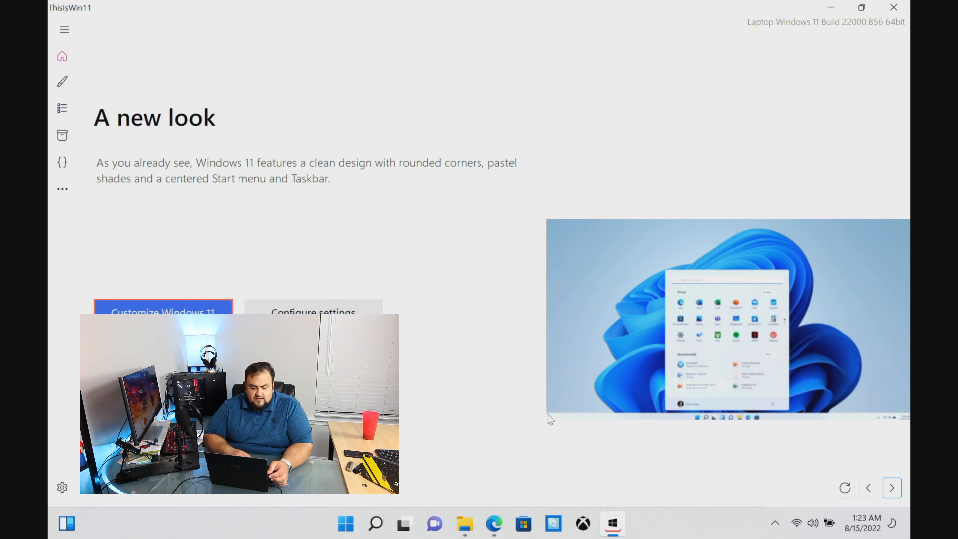
pyautogui.click(891, 488)
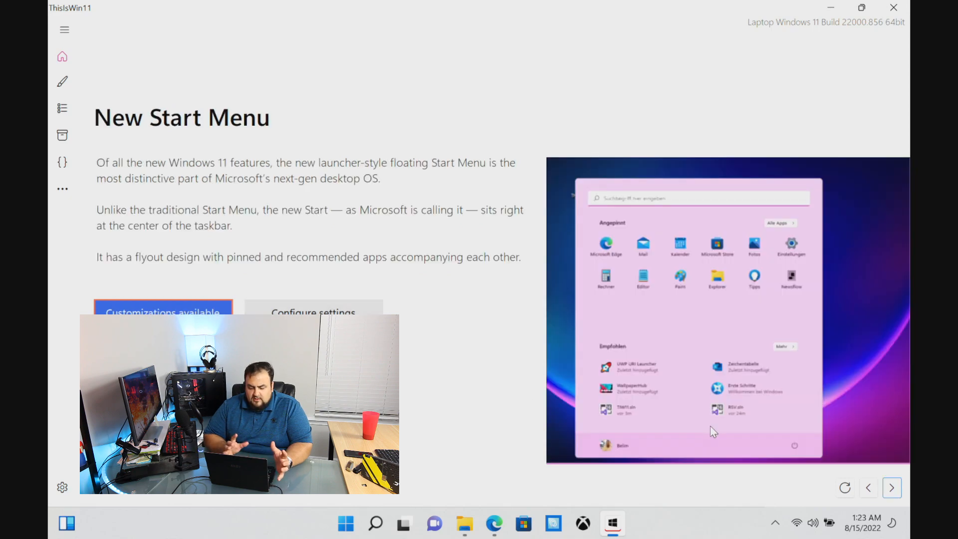
pyautogui.moveTo(808, 417)
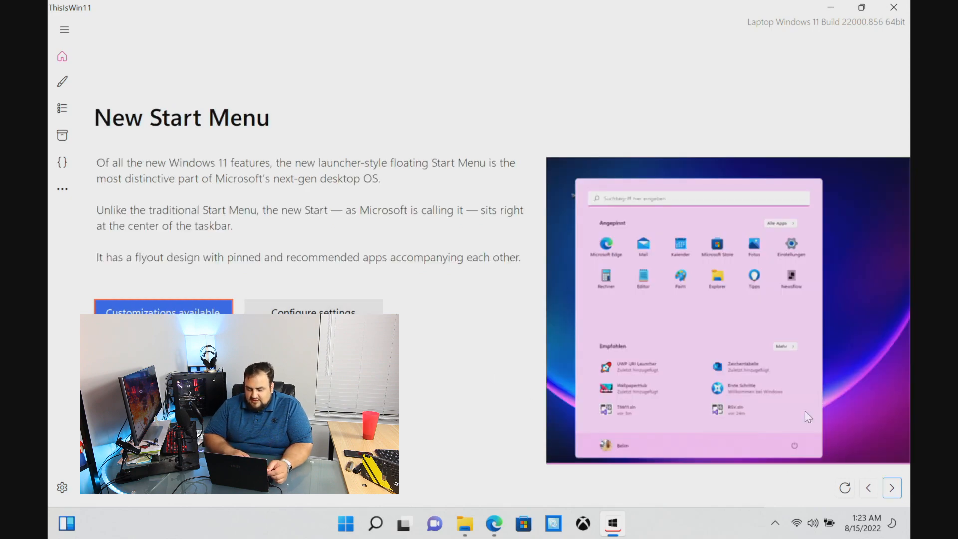
pyautogui.click(891, 488)
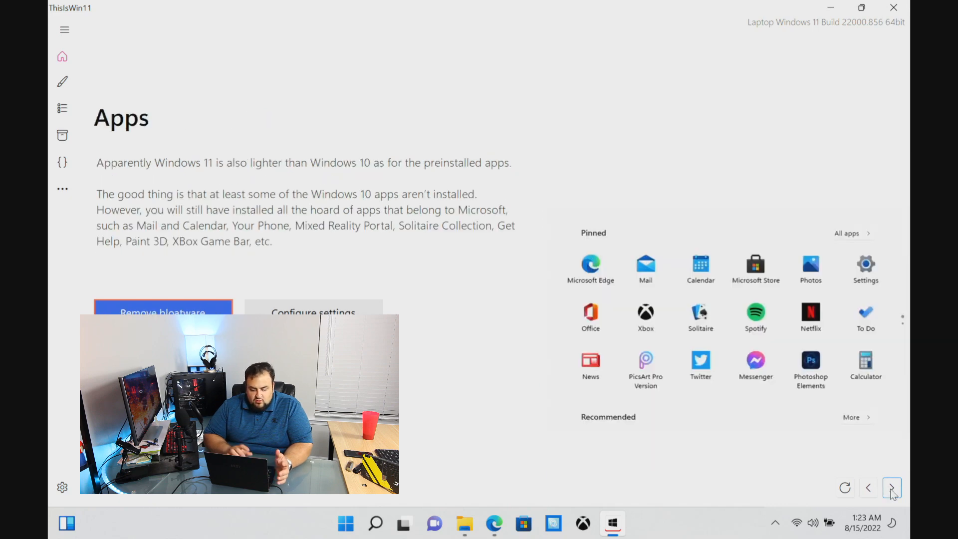
pyautogui.click(891, 488)
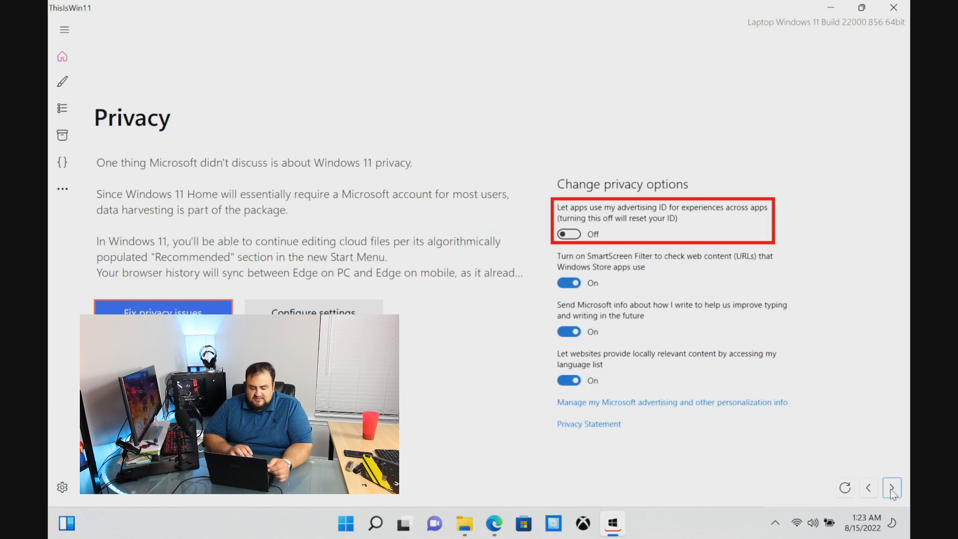
pyautogui.click(891, 488)
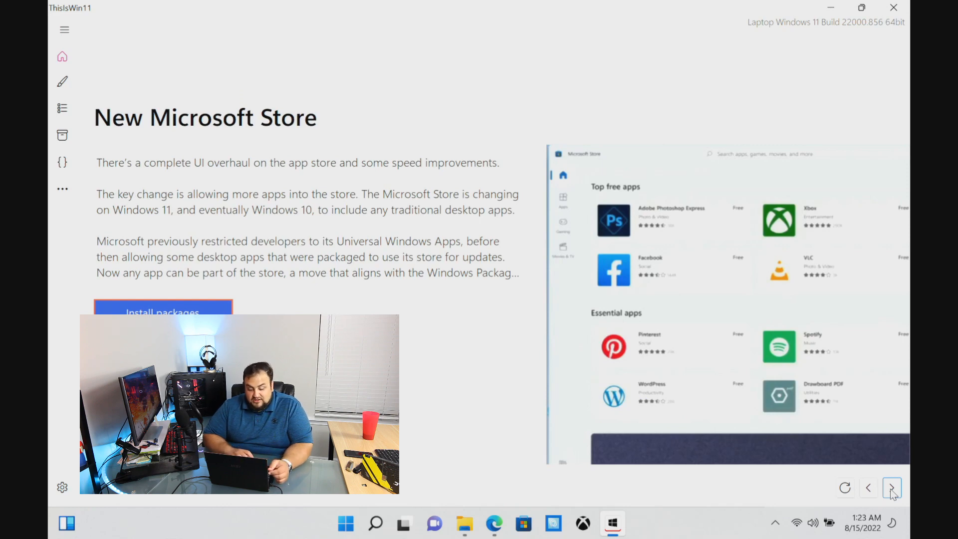
pyautogui.click(892, 488)
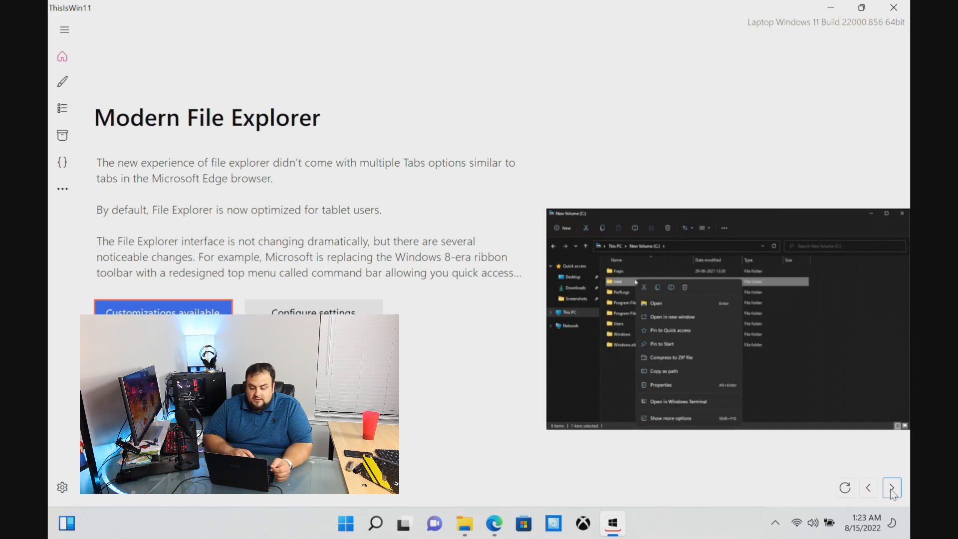
pyautogui.click(891, 488)
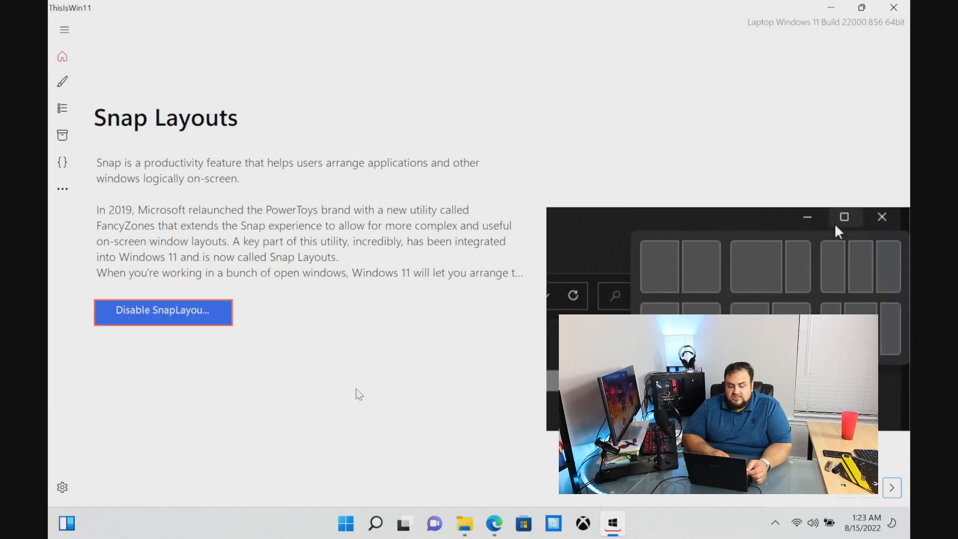
pyautogui.click(62, 108)
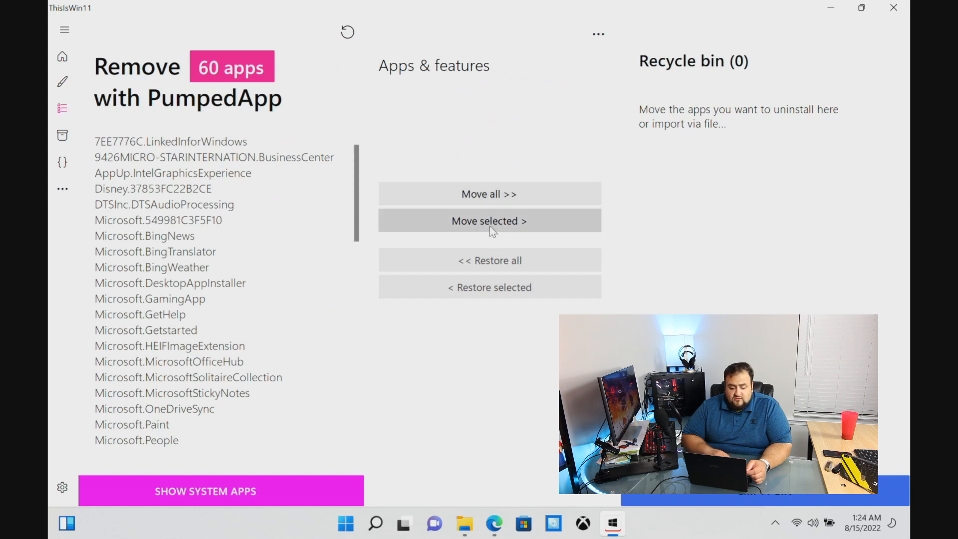
# - Move all 60 listed preinstalled apps into the removal bin
pyautogui.scroll(-3)
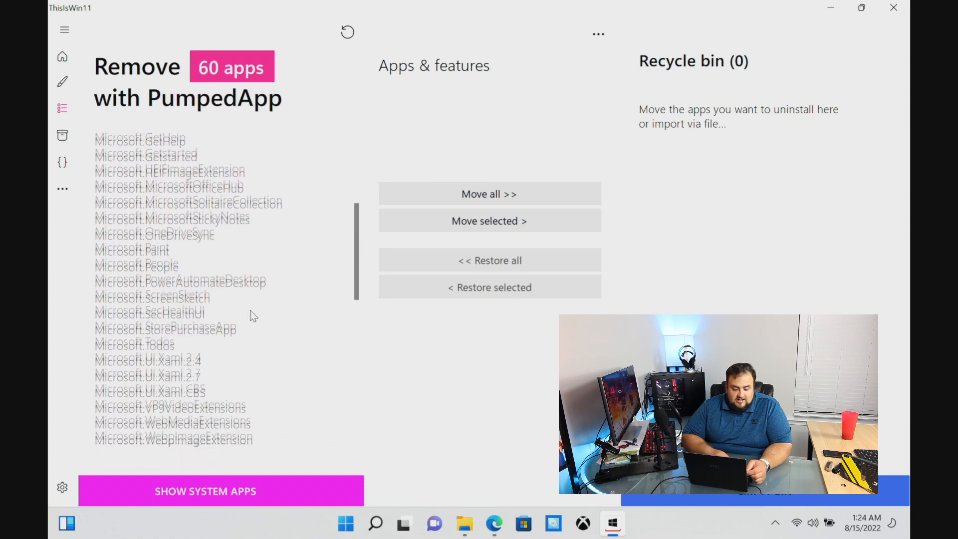
pyautogui.scroll(-3)
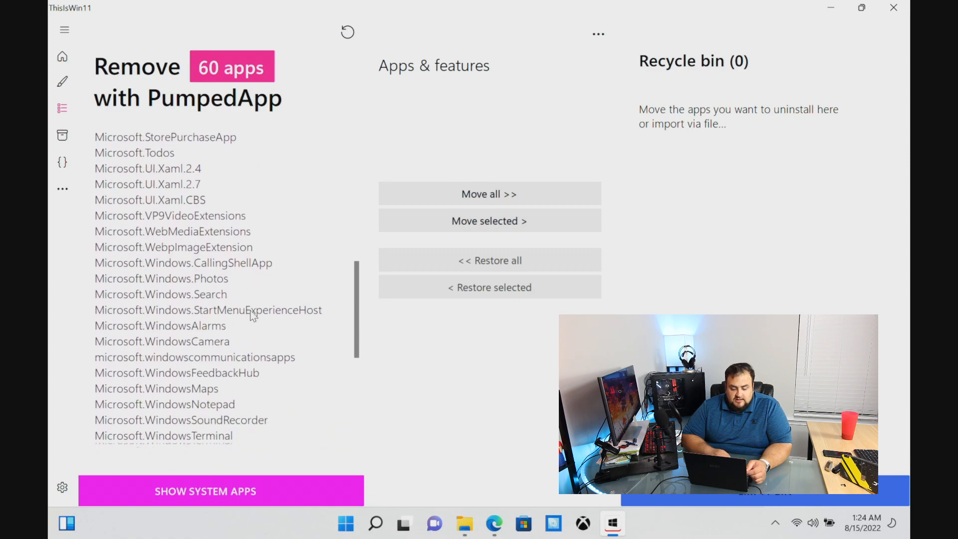
pyautogui.scroll(-3)
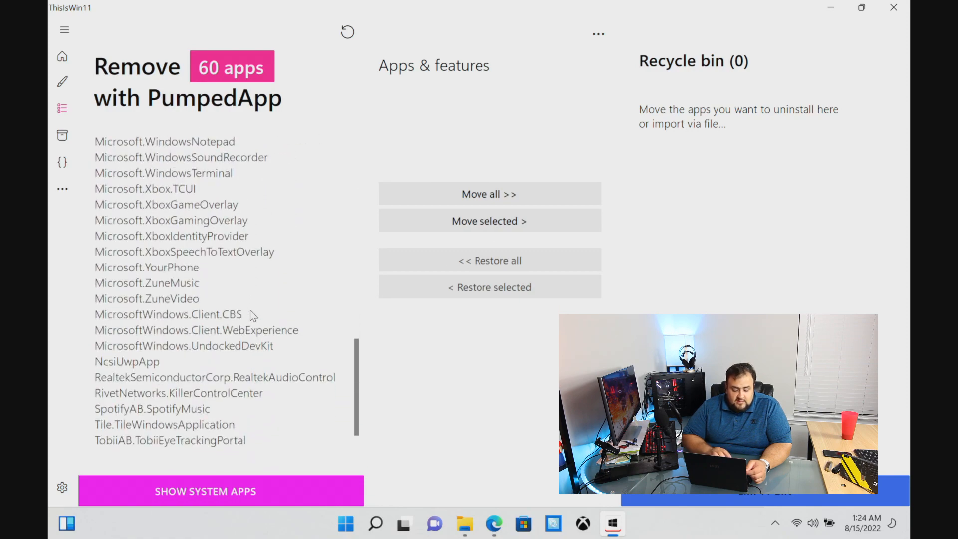
pyautogui.click(489, 193)
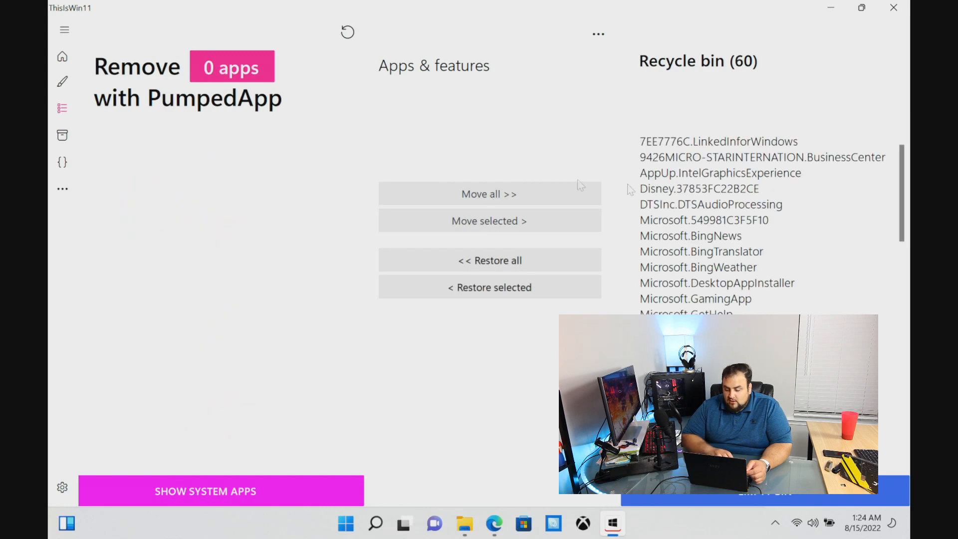
# - Restore DesktopAppInstaller and other apps to keep, then empty the bin to uninstall the rest
pyautogui.scroll(-3)
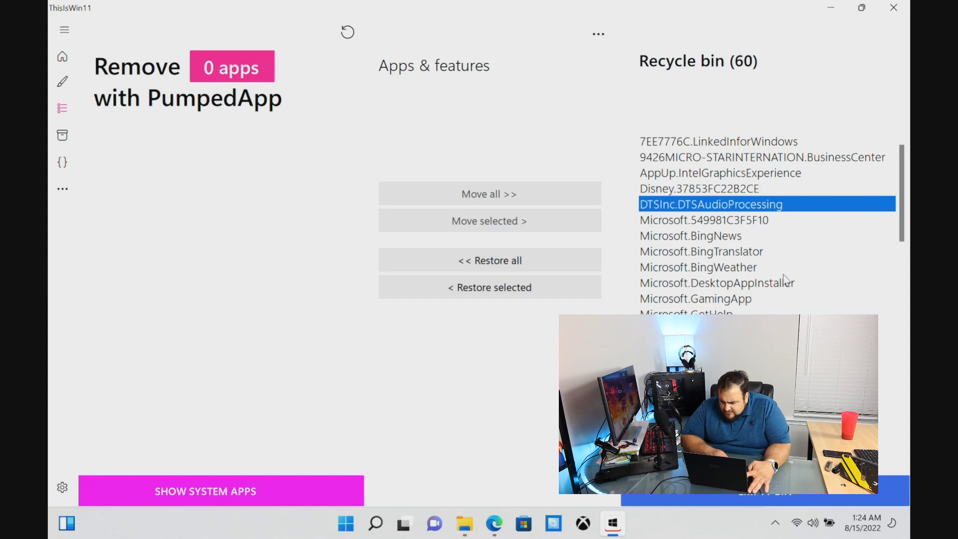
pyautogui.scroll(-3)
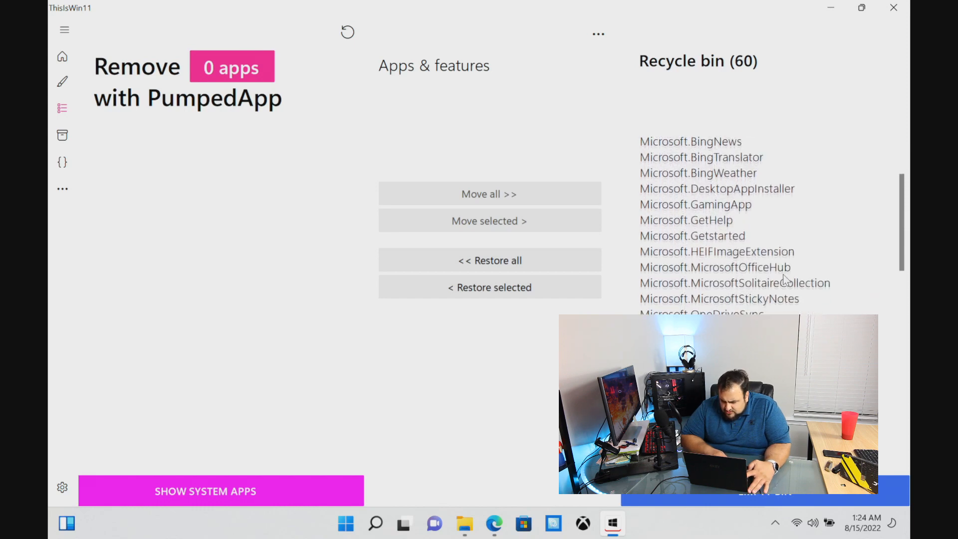
pyautogui.click(717, 189)
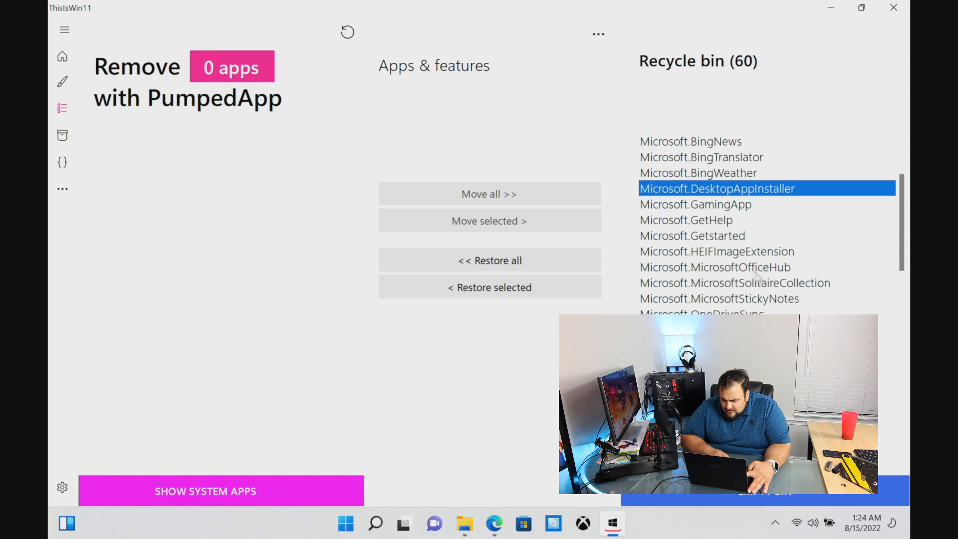
pyautogui.click(717, 252)
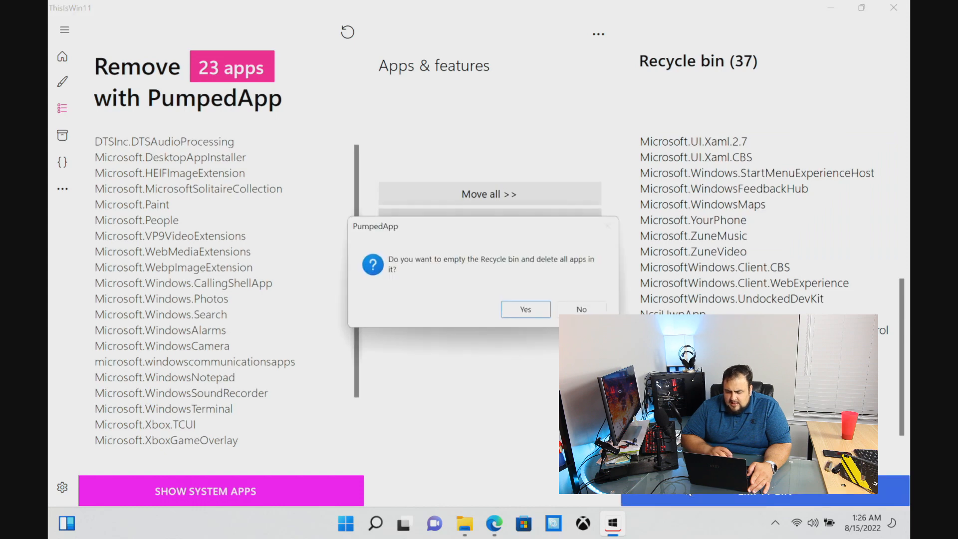
pyautogui.click(524, 309)
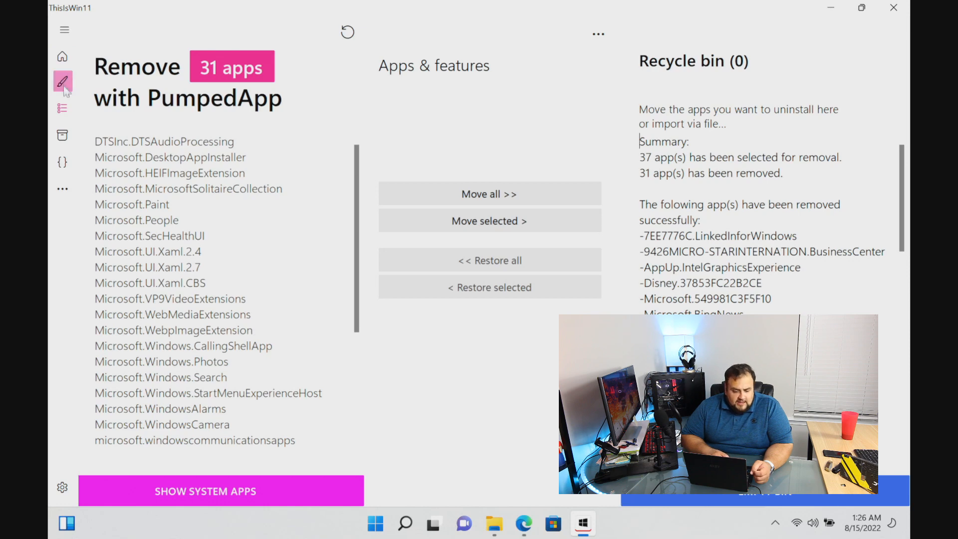
# - Dismiss the missing-winget warning in Packages and move to the PowerUI script module
pyautogui.click(61, 134)
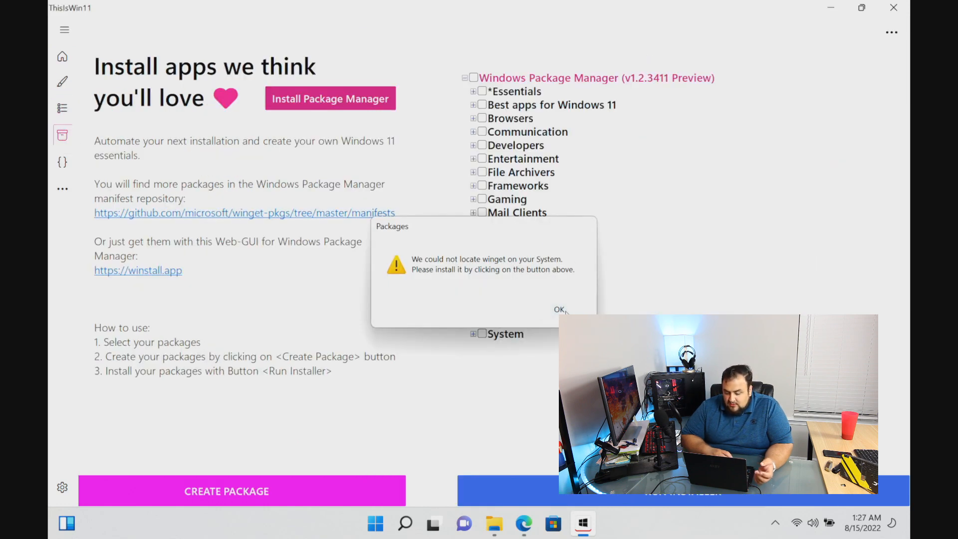
pyautogui.click(558, 310)
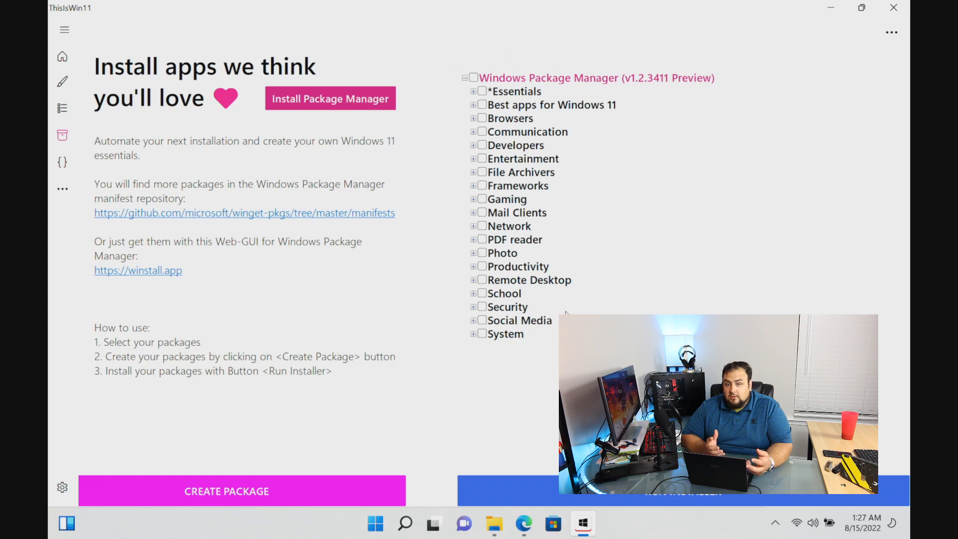
pyautogui.click(62, 162)
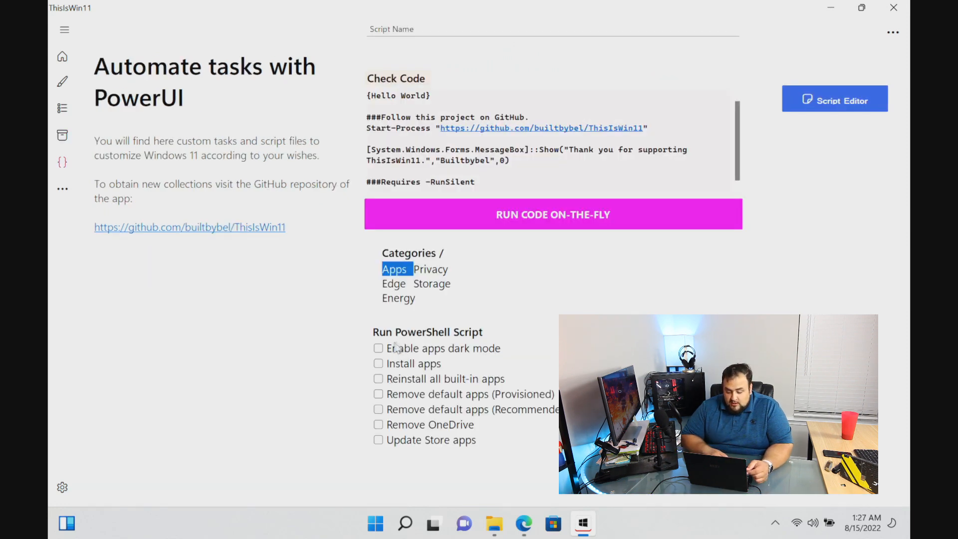
# - Mark the Enable apps dark mode and Remove OneDrive scripts to run
pyautogui.click(443, 348)
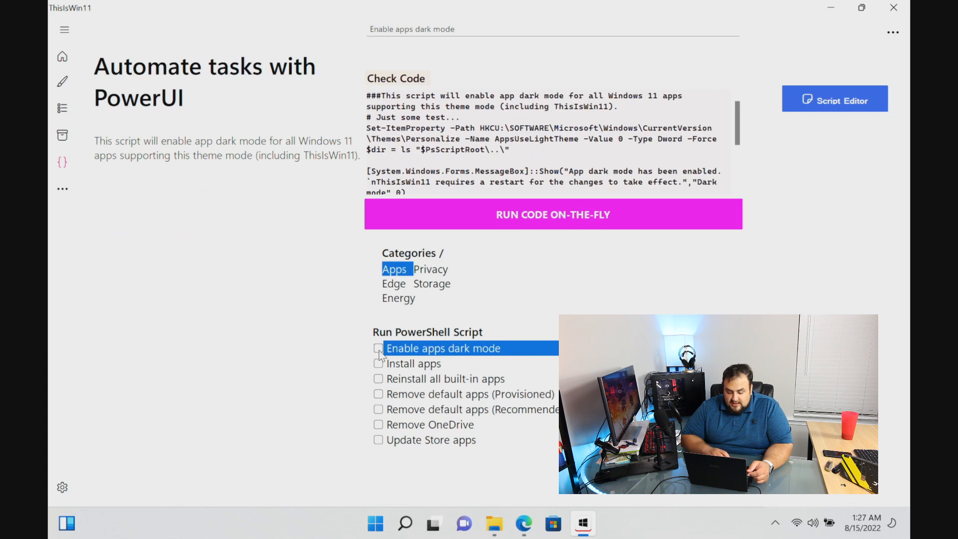
pyautogui.click(377, 347)
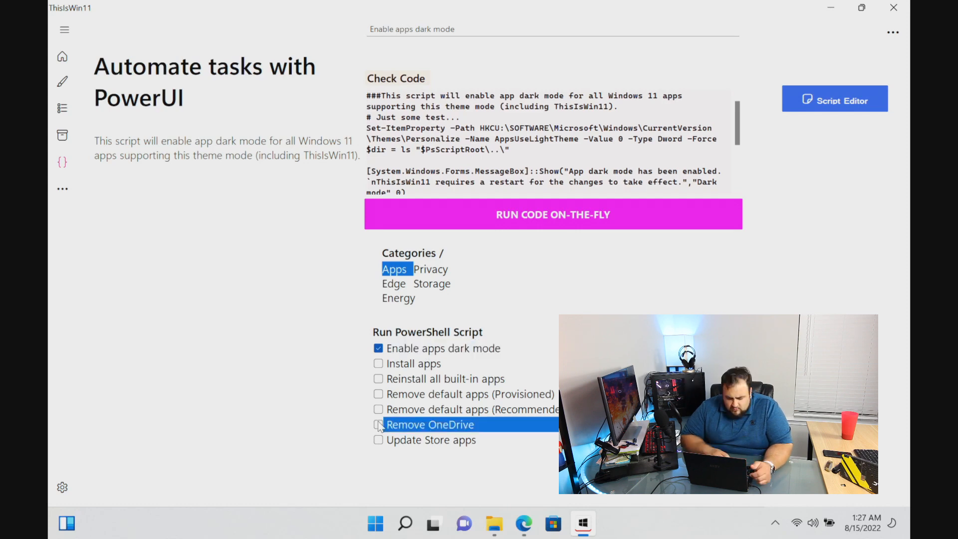
pyautogui.click(429, 424)
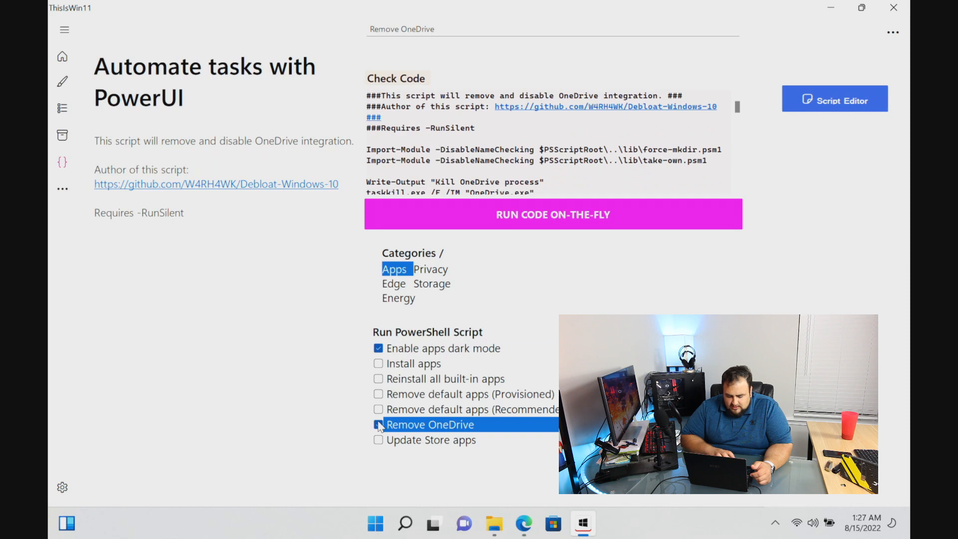
pyautogui.click(86, 61)
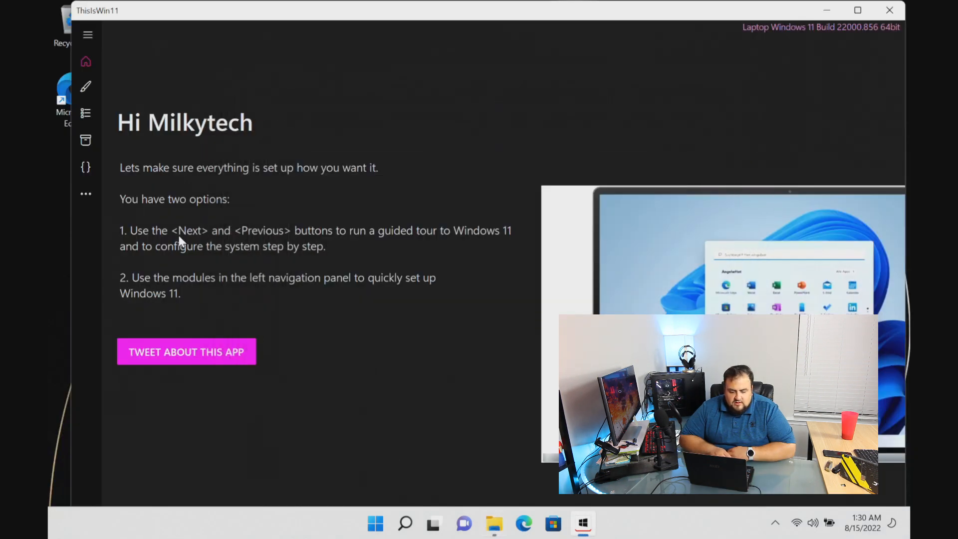
# - Run the third-party app telemetry removal script and mark Clean up Windows
pyautogui.click(86, 167)
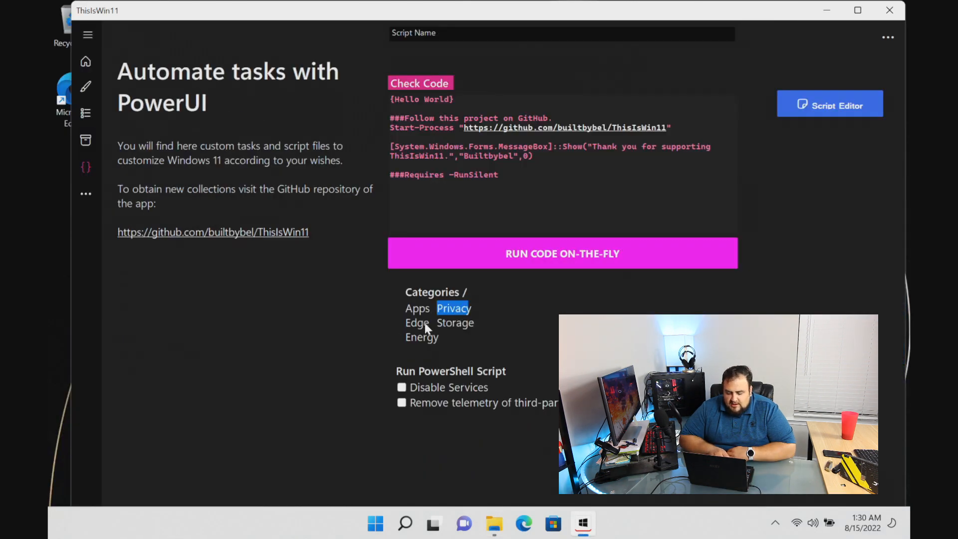
pyautogui.click(455, 323)
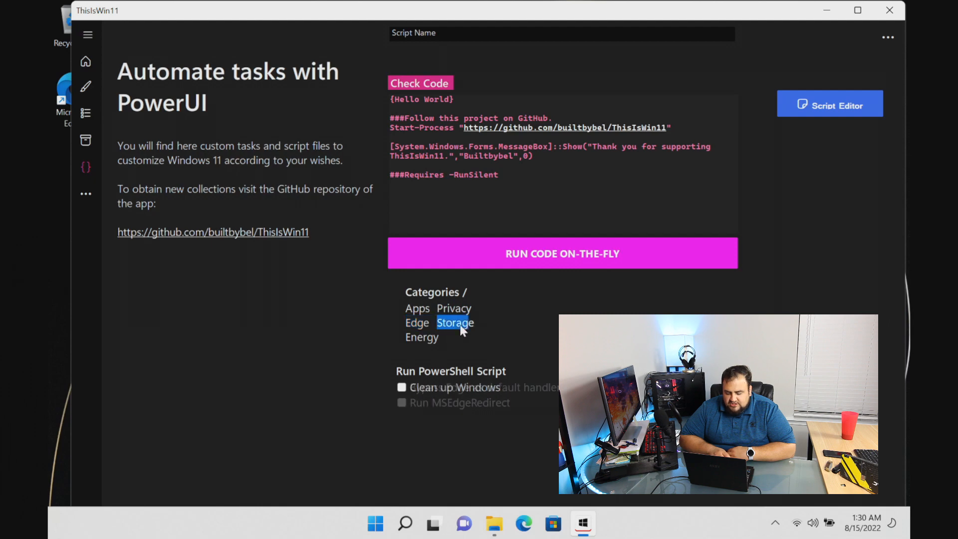
pyautogui.click(421, 337)
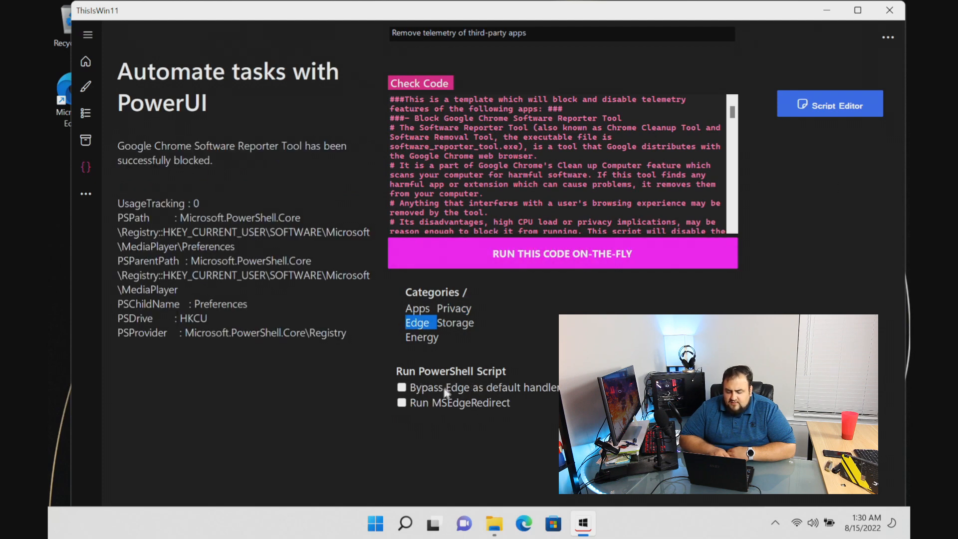
pyautogui.moveTo(479, 433)
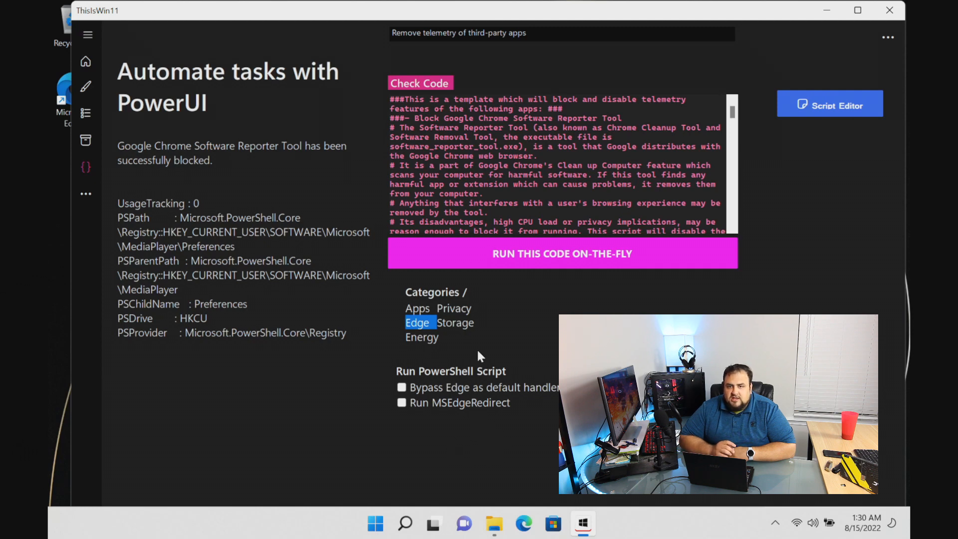
pyautogui.click(455, 322)
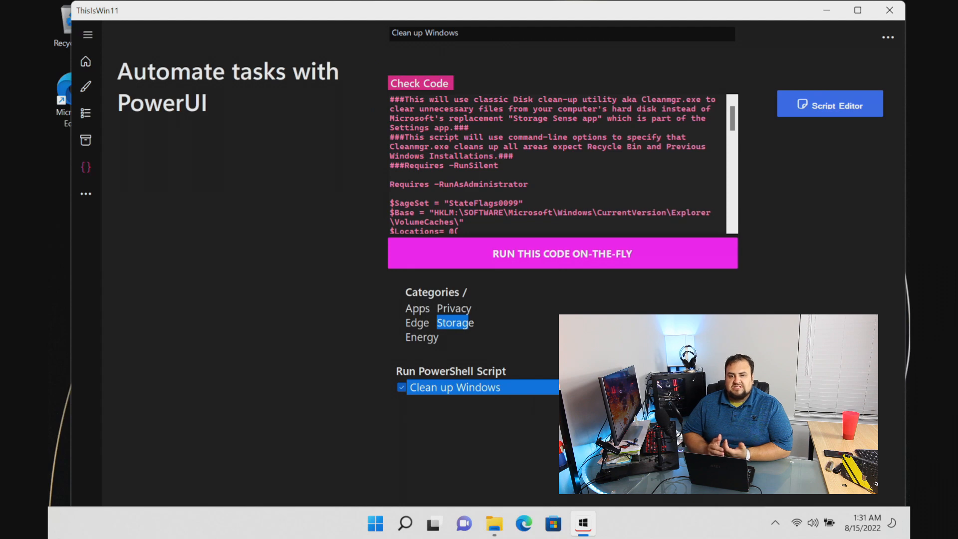
pyautogui.moveTo(428, 346)
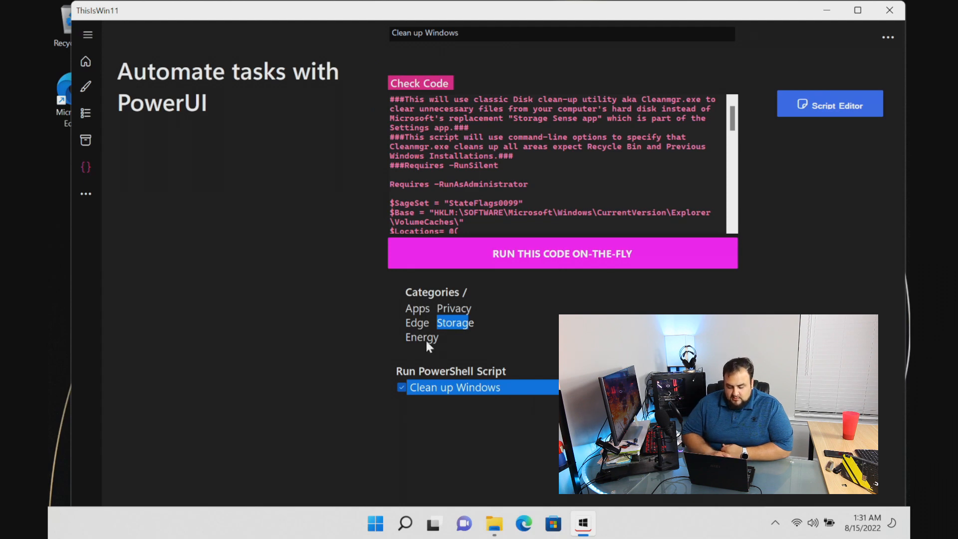
# - Run the Energy > Ultimate Performance mode script and agree to enable the power plan
pyautogui.click(420, 337)
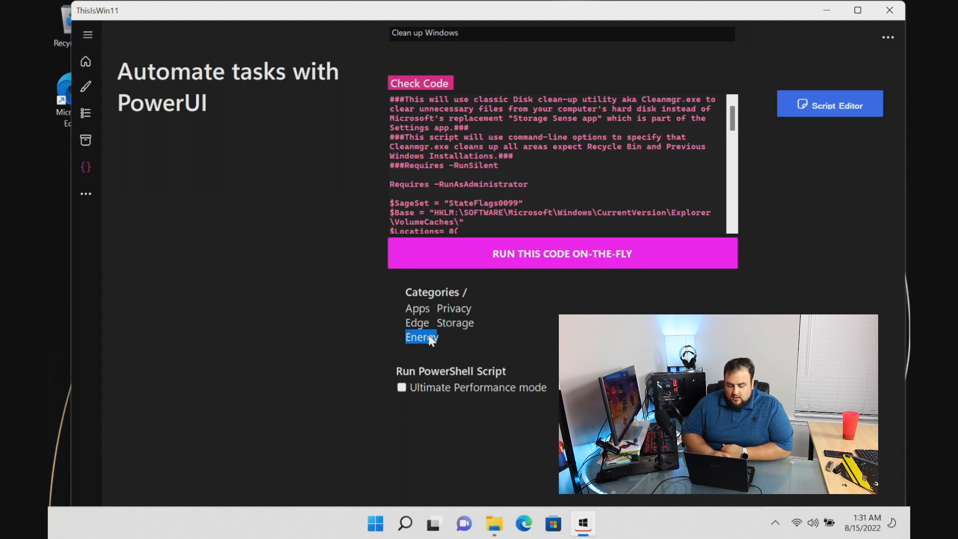
pyautogui.click(401, 387)
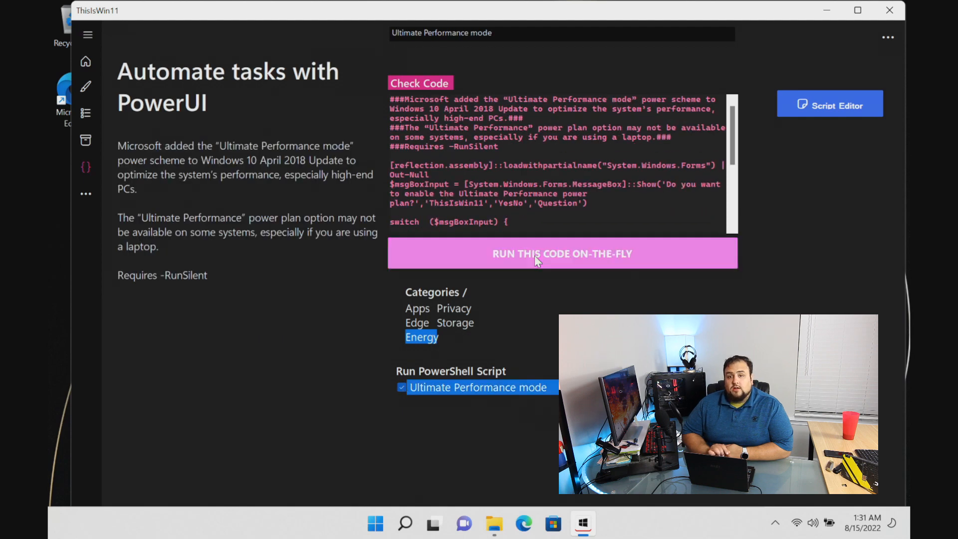
pyautogui.click(561, 253)
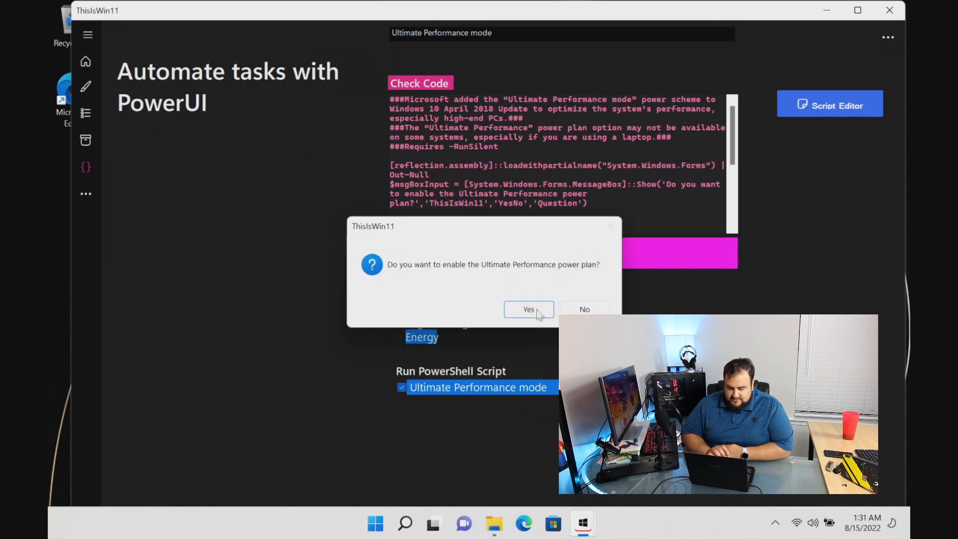
pyautogui.click(529, 309)
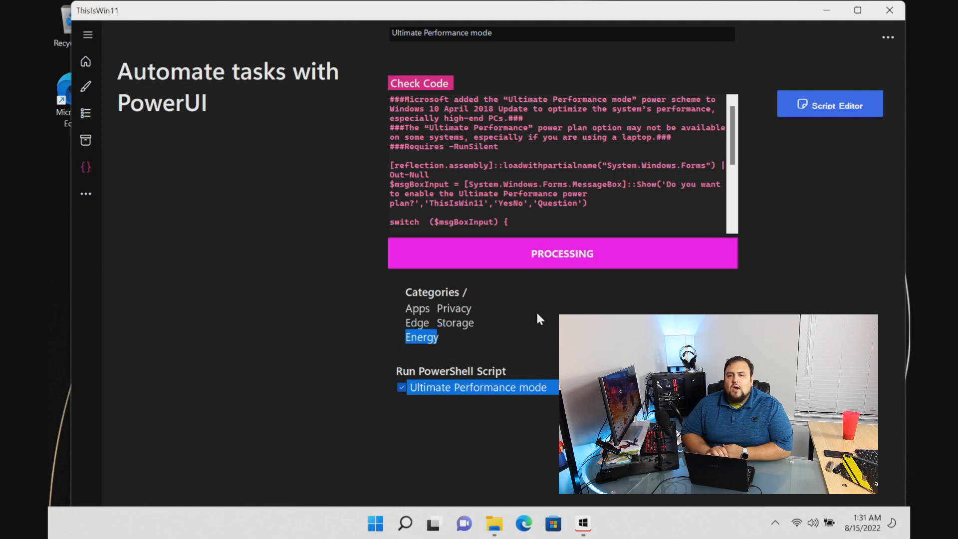
# - Switch to the OpenTweaks module listing the Windows 11 tweak categories
pyautogui.click(376, 524)
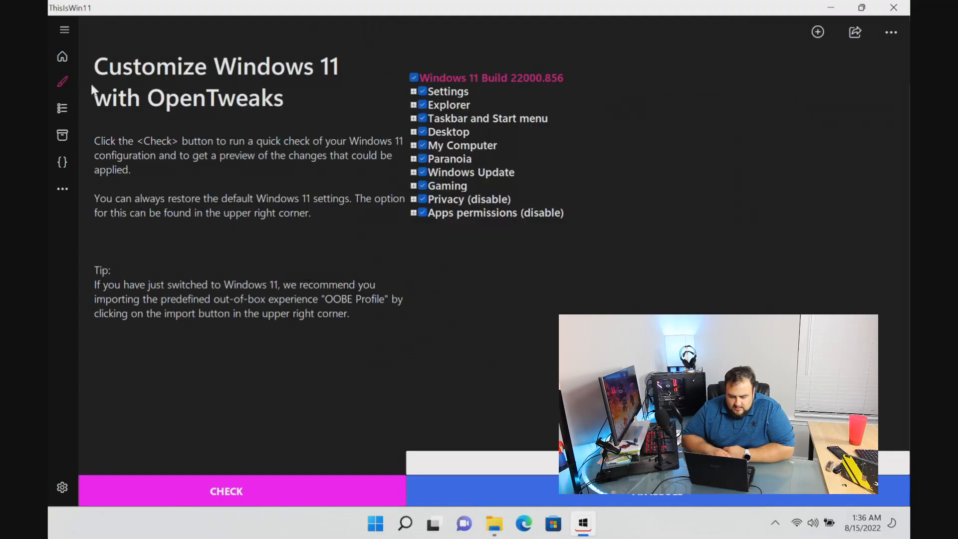
pyautogui.moveTo(395, 90)
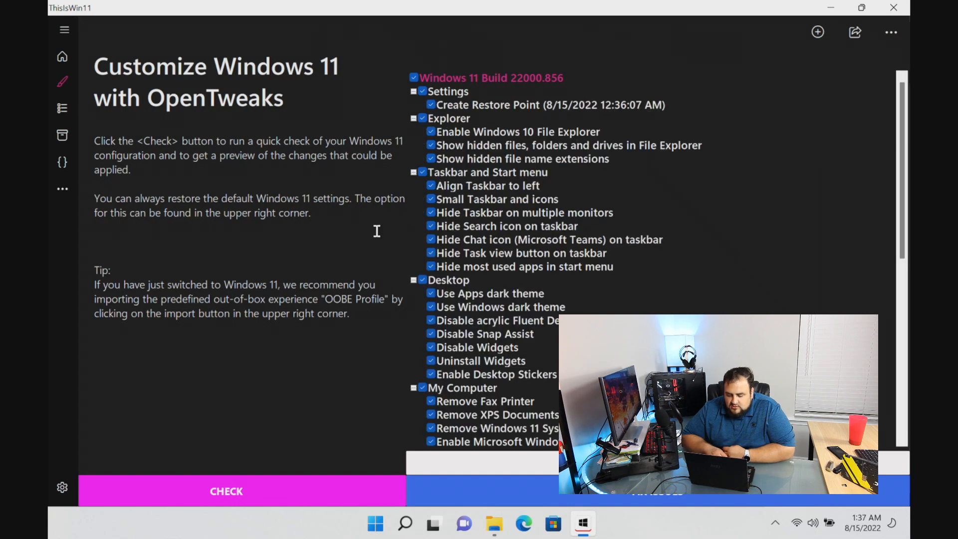
pyautogui.moveTo(571, 29)
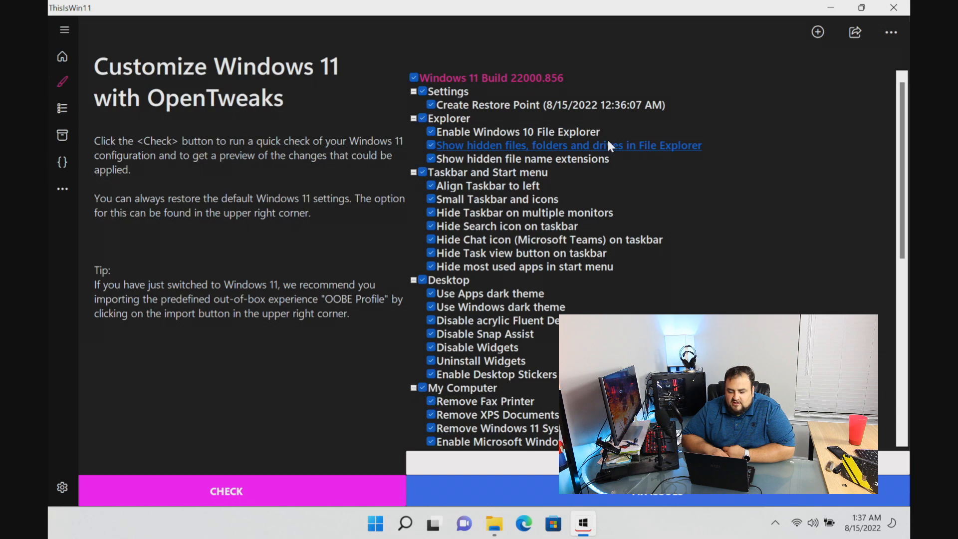
pyautogui.moveTo(506, 225)
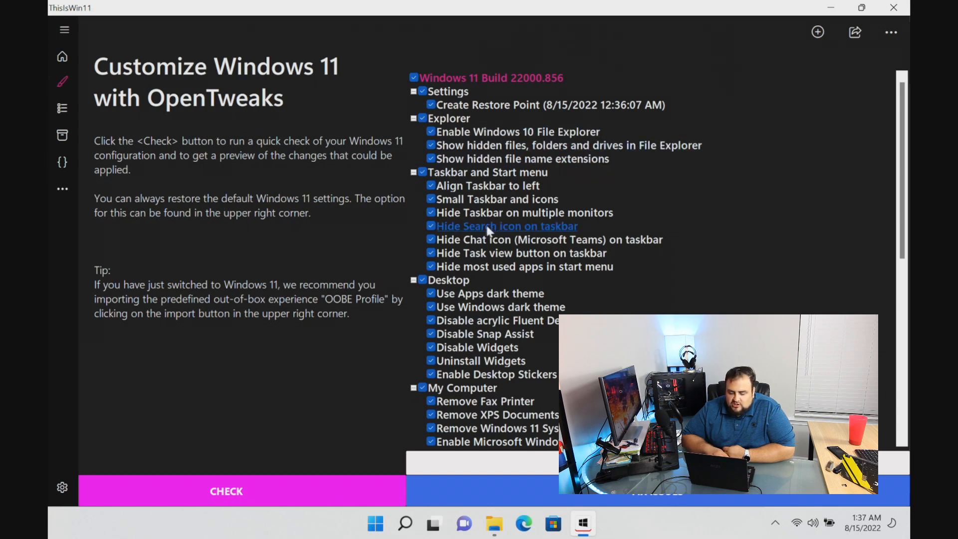
pyautogui.moveTo(575, 173)
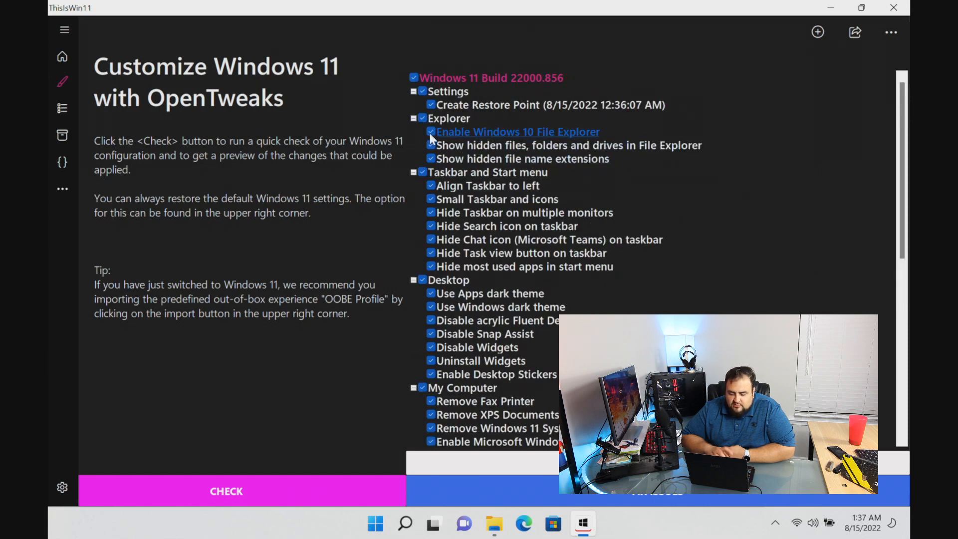
# - Untick the Windows 10 File Explorer and small taskbar tweaks while scrolling the list
pyautogui.click(431, 132)
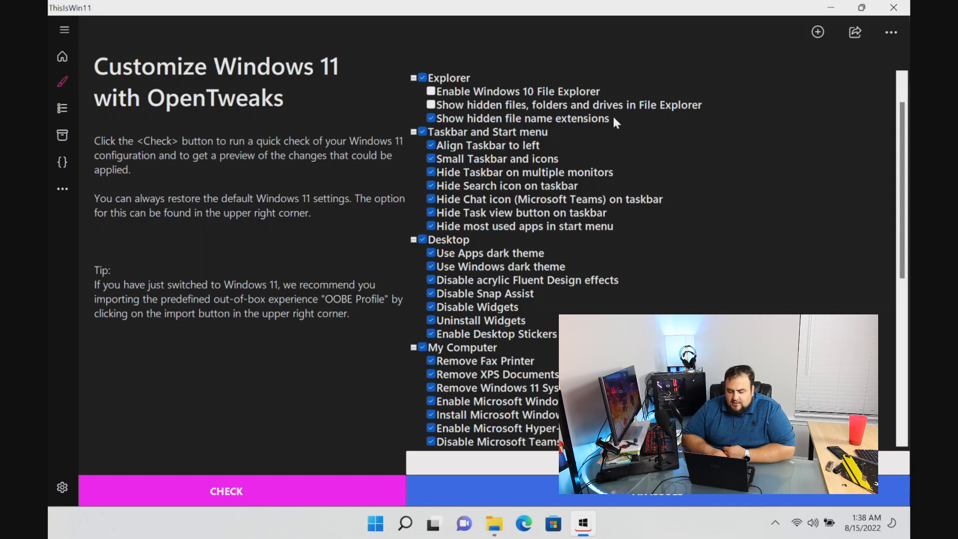
pyautogui.scroll(-3)
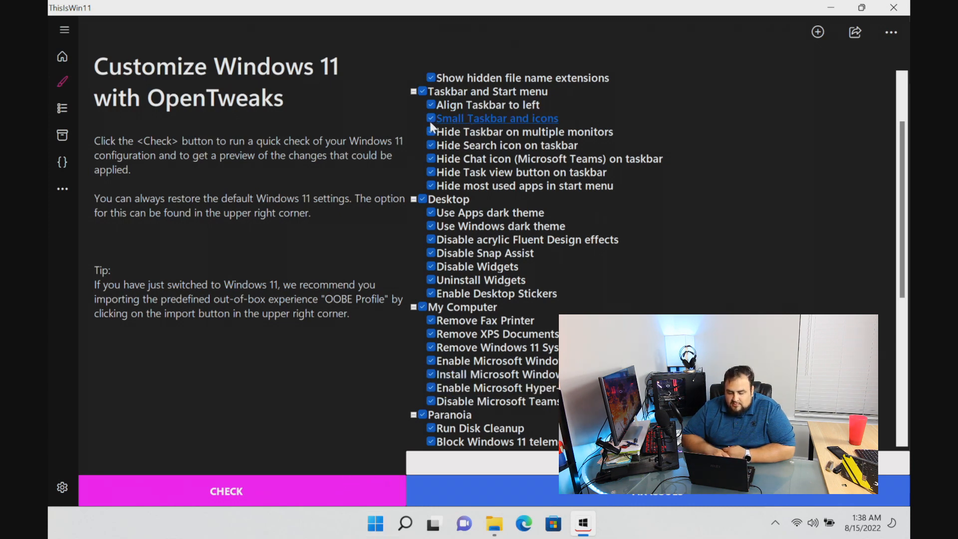
pyautogui.click(431, 118)
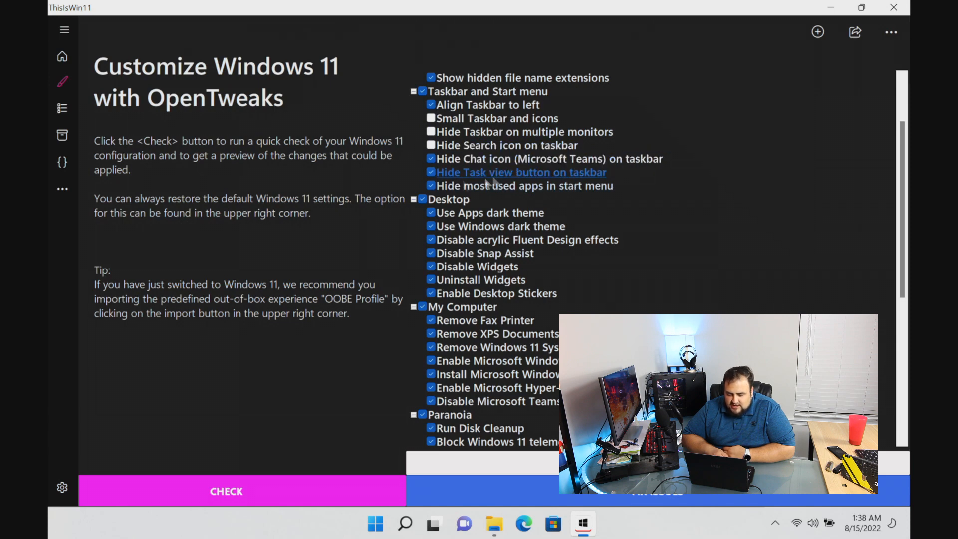
pyautogui.scroll(-3)
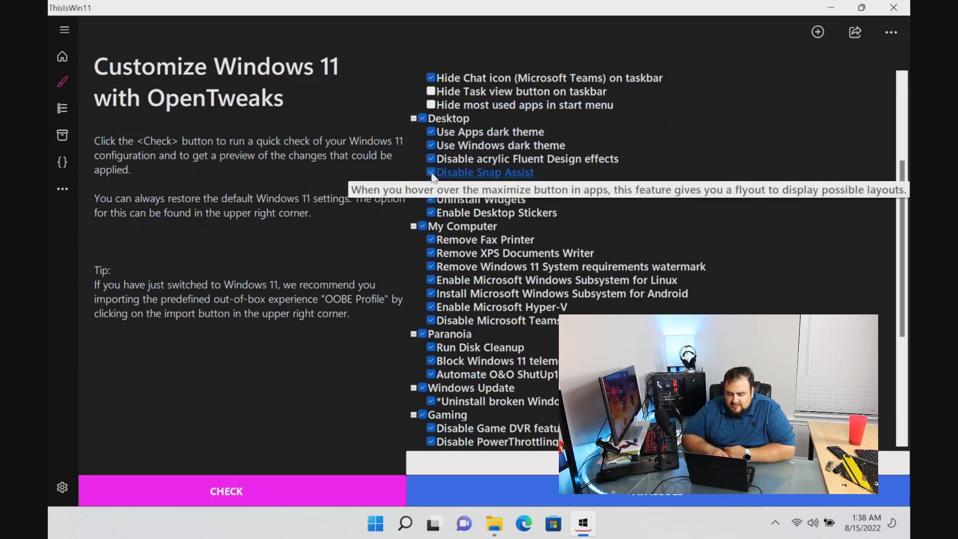
# - Untick the Disable Snap Assist tweak and scroll through the remaining tweak groups
pyautogui.click(431, 171)
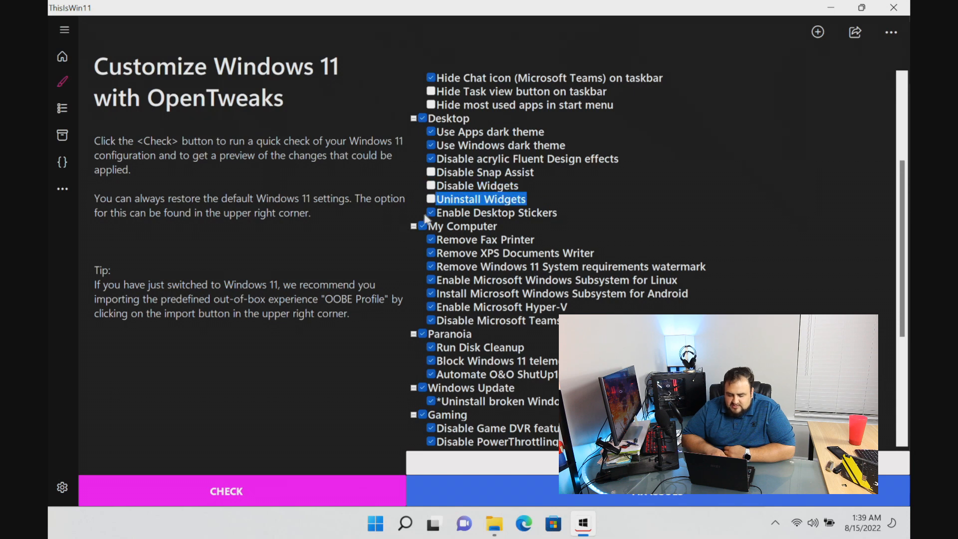
pyautogui.scroll(-3)
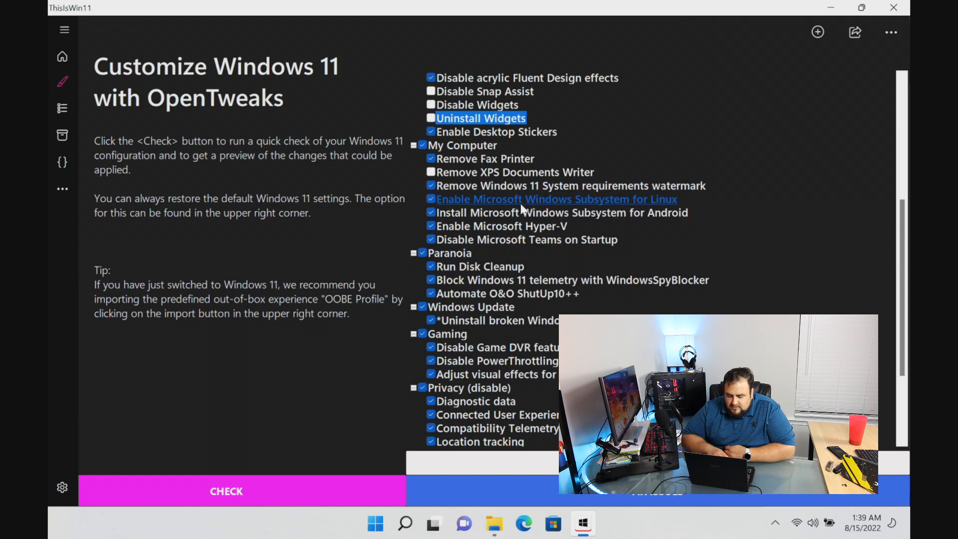
pyautogui.moveTo(530, 273)
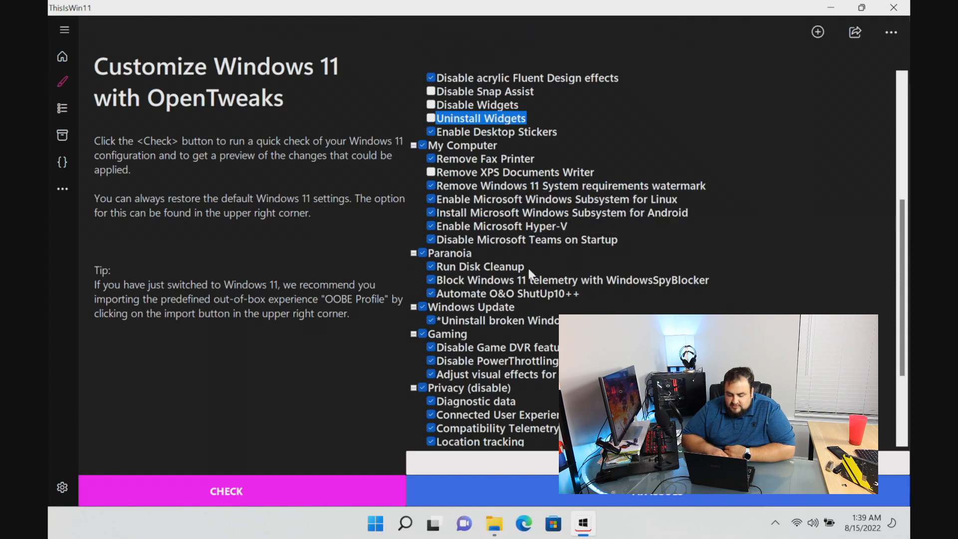
pyautogui.scroll(-3)
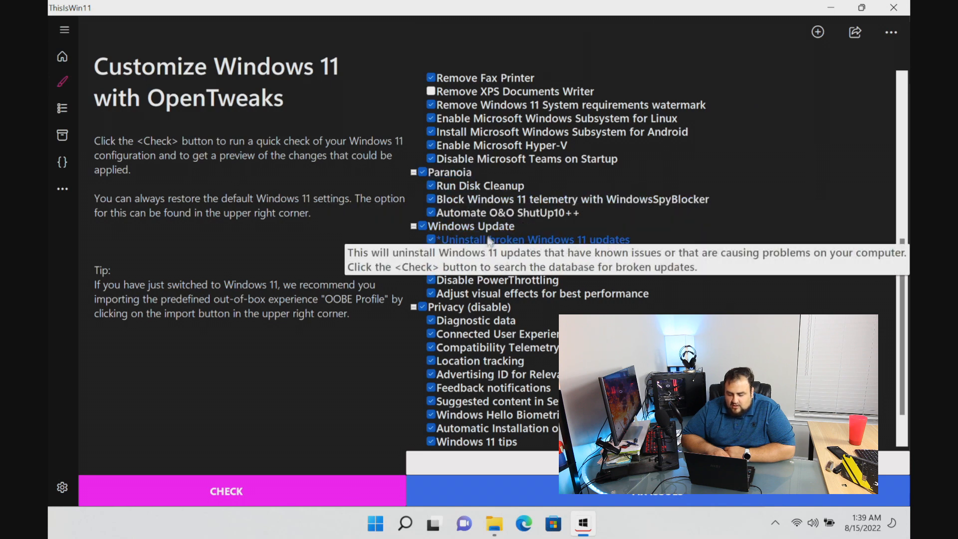
pyautogui.moveTo(507, 202)
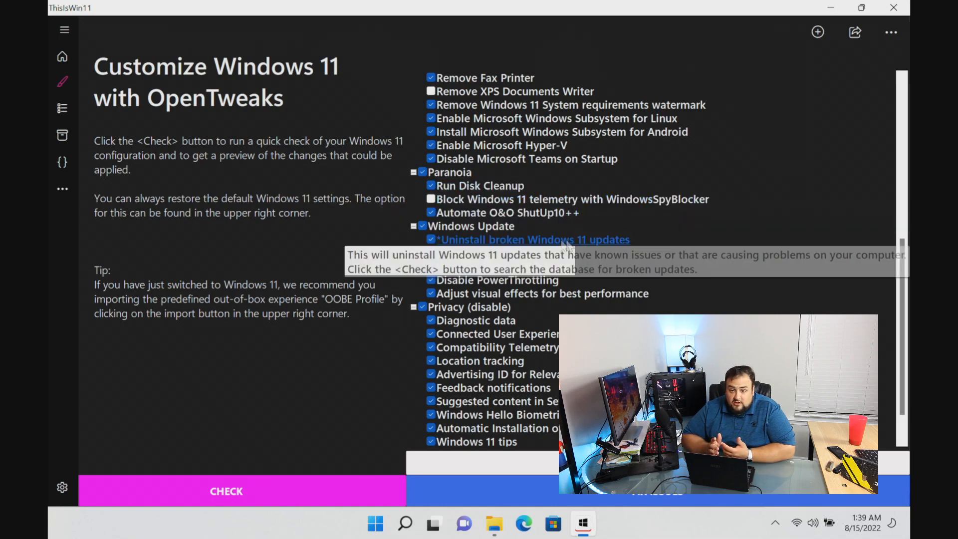
pyautogui.scroll(-3)
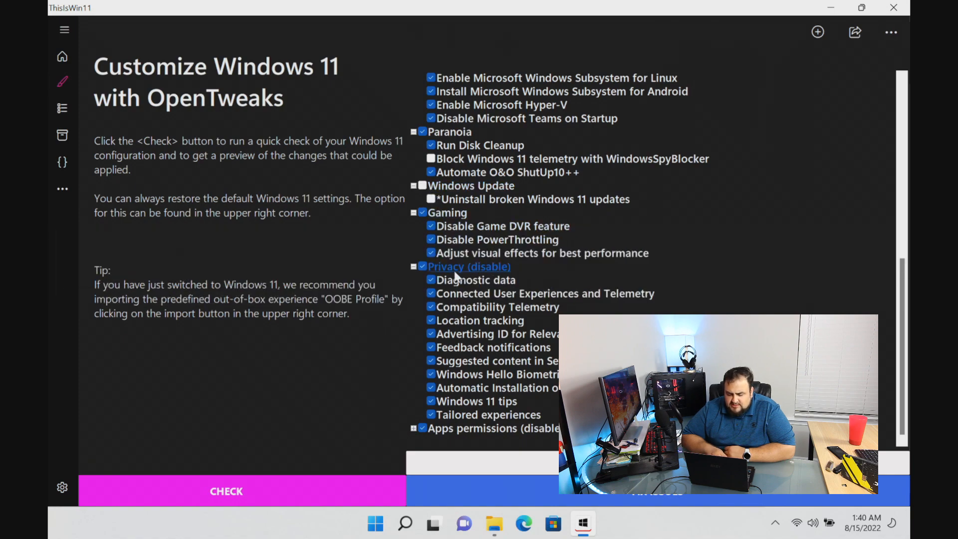
# - Untick the Disable Game DVR tweak and the whole Apps permissions group
pyautogui.click(431, 226)
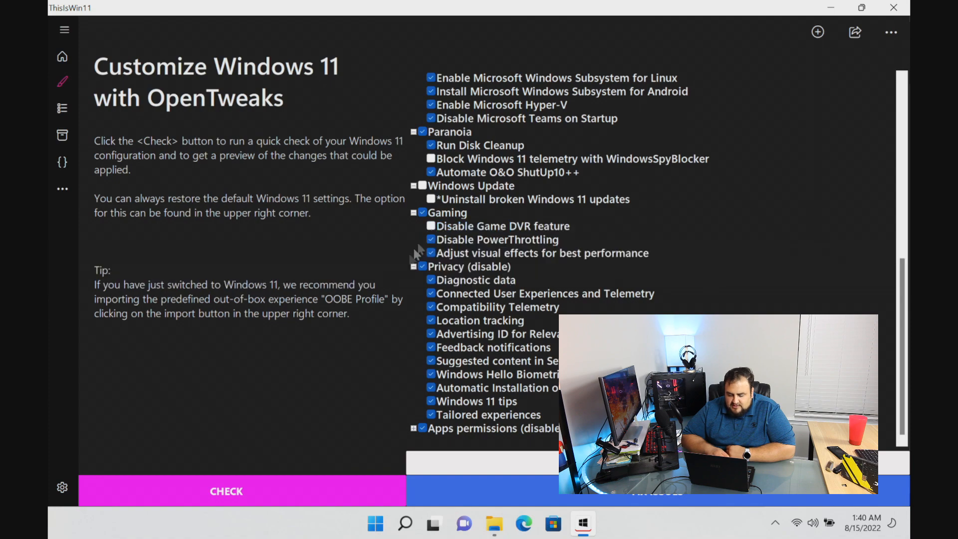
pyautogui.moveTo(497, 239)
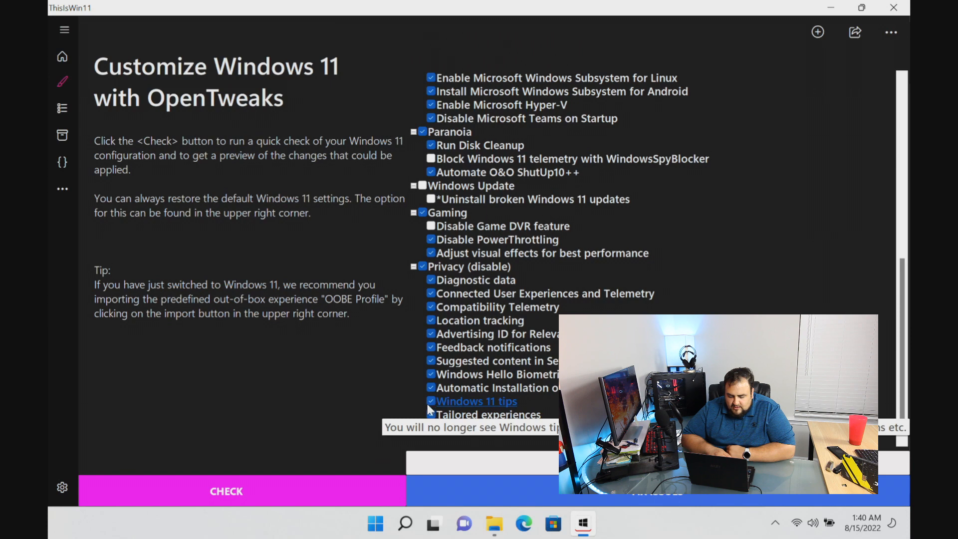
pyautogui.scroll(-3)
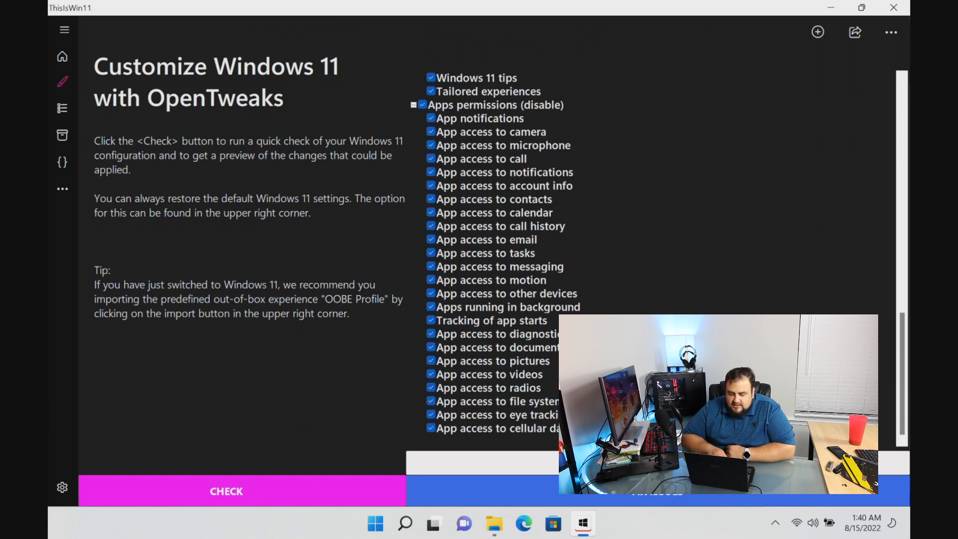
pyautogui.moveTo(491, 132)
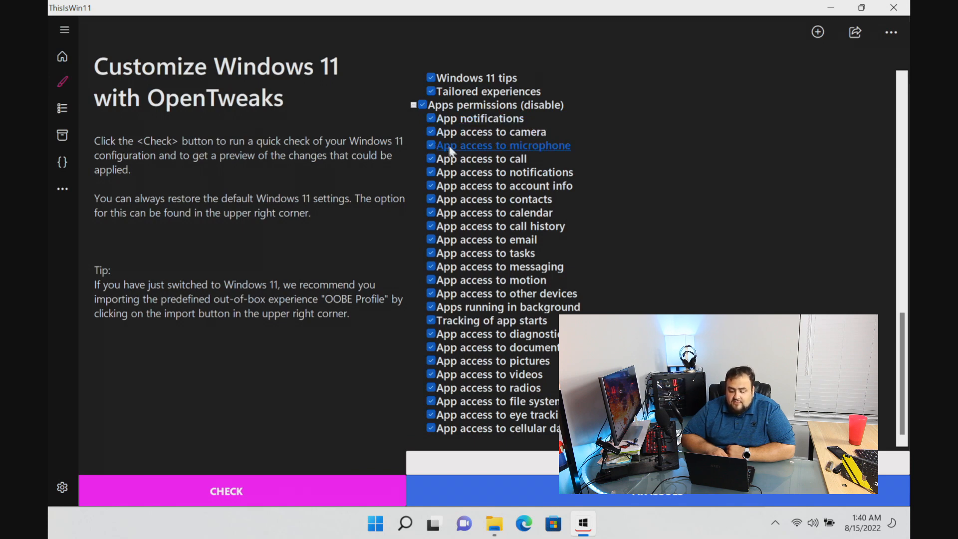
pyautogui.moveTo(503, 172)
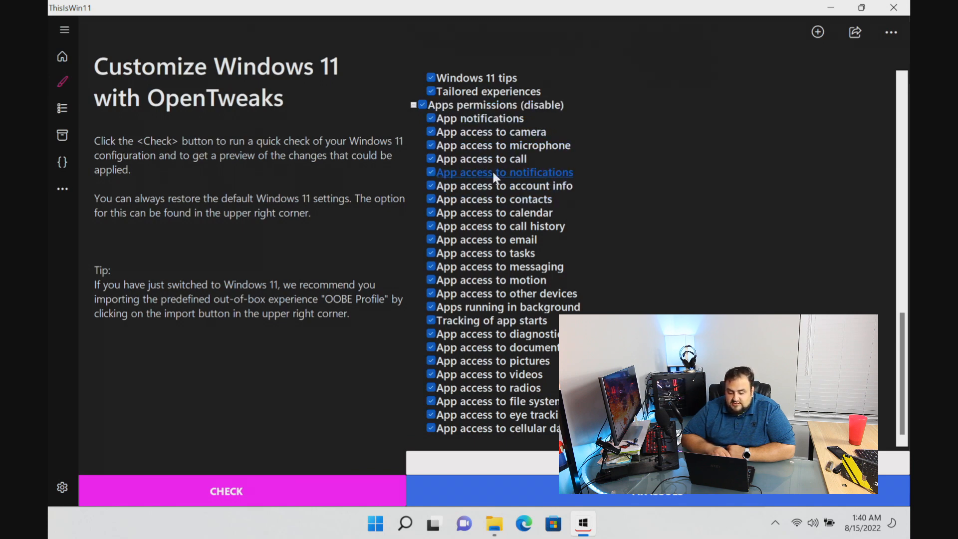
pyautogui.click(227, 491)
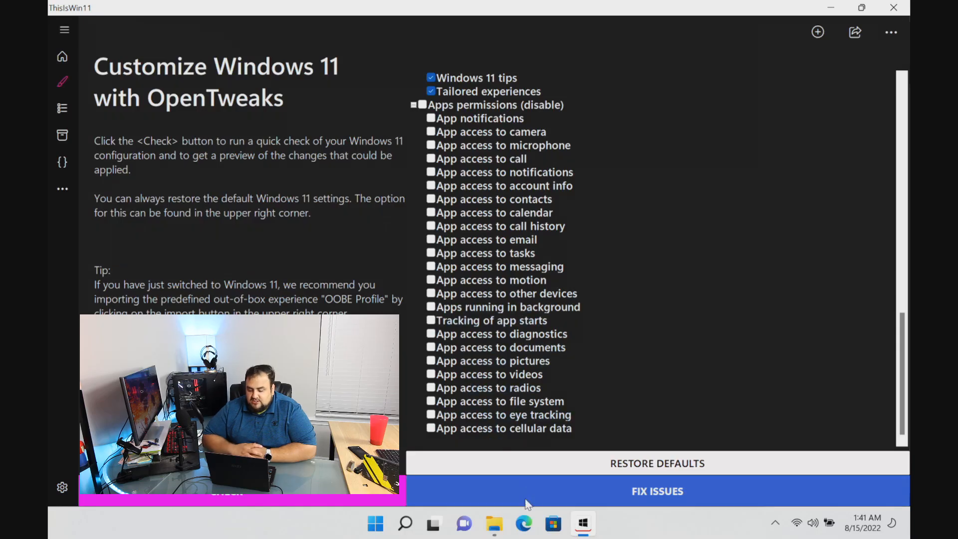
# - Apply the selected tweaks with FIX ISSUES and allow the UAC prompt
pyautogui.click(657, 491)
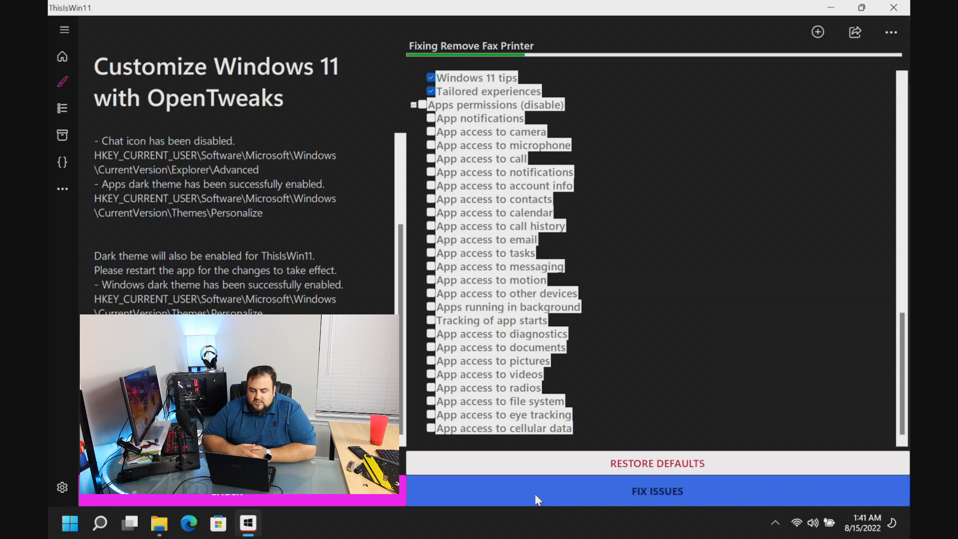
pyautogui.click(657, 491)
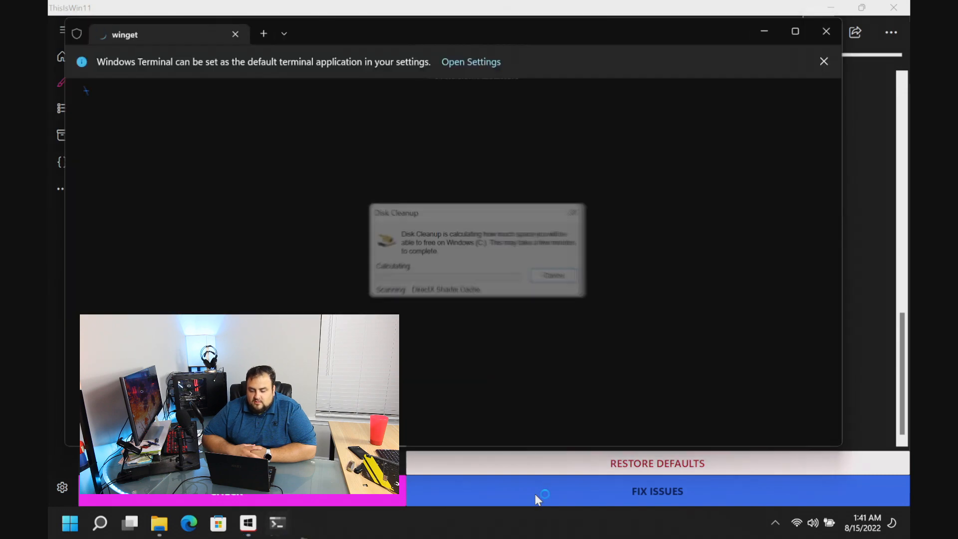
pyautogui.click(657, 491)
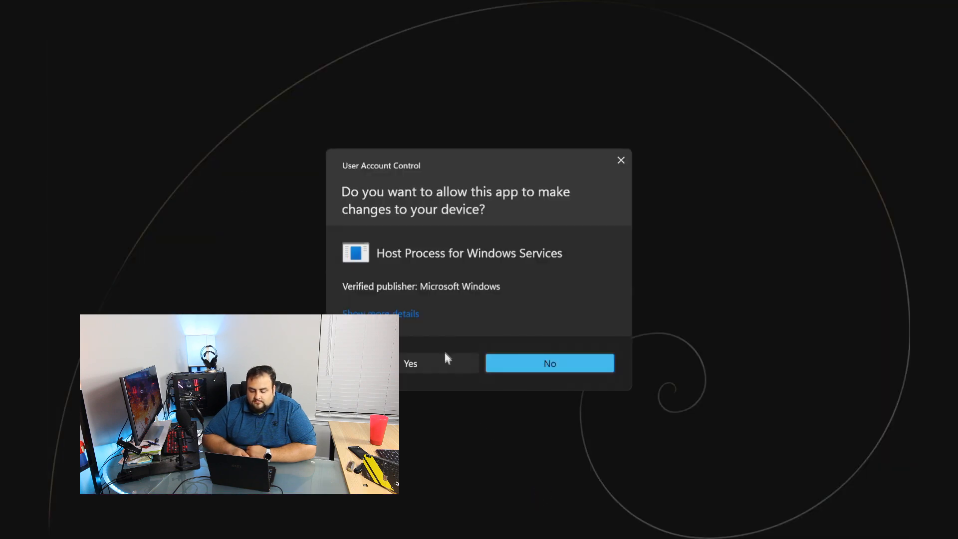
pyautogui.click(410, 364)
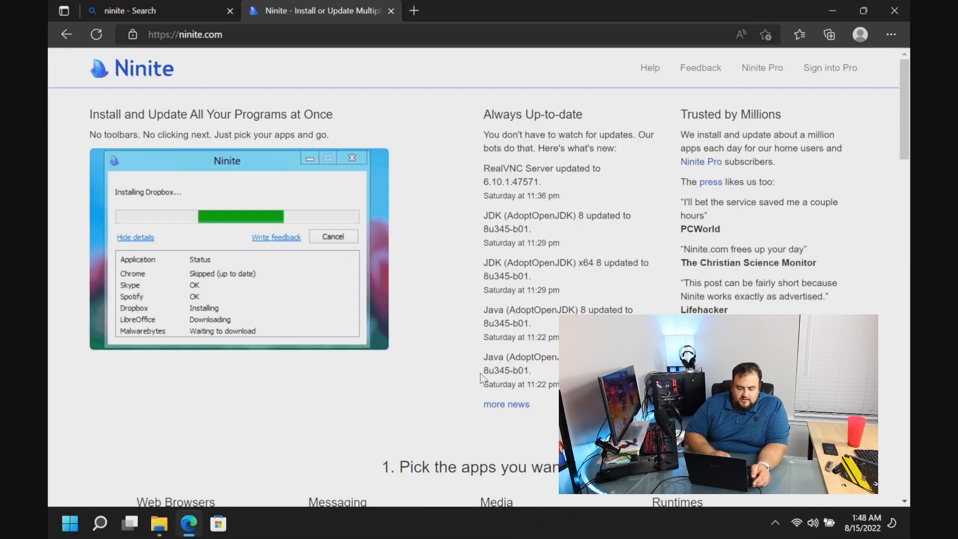
# - Add VLC and TeamViewer 15 to the Ninite install list alongside the other chosen apps
pyautogui.scroll(-3)
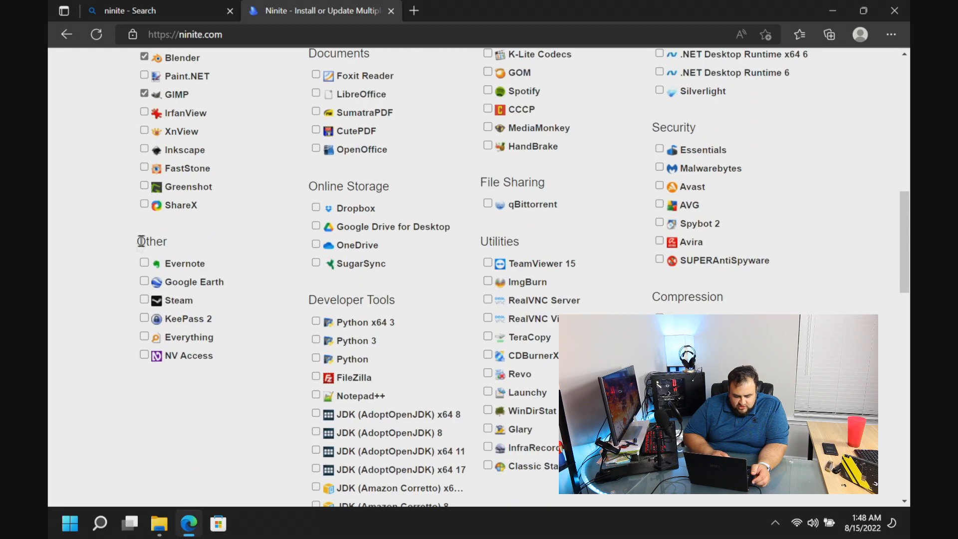
pyautogui.scroll(3)
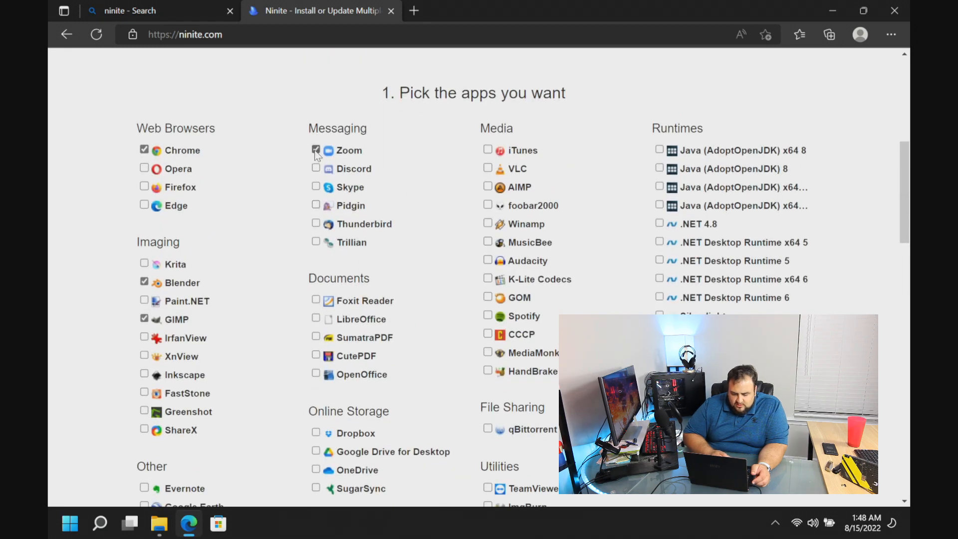
pyautogui.scroll(-3)
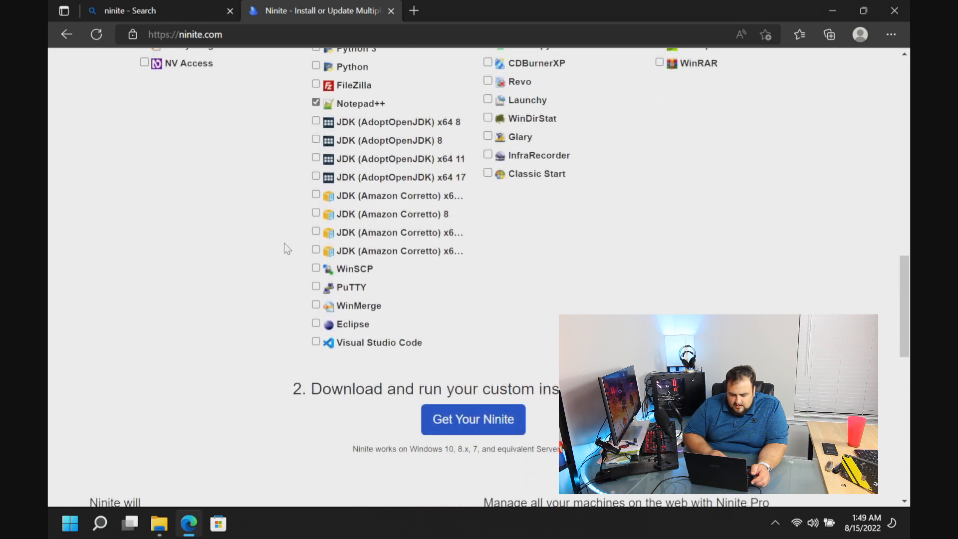
pyautogui.scroll(-3)
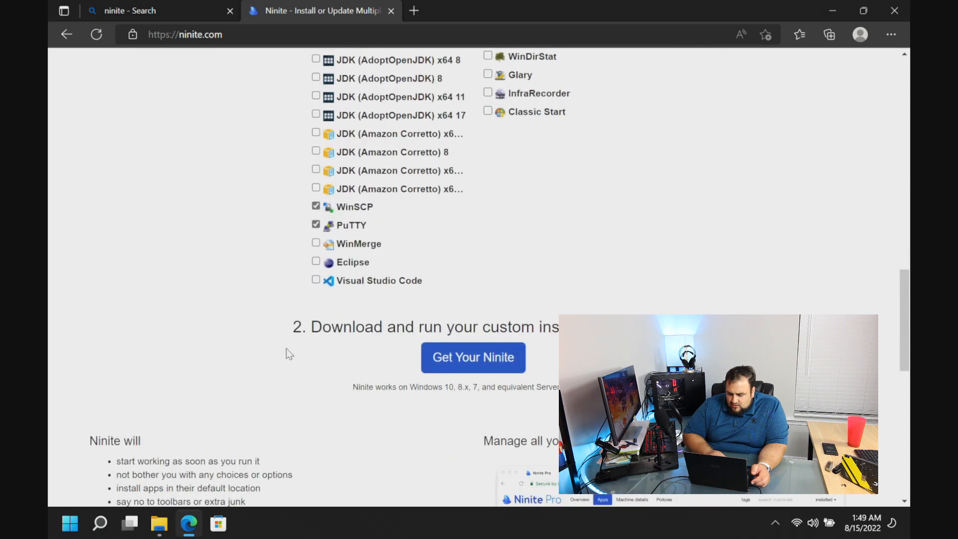
pyautogui.scroll(3)
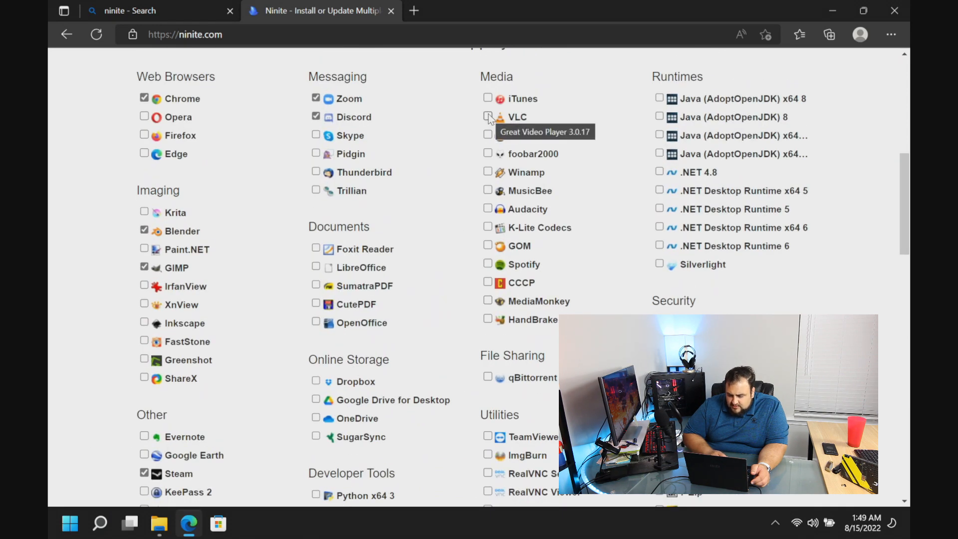
pyautogui.click(487, 116)
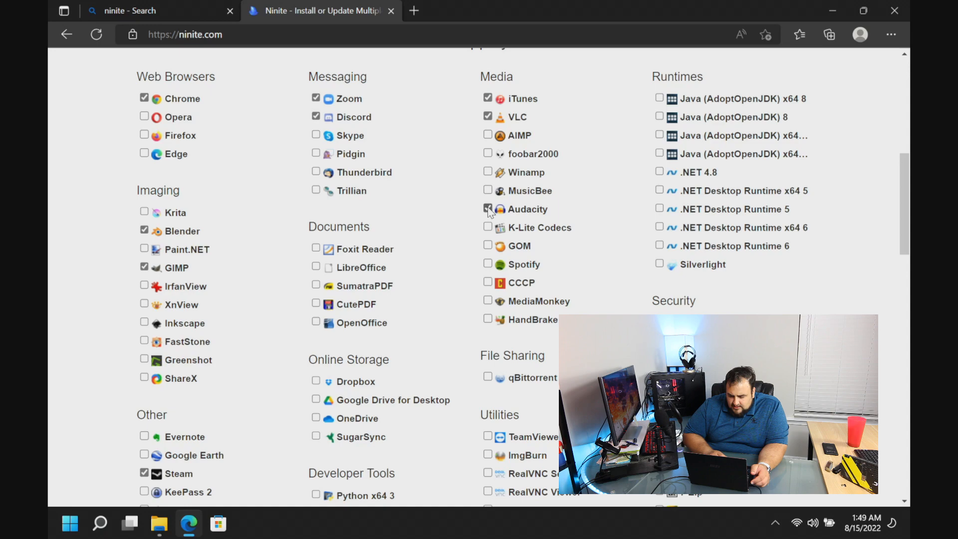
pyautogui.scroll(-3)
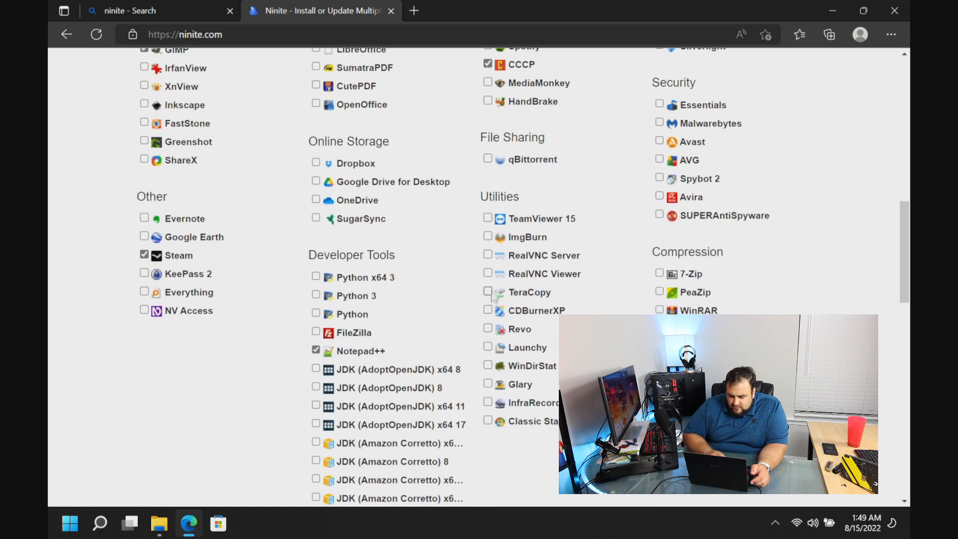
pyautogui.click(488, 219)
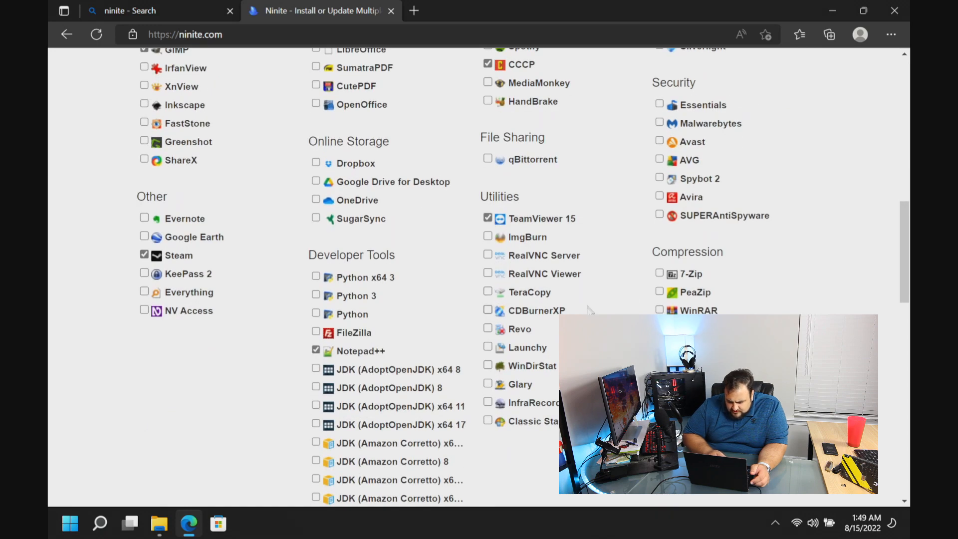
pyautogui.scroll(3)
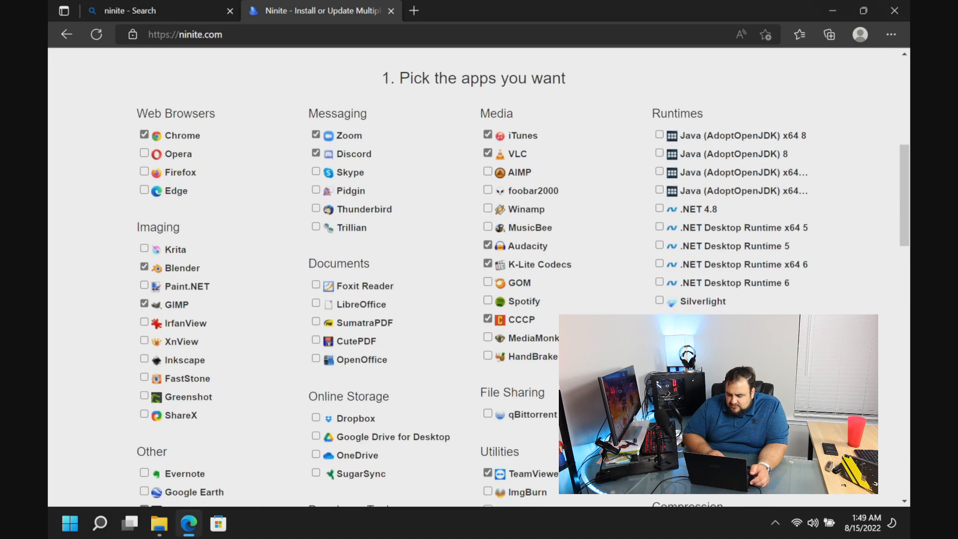
pyautogui.scroll(-3)
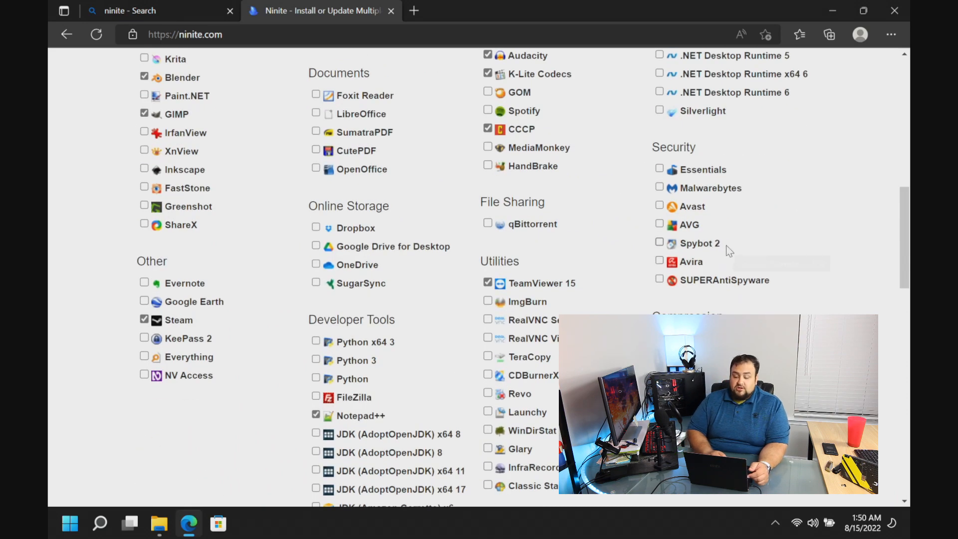
pyautogui.moveTo(688, 225)
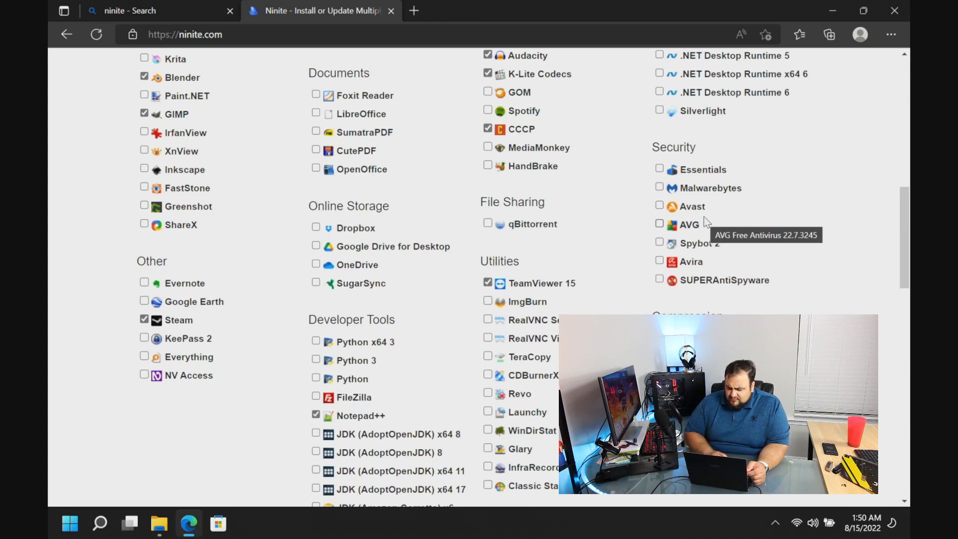
pyautogui.moveTo(705, 220)
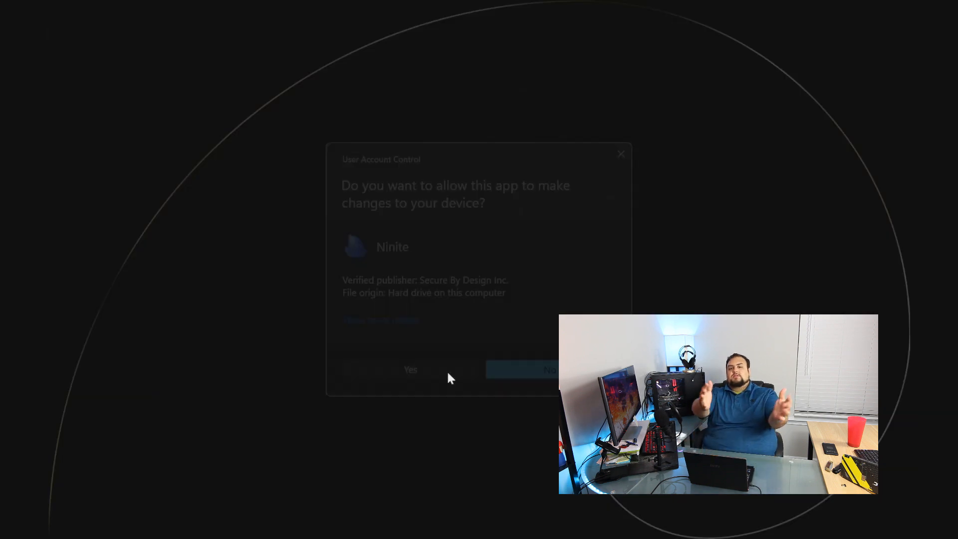
# - Allow the downloaded Ninite installer to make changes via UAC
pyautogui.click(411, 370)
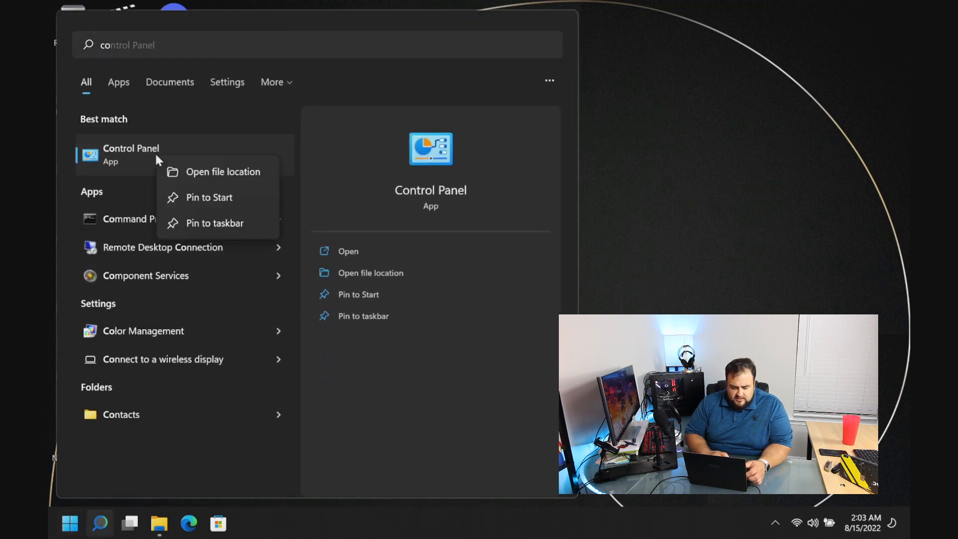
# - Reach Control Panel's Uninstall a program list from the search results
pyautogui.click(348, 250)
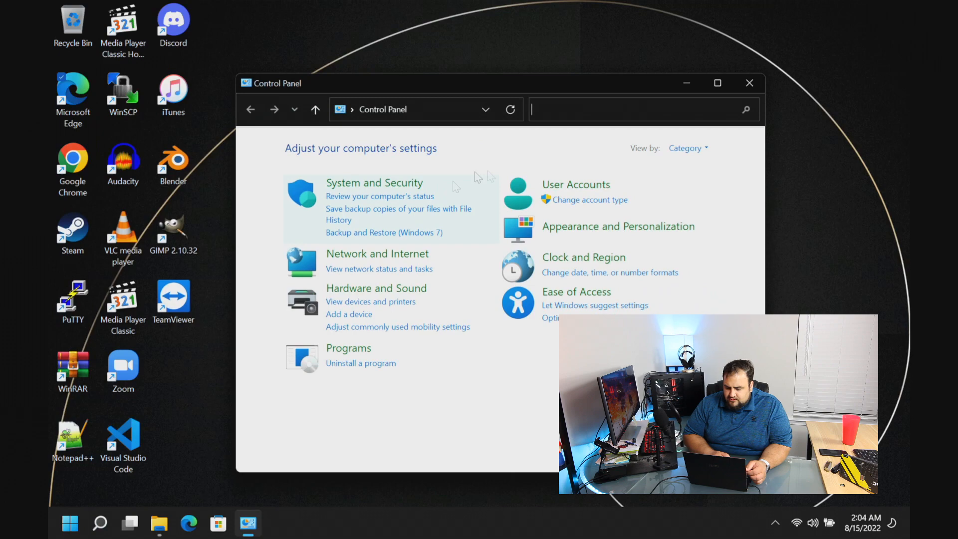
pyautogui.click(349, 348)
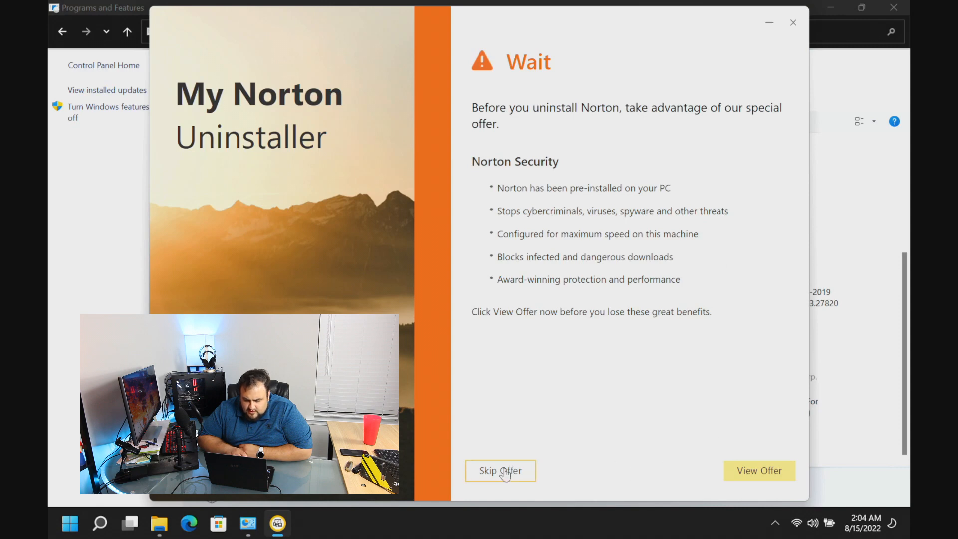
# - Uninstall Norton, skipping its offer and removing all user data
pyautogui.click(500, 470)
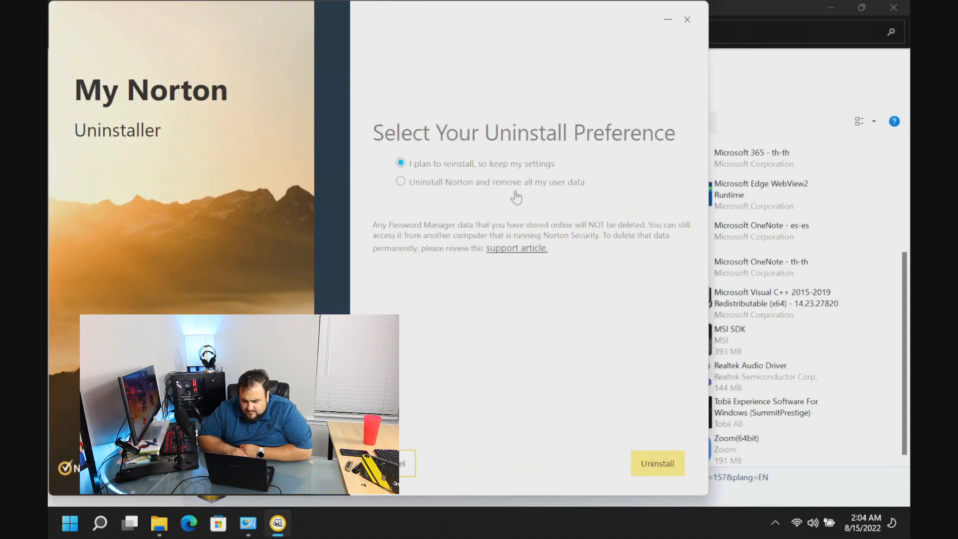
pyautogui.click(402, 181)
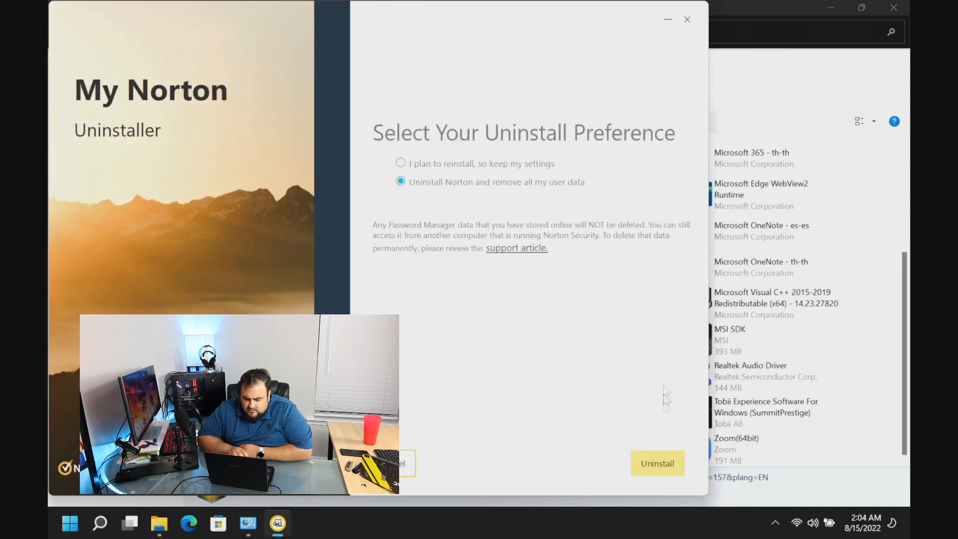
pyautogui.click(657, 463)
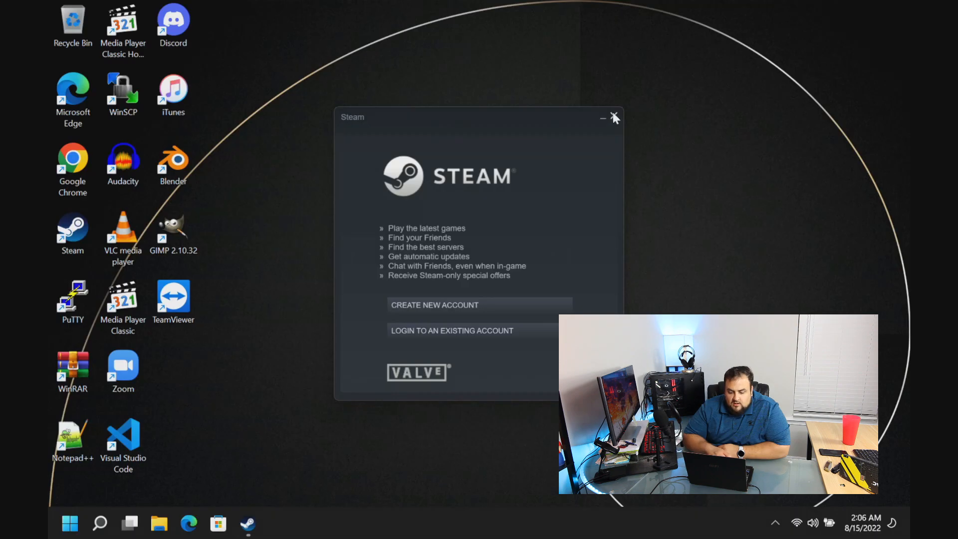
# - Close Steam and look over Control Panel's installed-programs list
pyautogui.click(68, 523)
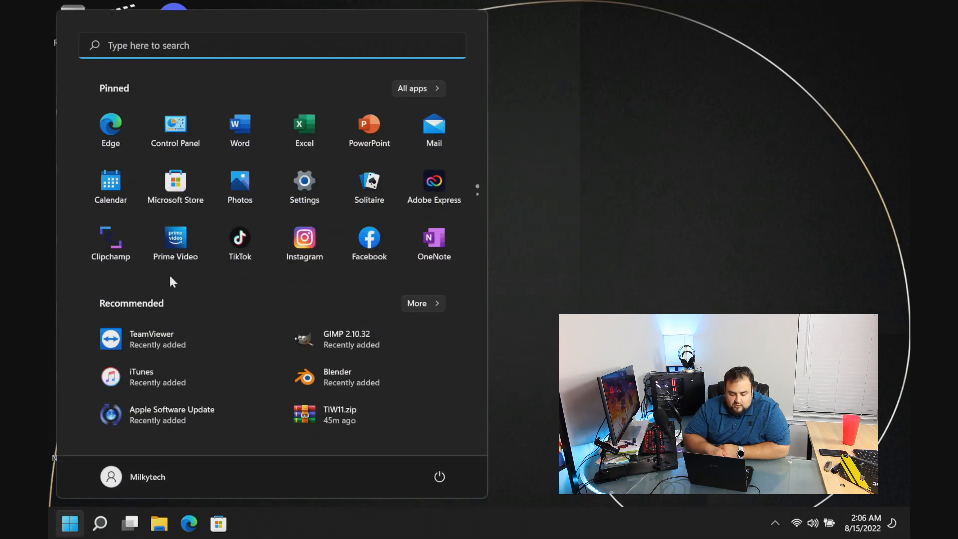
pyautogui.click(174, 127)
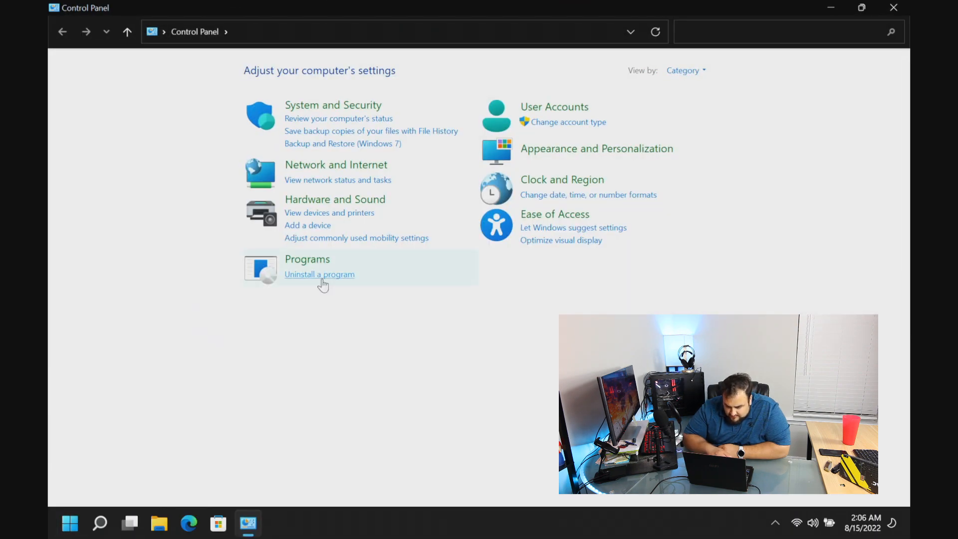
pyautogui.click(320, 273)
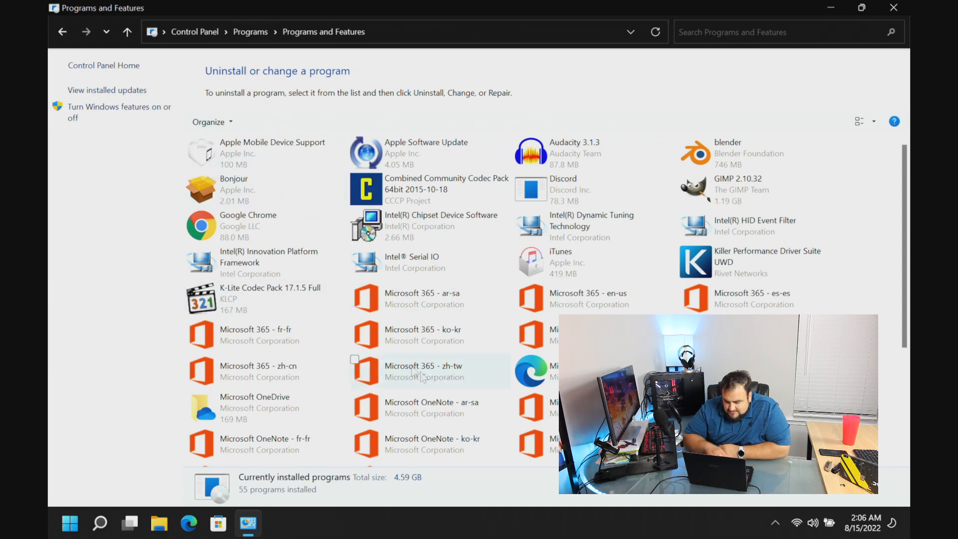
pyautogui.scroll(-3)
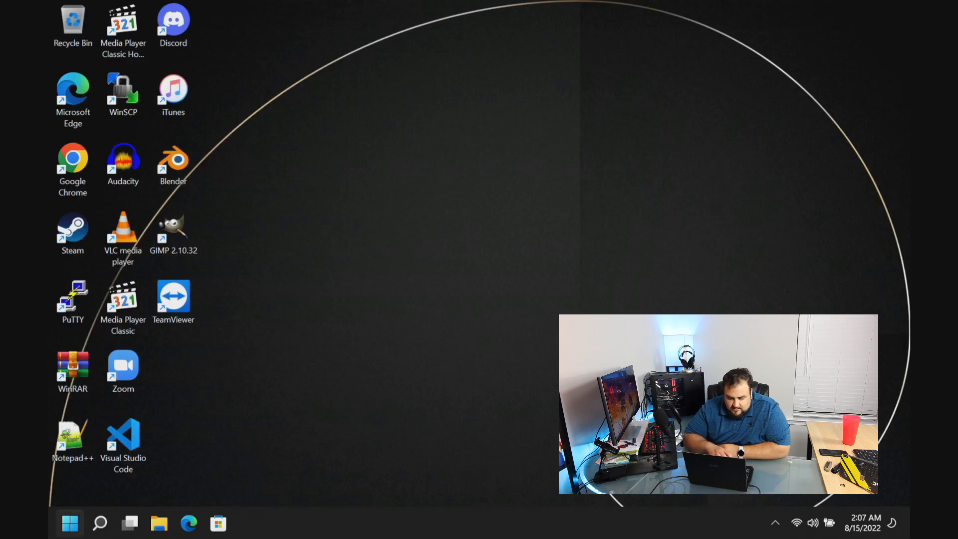
# - Reach the installed apps list in Windows Settings from the Start menu
pyautogui.click(69, 524)
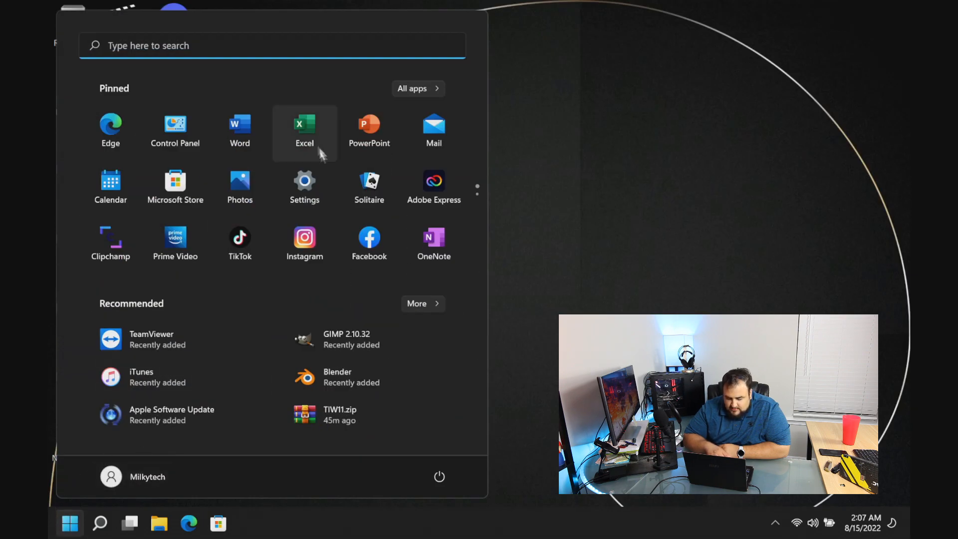
pyautogui.click(304, 184)
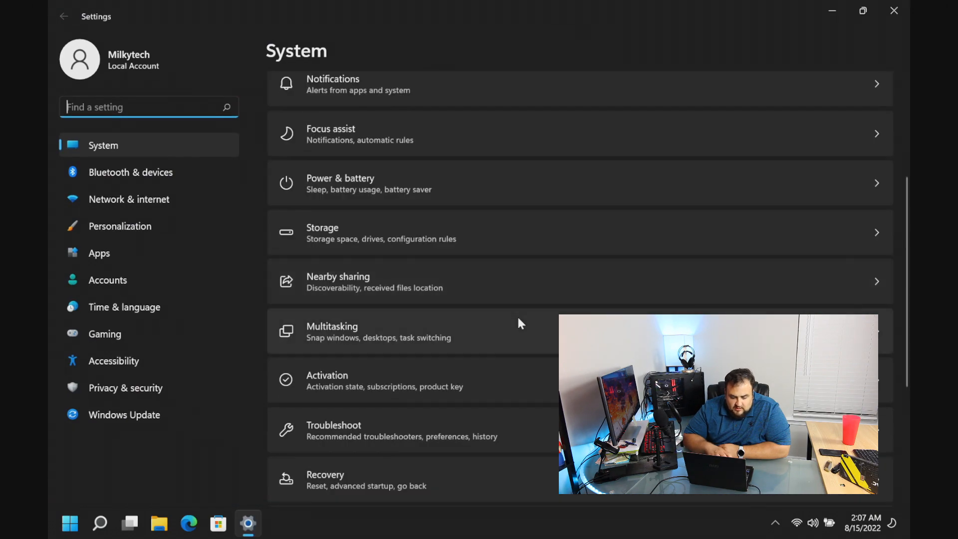
pyautogui.click(99, 253)
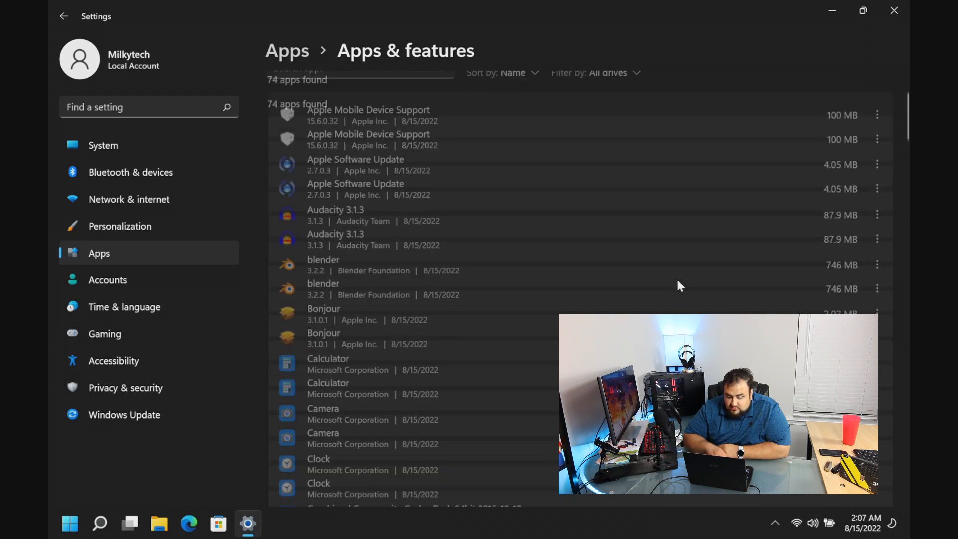
pyautogui.scroll(-3)
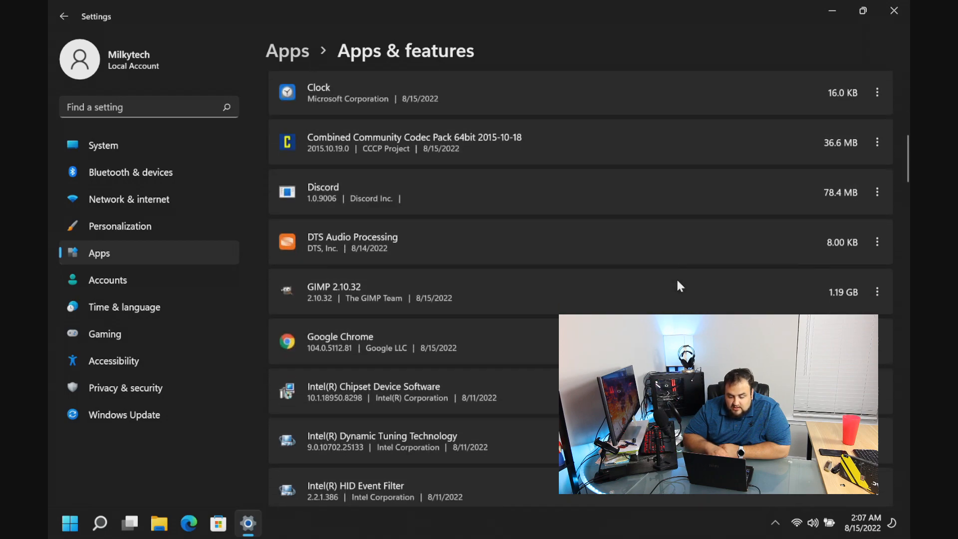
pyautogui.scroll(-3)
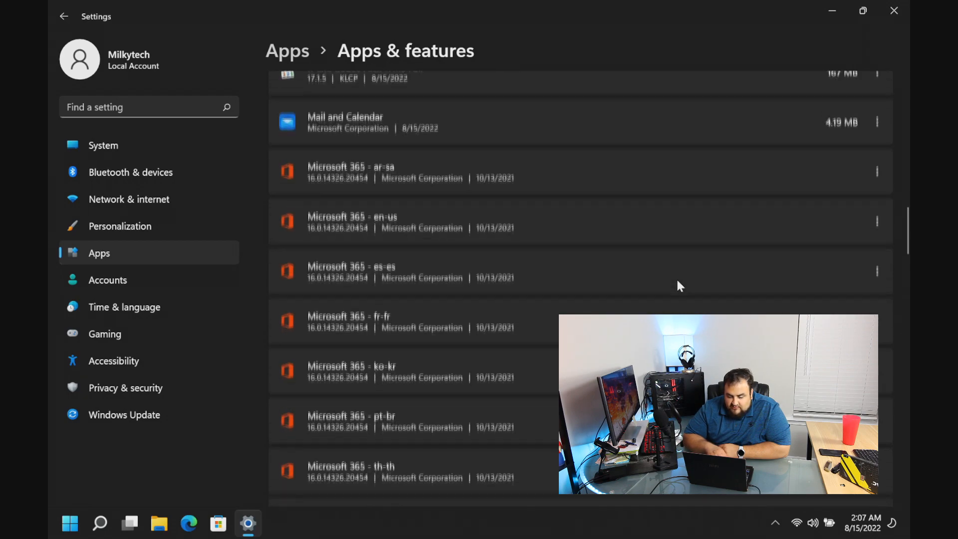
pyautogui.scroll(3)
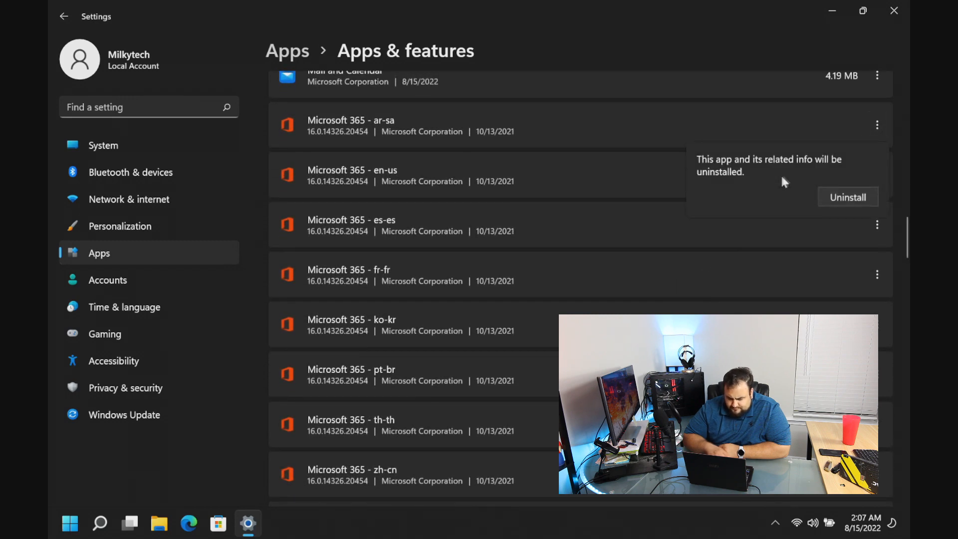
# - Uninstall the Microsoft 365 - ar-sa package, confirming in the Office uninstaller
pyautogui.click(847, 197)
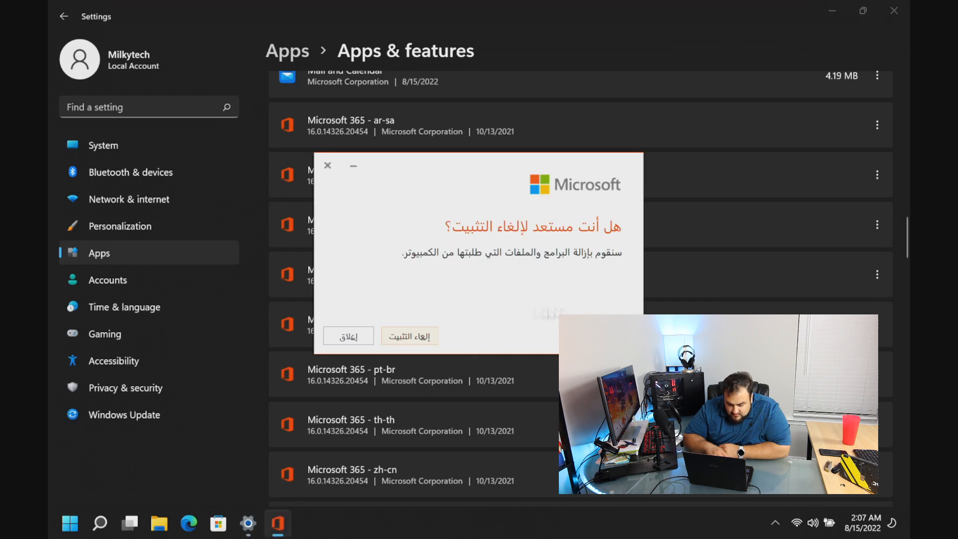
pyautogui.click(408, 335)
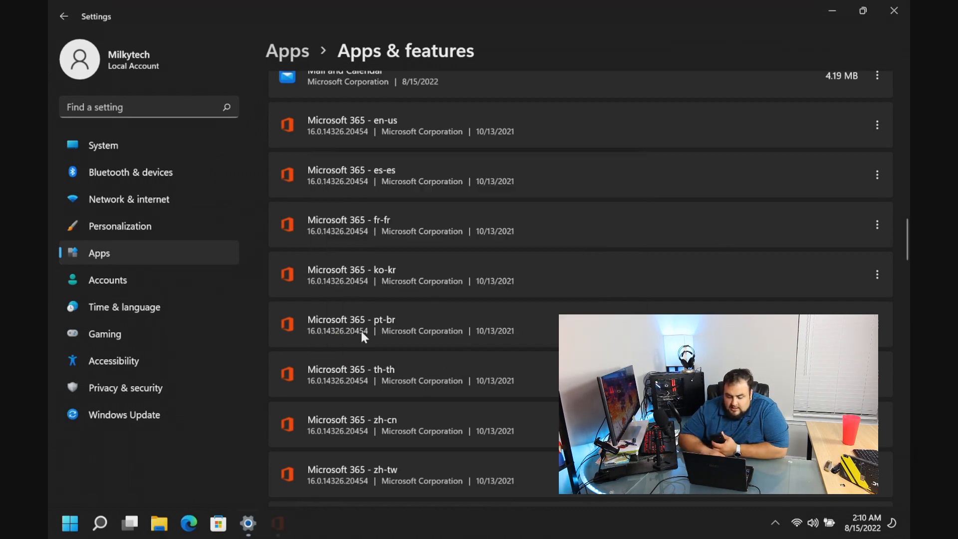
pyautogui.moveTo(455, 420)
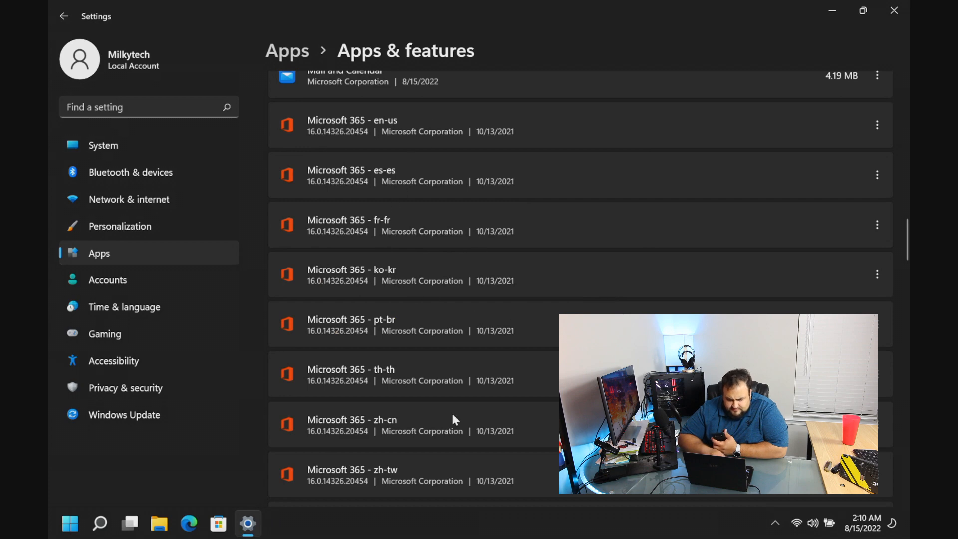
# - Scroll through the remaining installed apps, then return to the MSI support page in Chrome
pyautogui.scroll(-3)
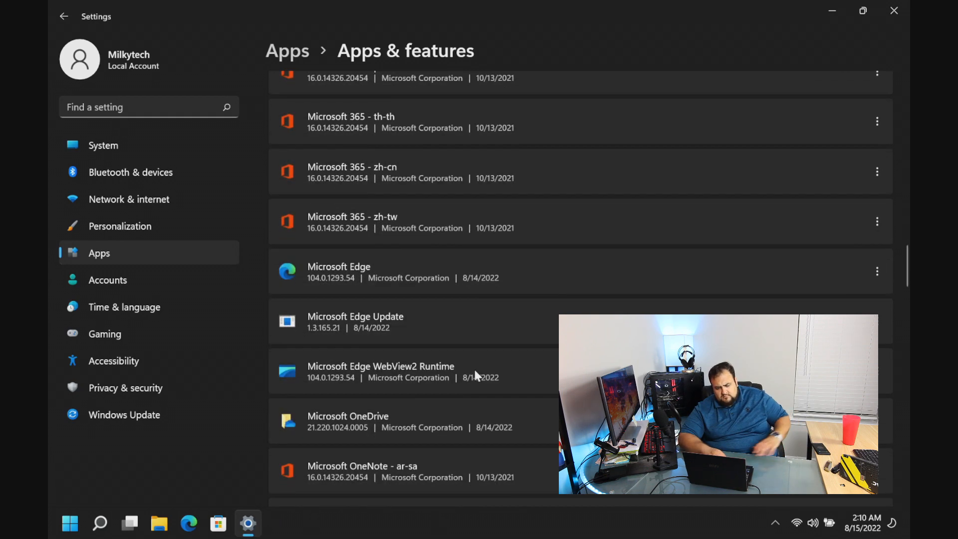
pyautogui.scroll(-3)
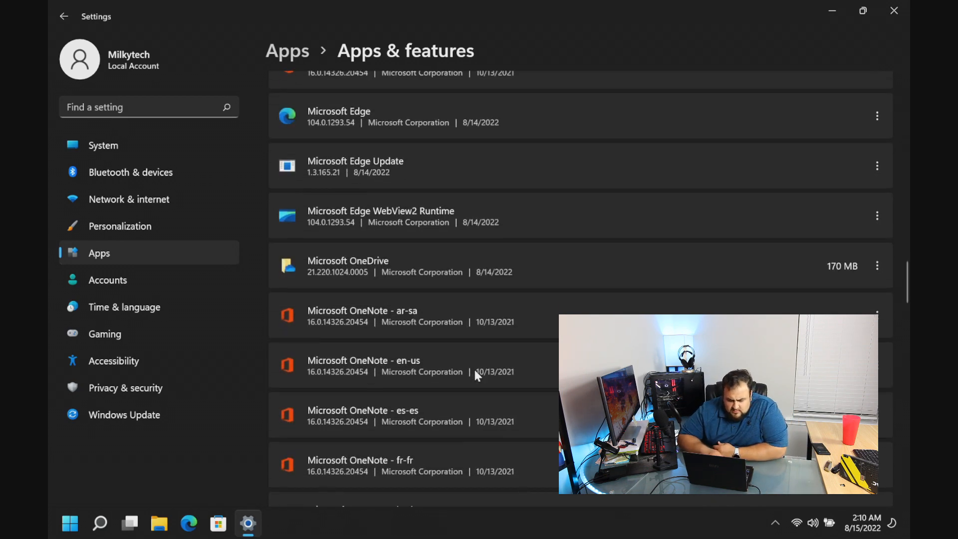
pyautogui.scroll(-3)
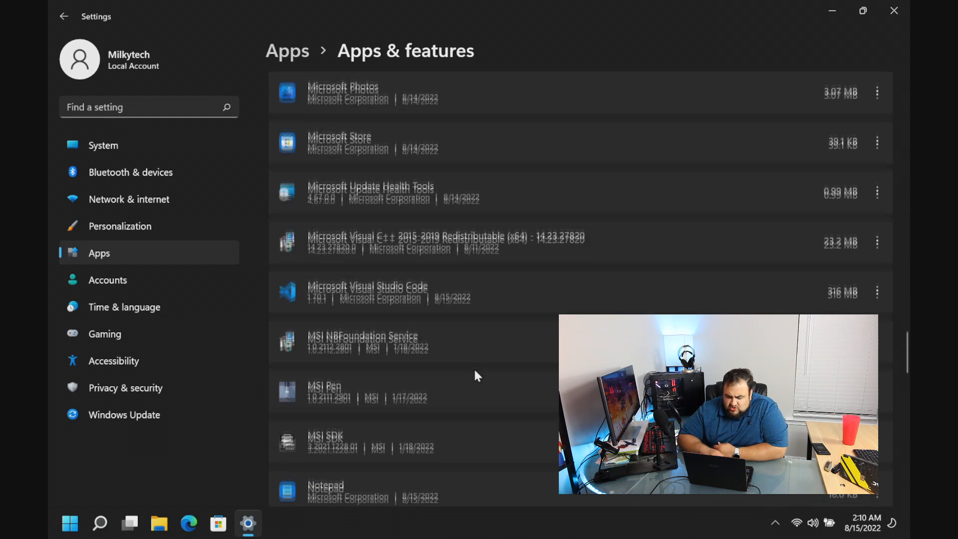
pyautogui.scroll(-3)
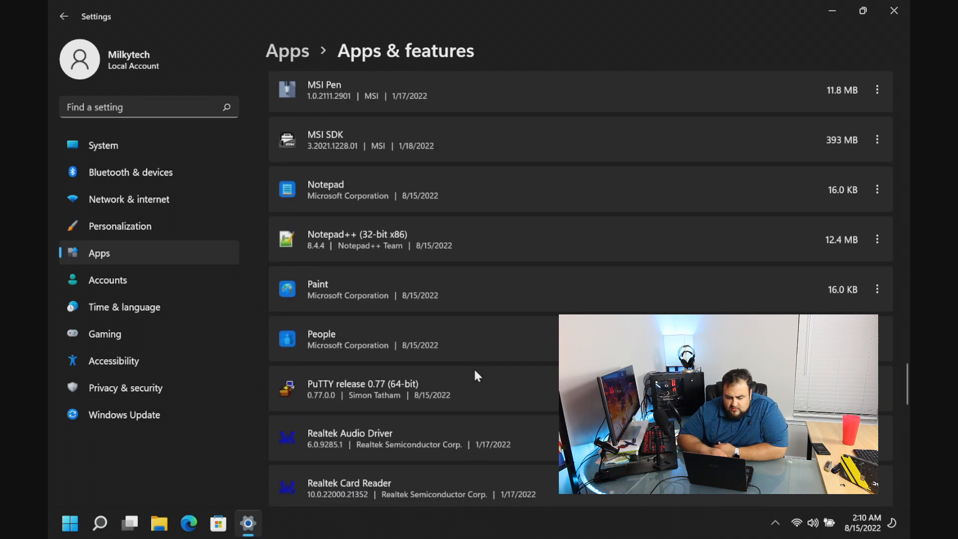
pyautogui.scroll(-3)
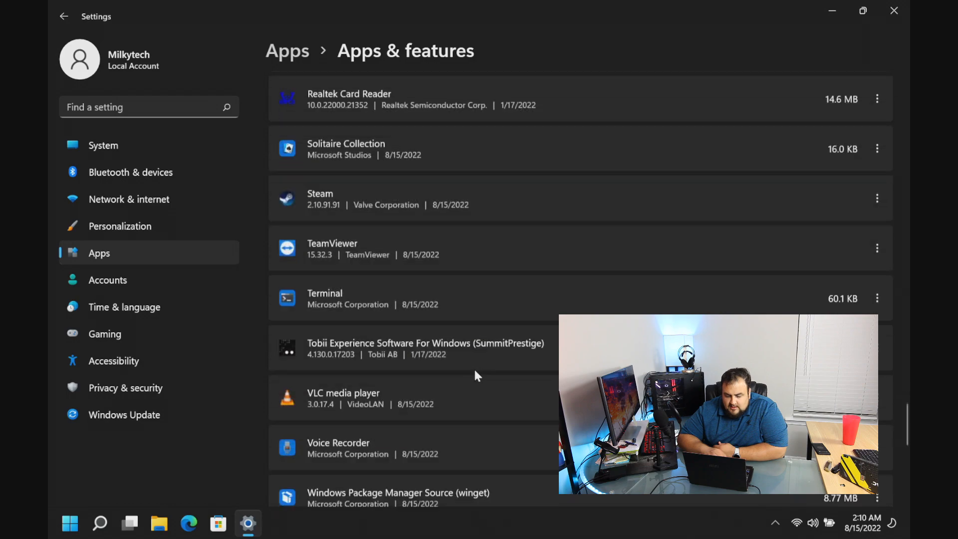
pyautogui.scroll(-3)
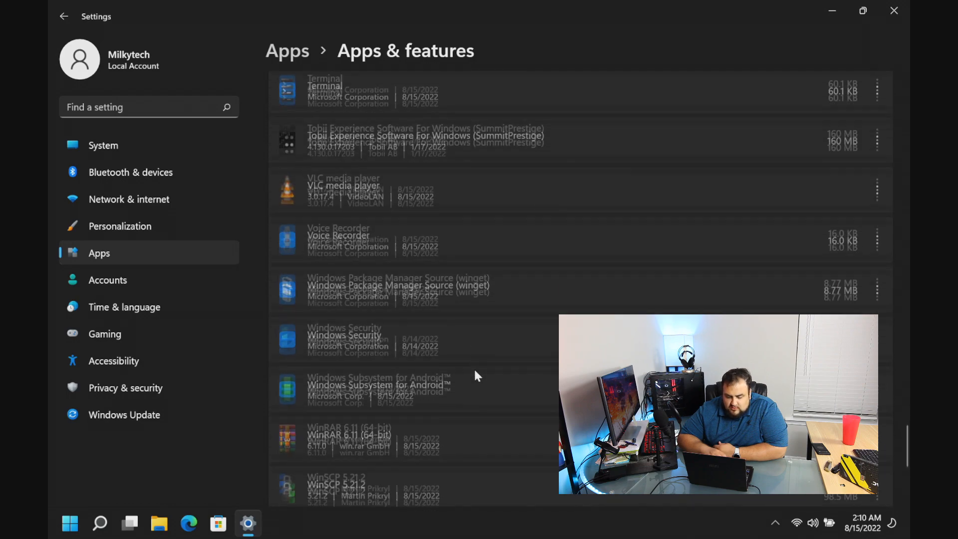
pyautogui.scroll(-3)
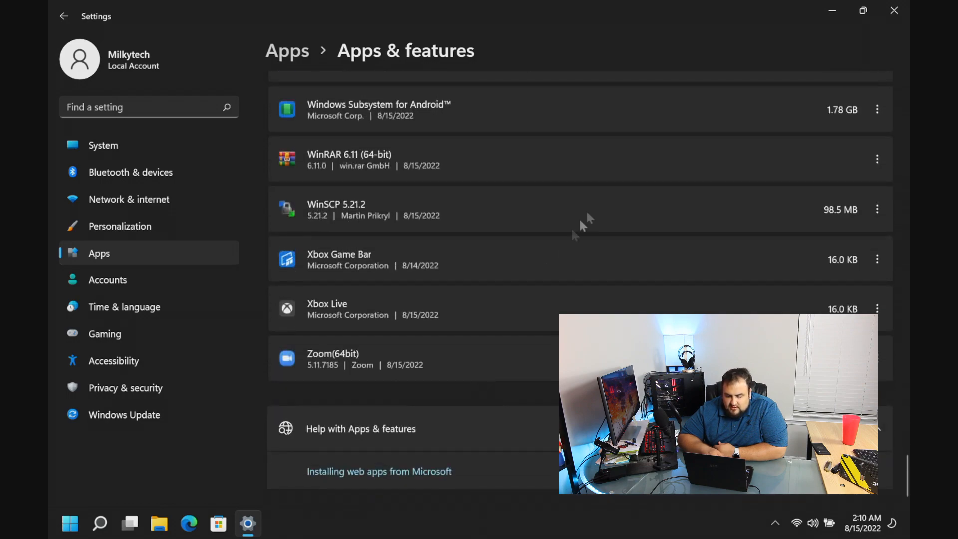
pyautogui.scroll(3)
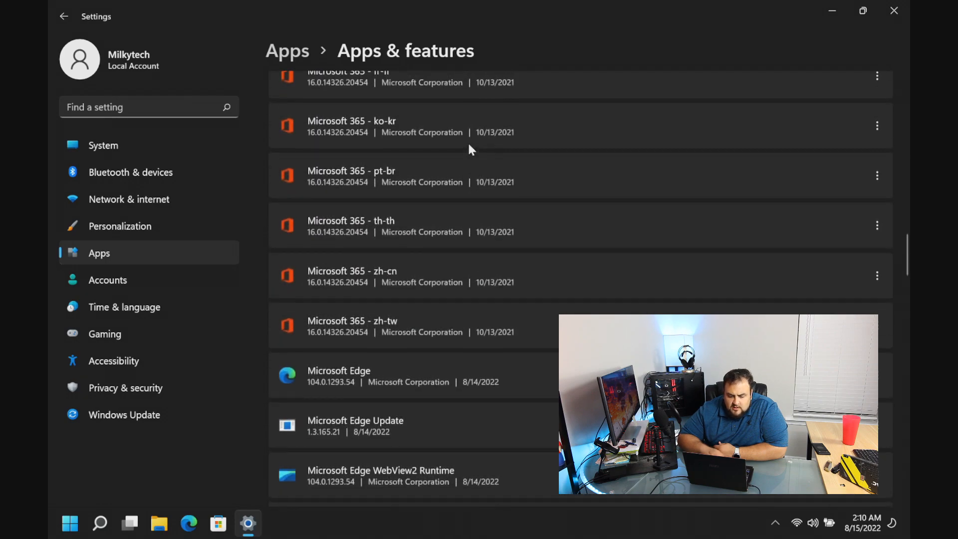
pyautogui.scroll(3)
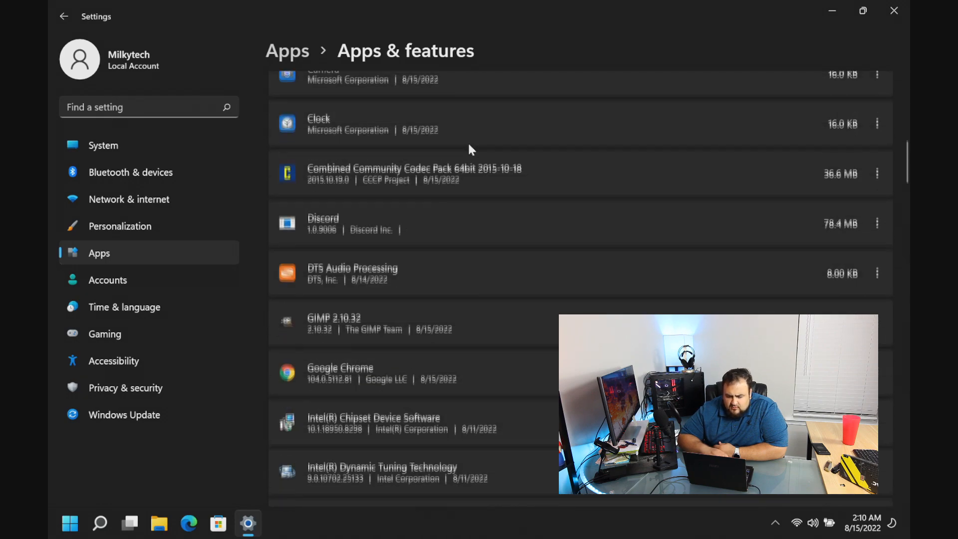
pyautogui.click(248, 524)
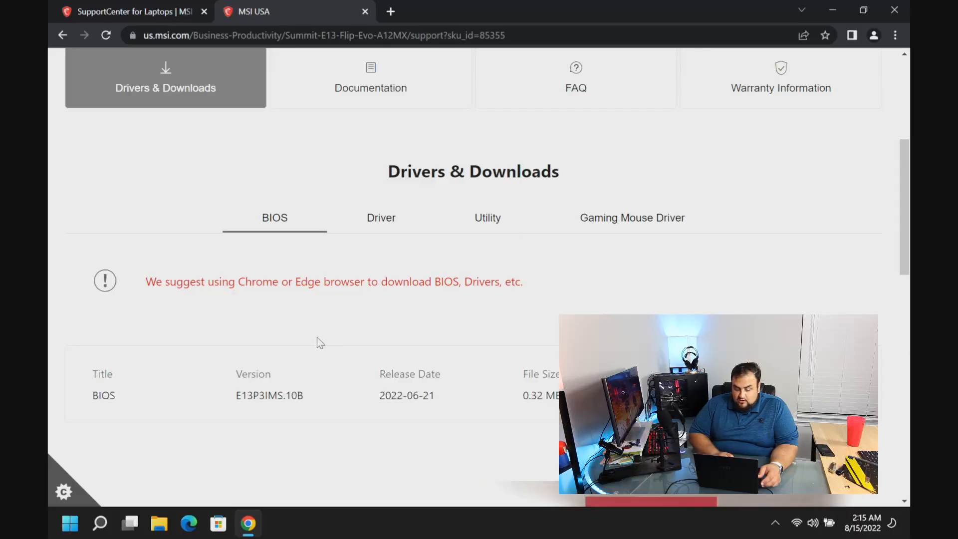
# - Download the Killer Wireless LAN driver and the Intel IPF driver package for the Summit E13 Flip Evo
pyautogui.scroll(-3)
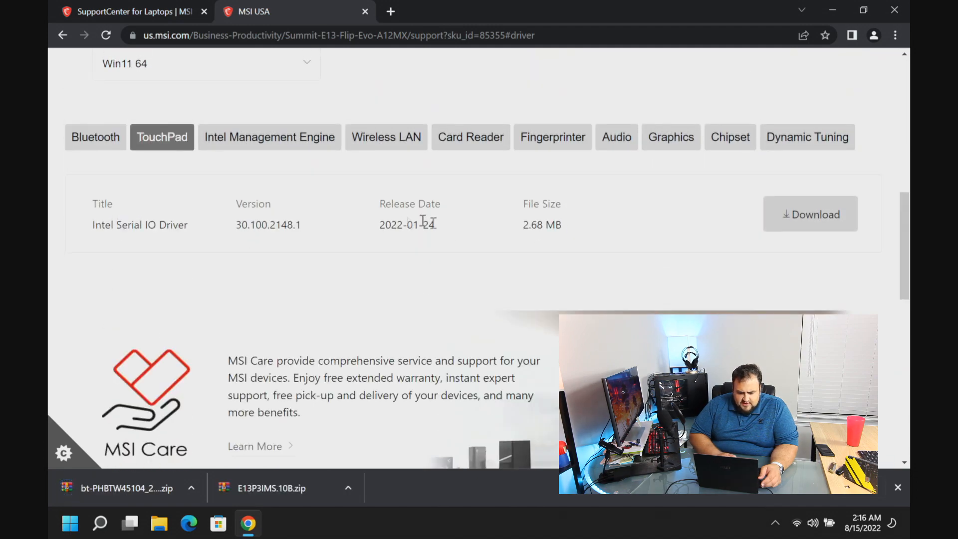
pyautogui.click(386, 137)
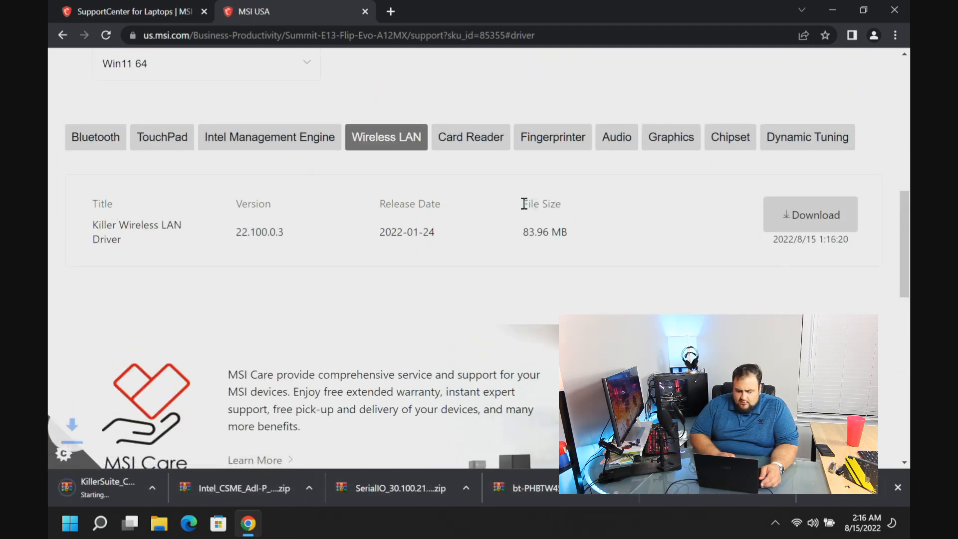
pyautogui.scroll(-3)
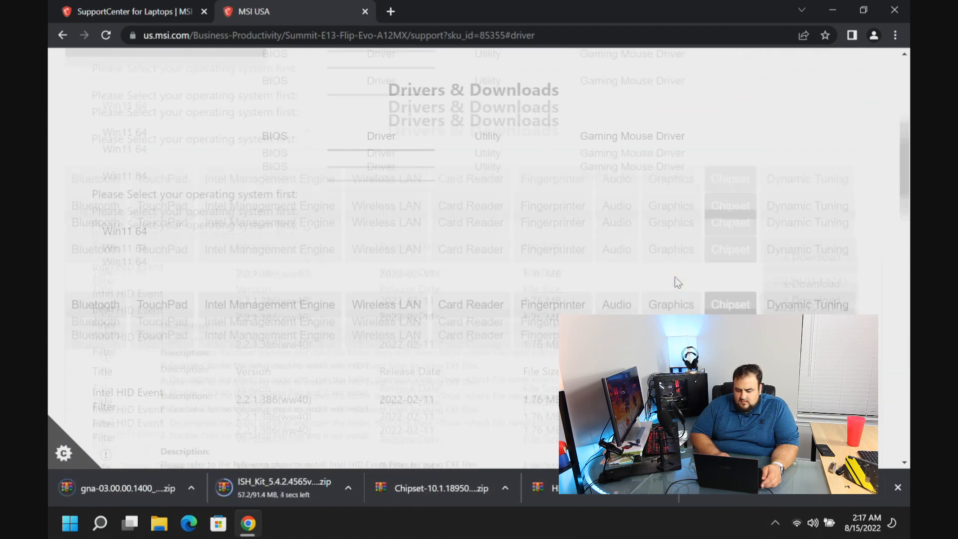
pyautogui.click(810, 54)
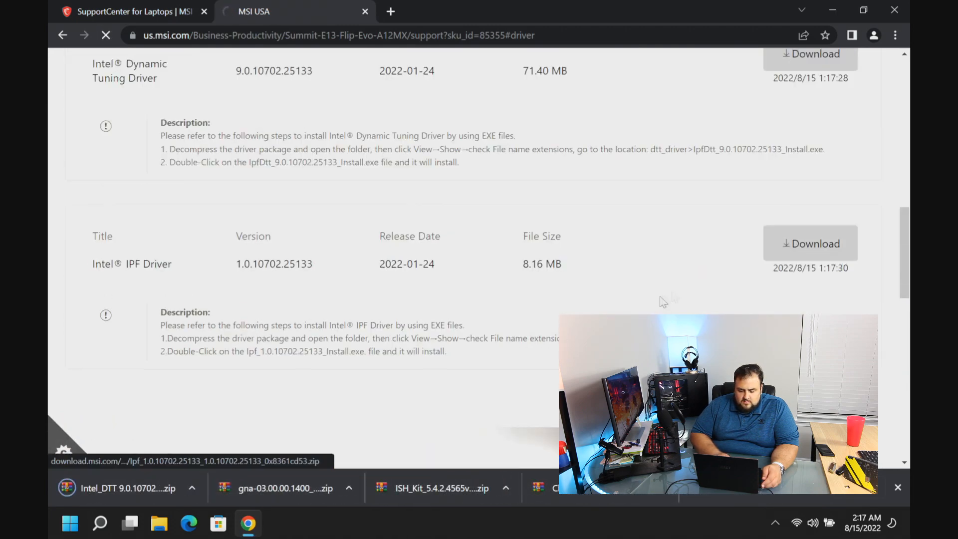
pyautogui.scroll(3)
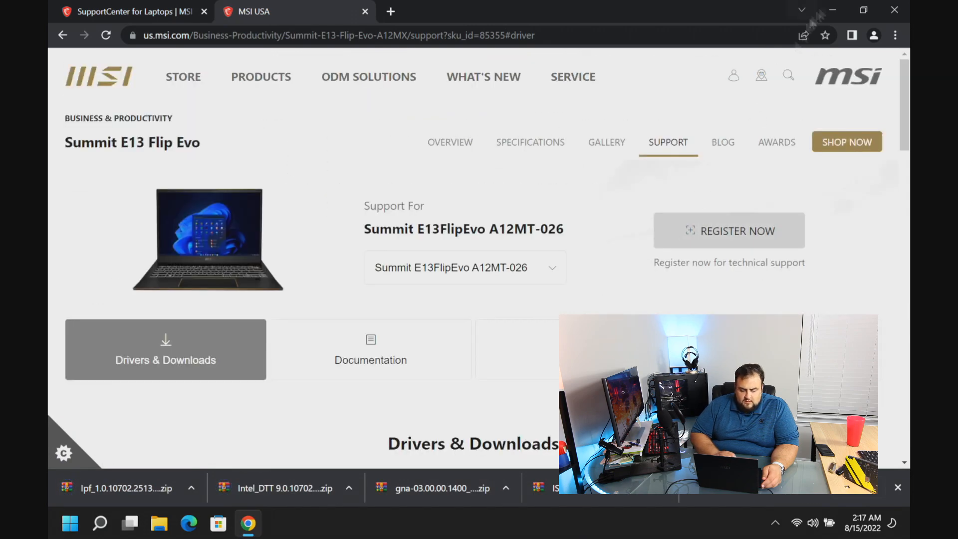
# - Show the Downloads folder's 22 driver archives as large icons and bring up actions for one archive
pyautogui.click(159, 524)
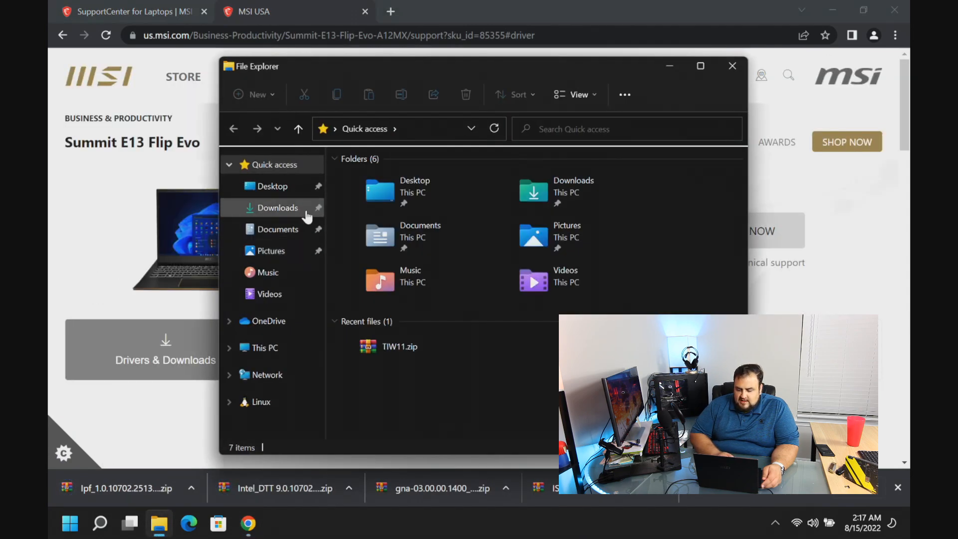
pyautogui.click(278, 208)
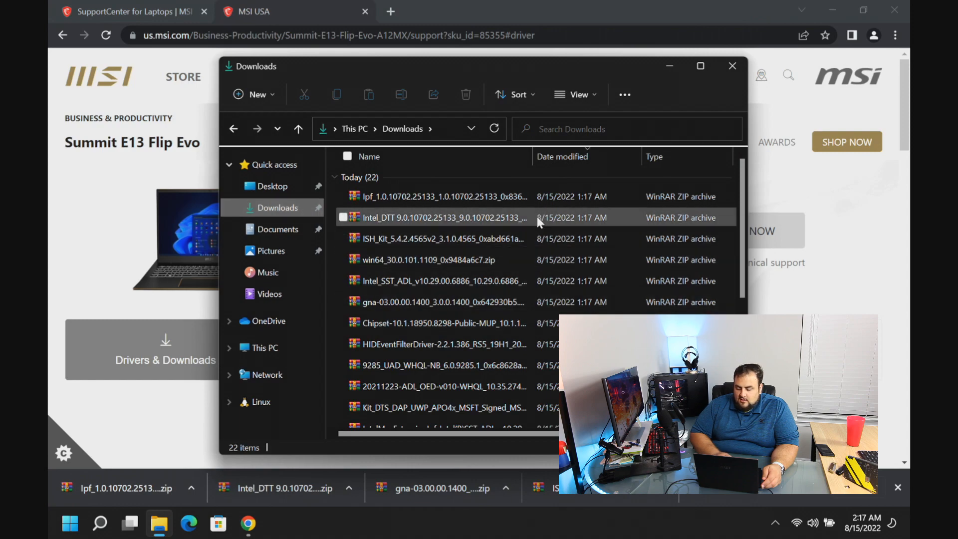
pyautogui.click(700, 66)
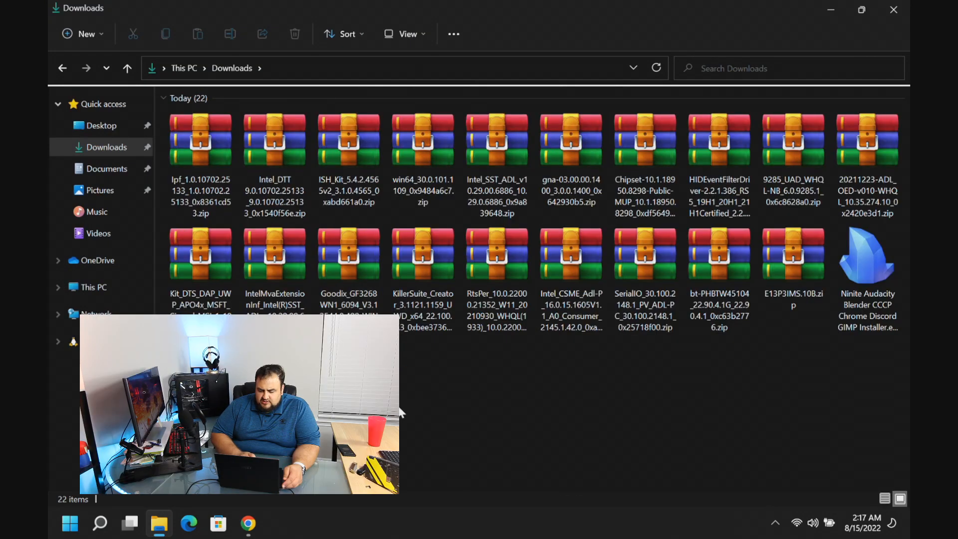
pyautogui.rightClick(589, 250)
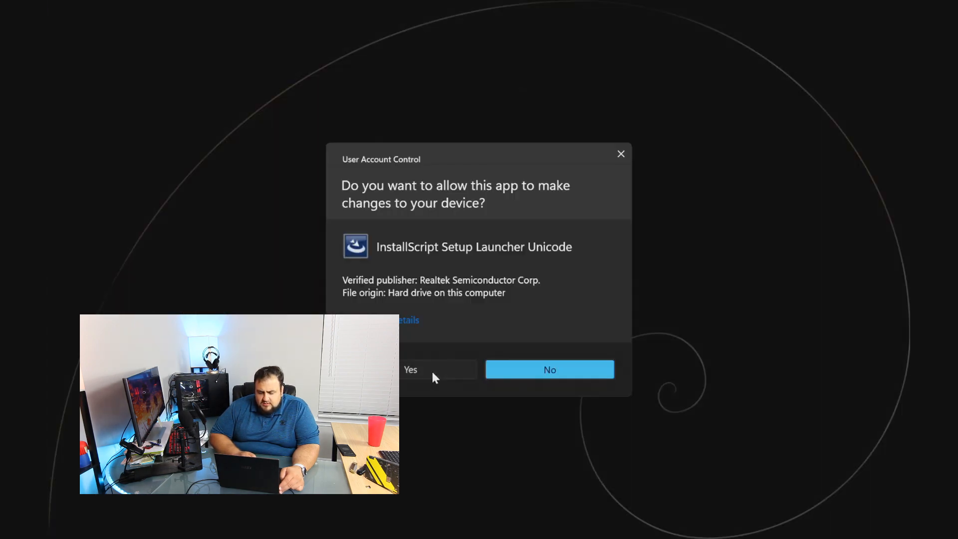
# - Allow the Realtek audio driver installer to run, pass its welcome page, then request cancelling setup
pyautogui.click(410, 369)
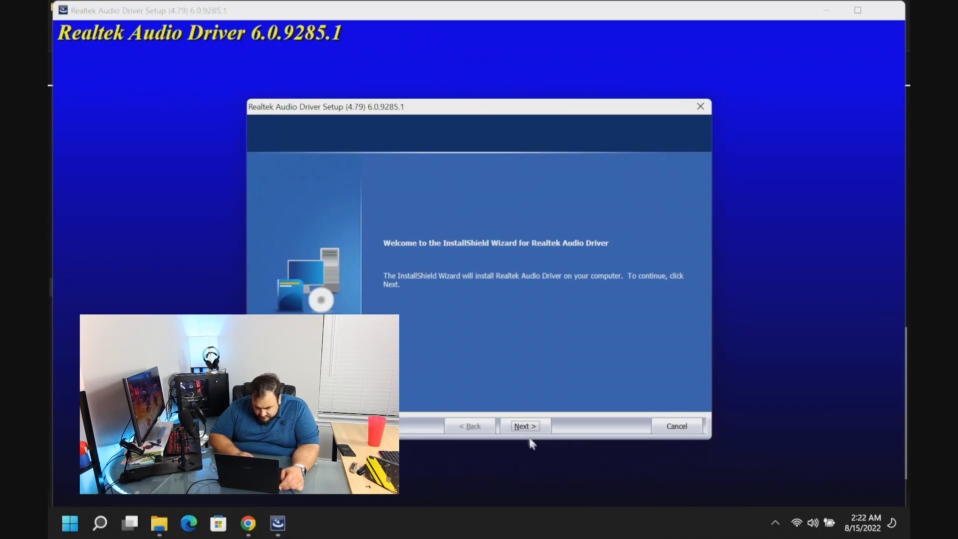
pyautogui.click(523, 426)
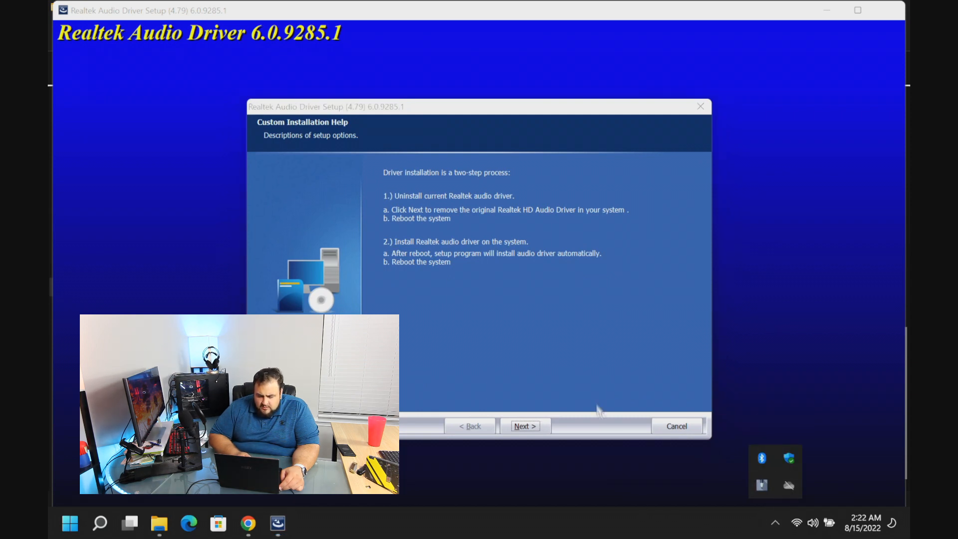
pyautogui.click(676, 426)
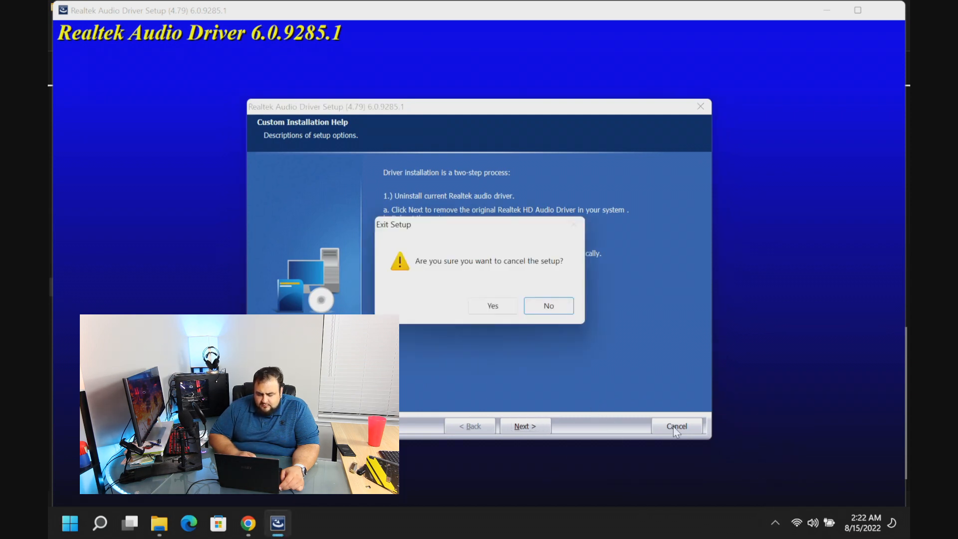